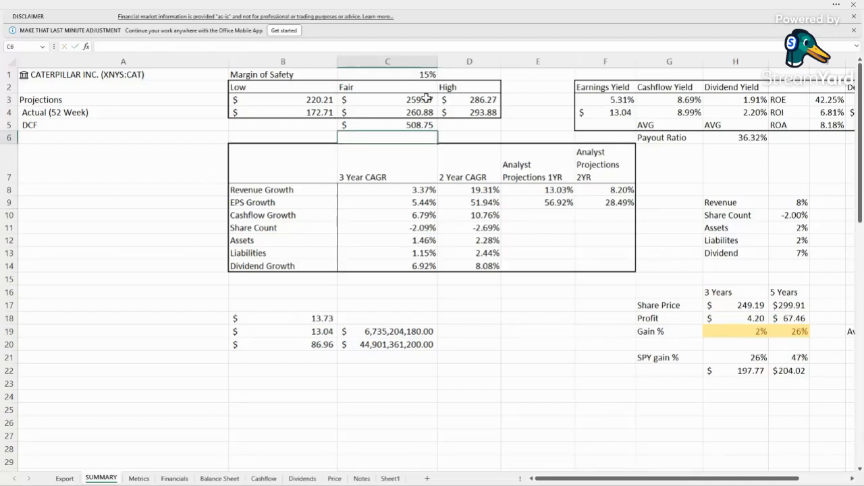
# Step: Inspect the SUMMARY formulas behind the fair projection, actual fair value and 5.31% earnings yield
pyautogui.click(401, 100)
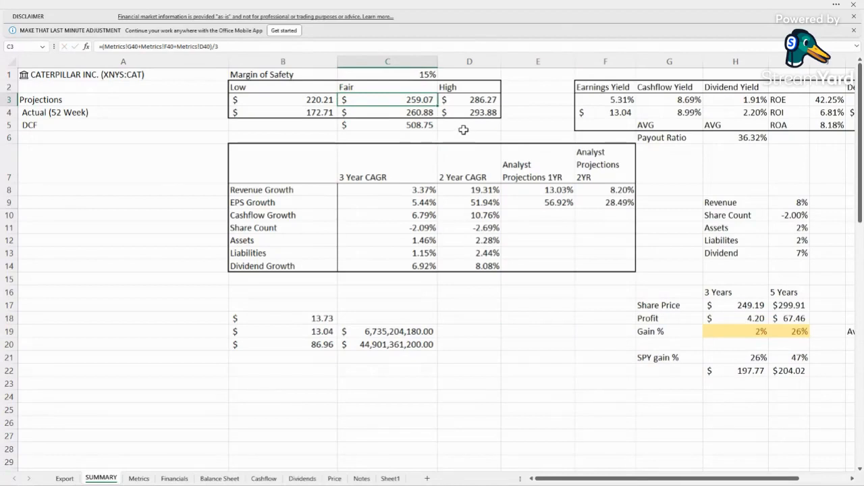
pyautogui.click(387, 112)
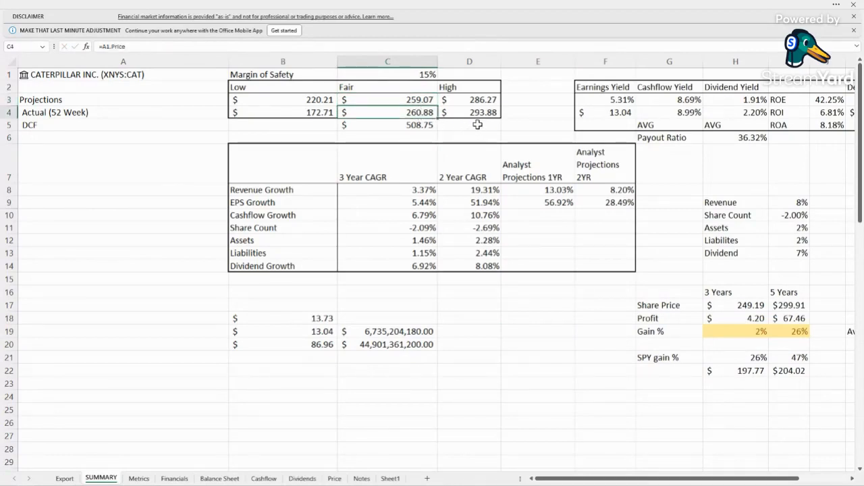
pyautogui.moveTo(464, 130)
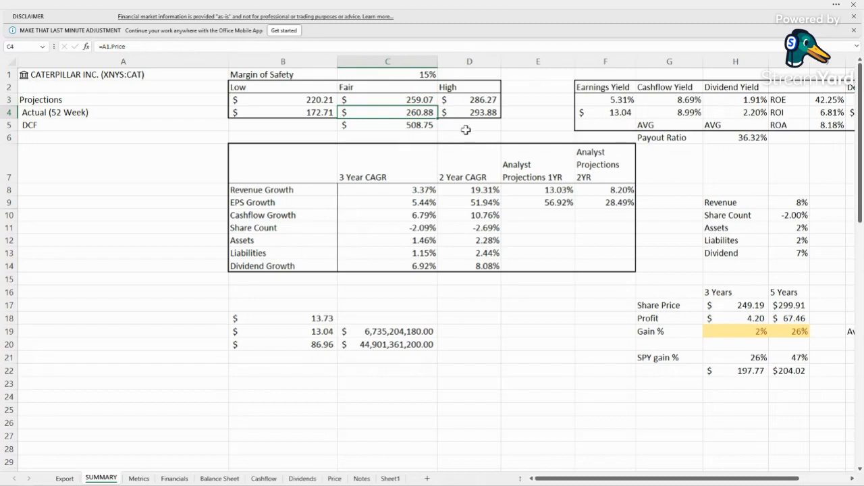
pyautogui.moveTo(444, 143)
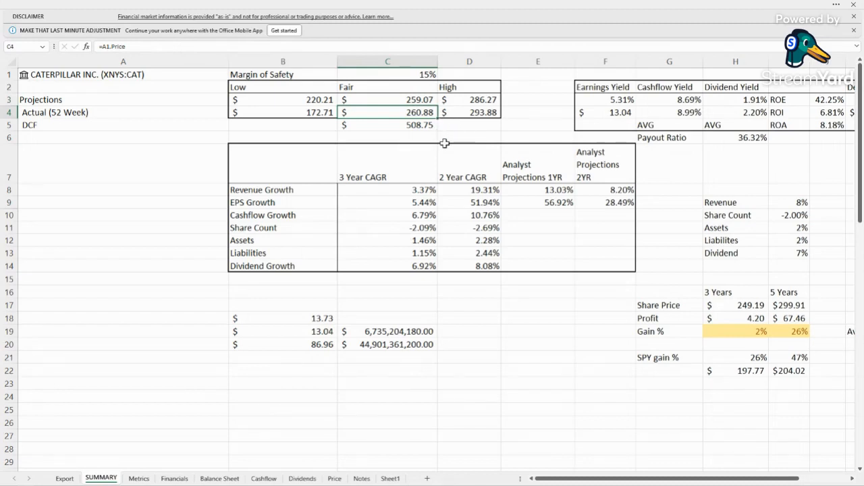
pyautogui.moveTo(455, 275)
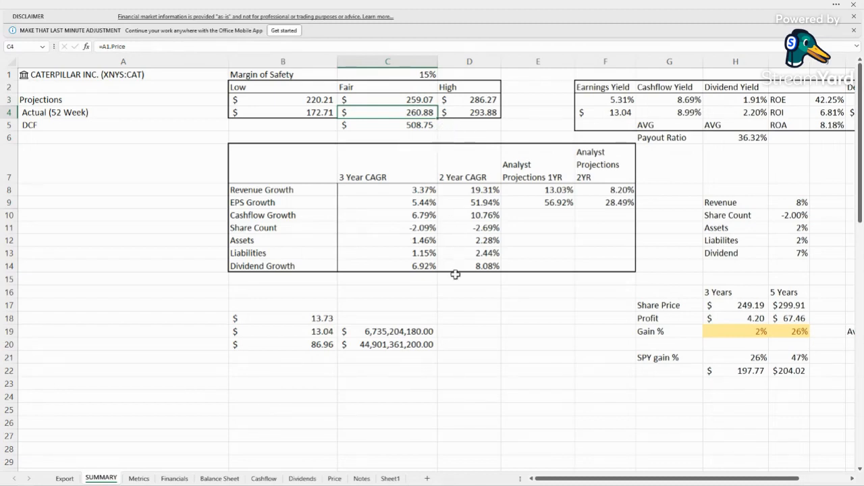
pyautogui.moveTo(466, 143)
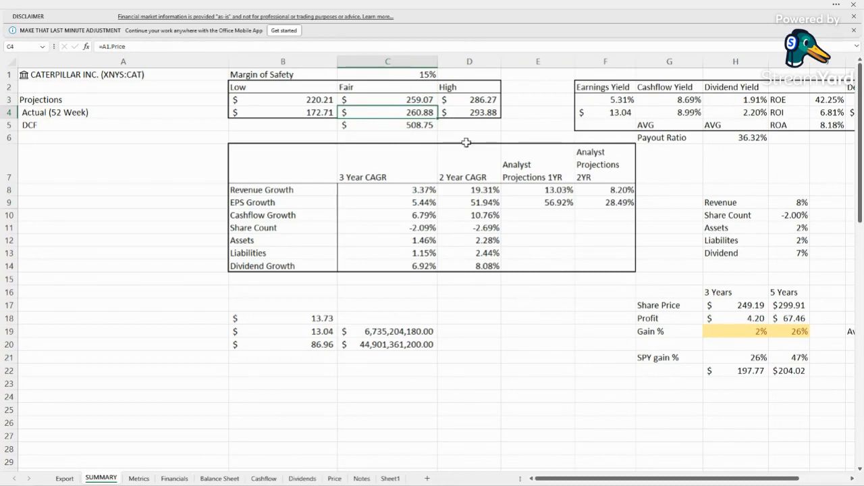
pyautogui.moveTo(612, 320)
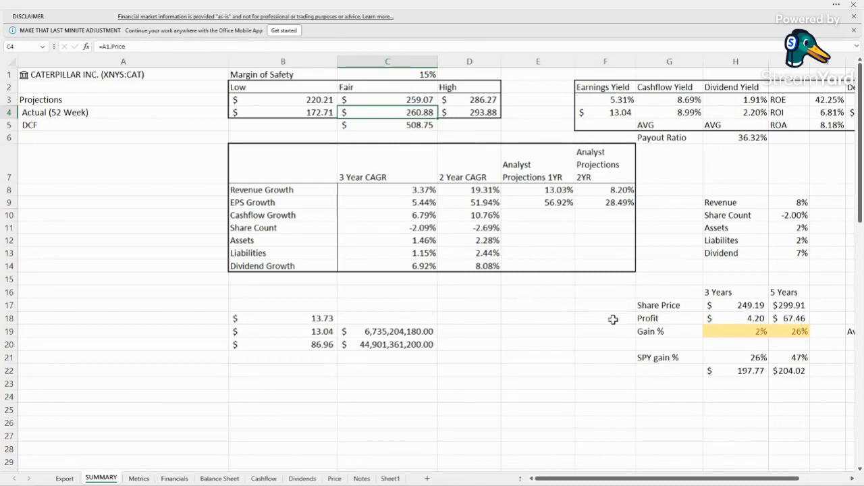
pyautogui.moveTo(551, 335)
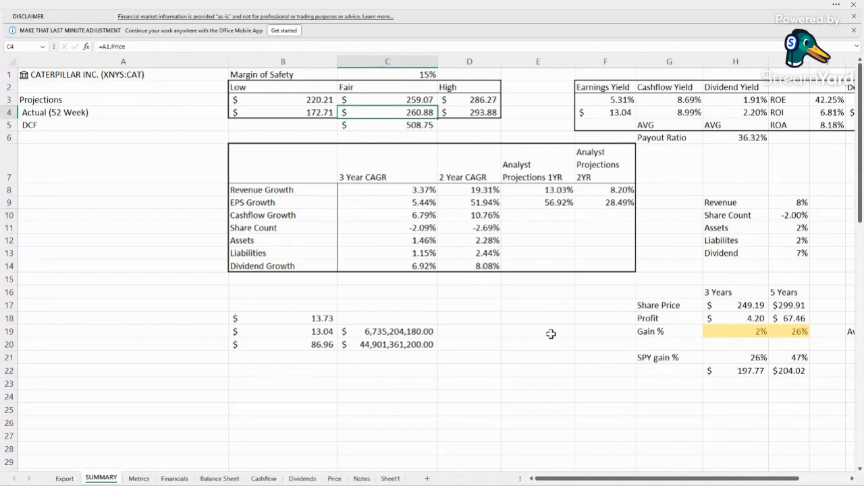
pyautogui.click(281, 74)
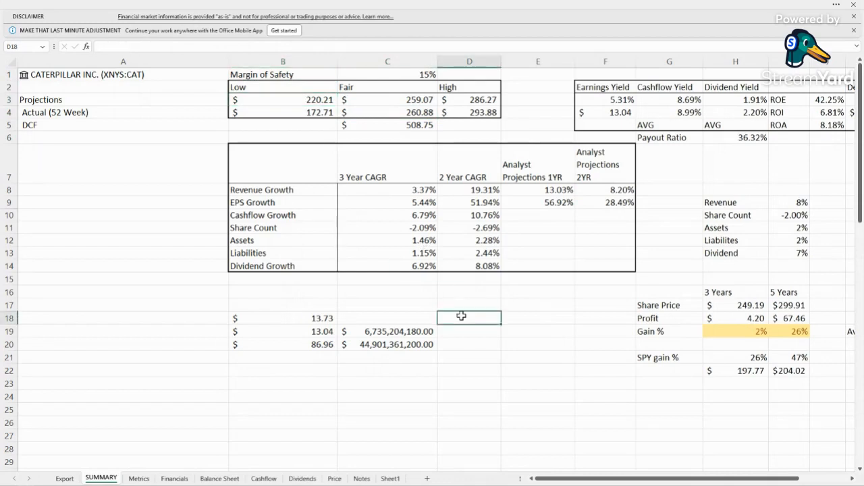
pyautogui.click(469, 330)
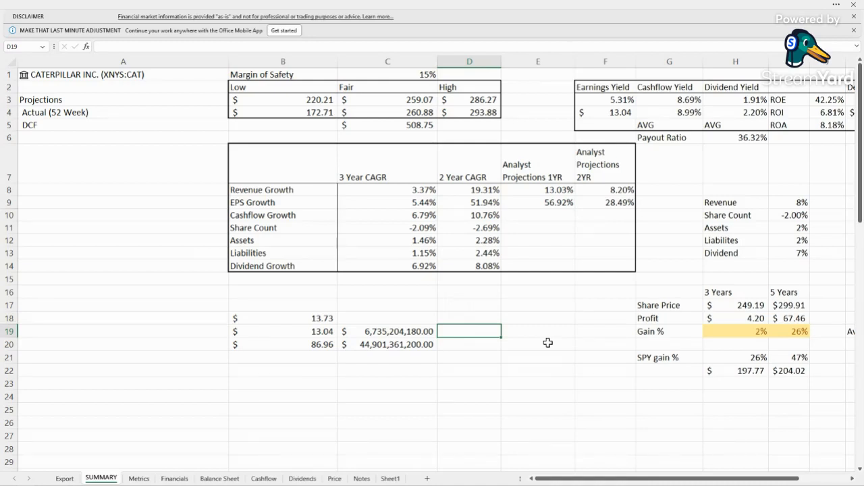
pyautogui.moveTo(780, 197)
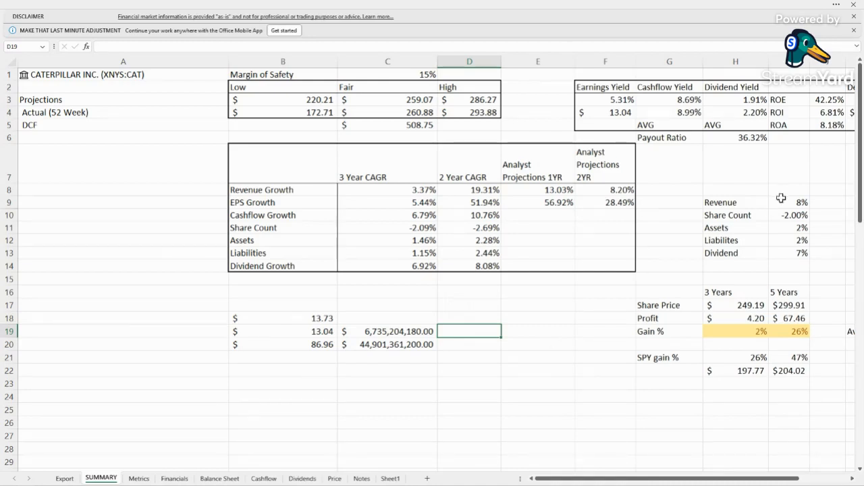
pyautogui.click(605, 100)
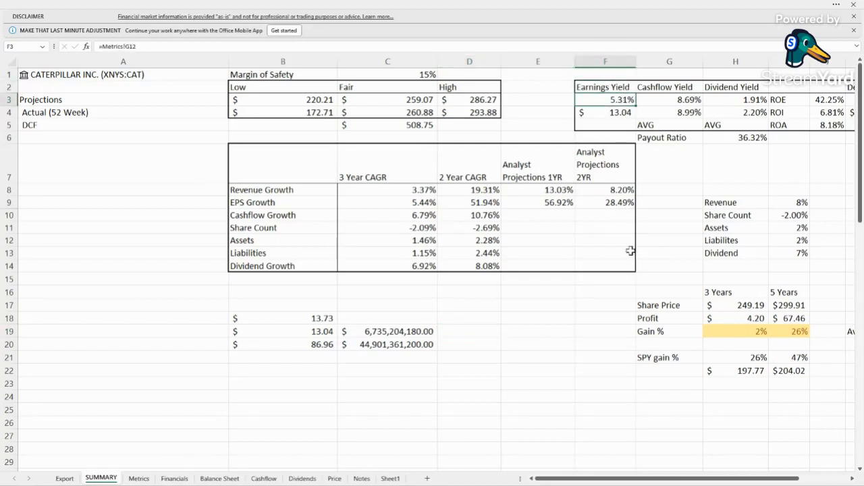
pyautogui.hscroll(3)
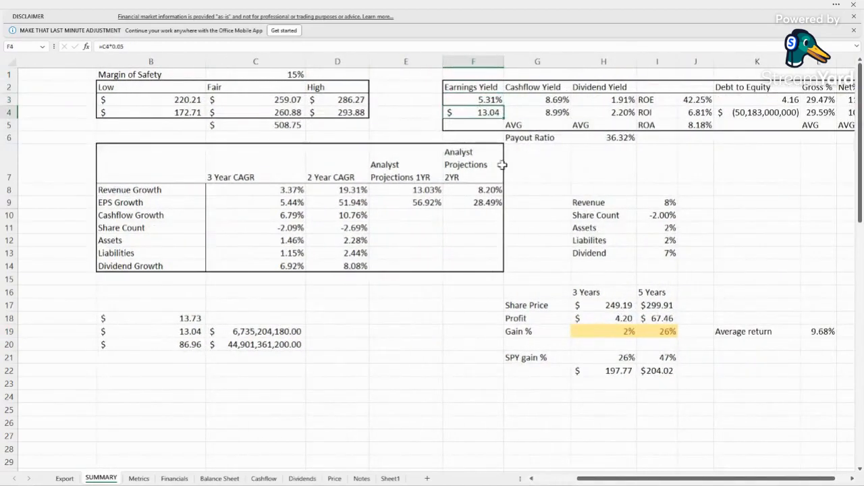
pyautogui.moveTo(154, 462)
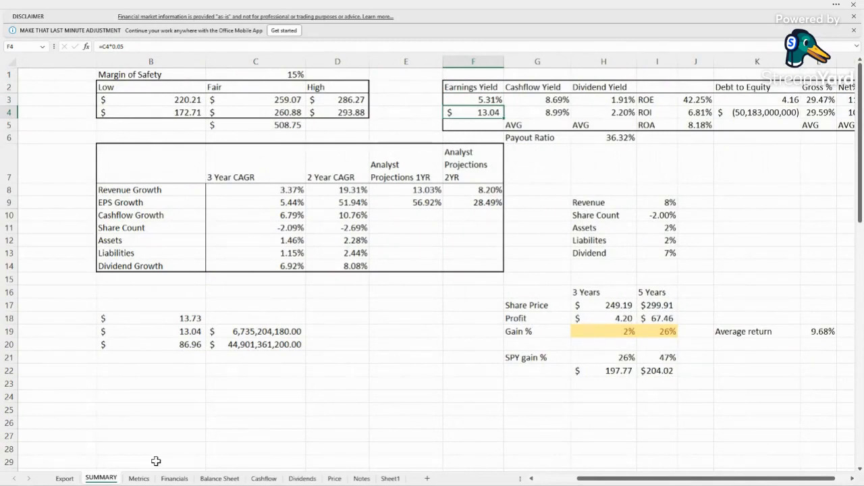
# Step: Compare the Metrics sheet with SUMMARY and check the 8.69% cashflow yield formula
pyautogui.click(138, 478)
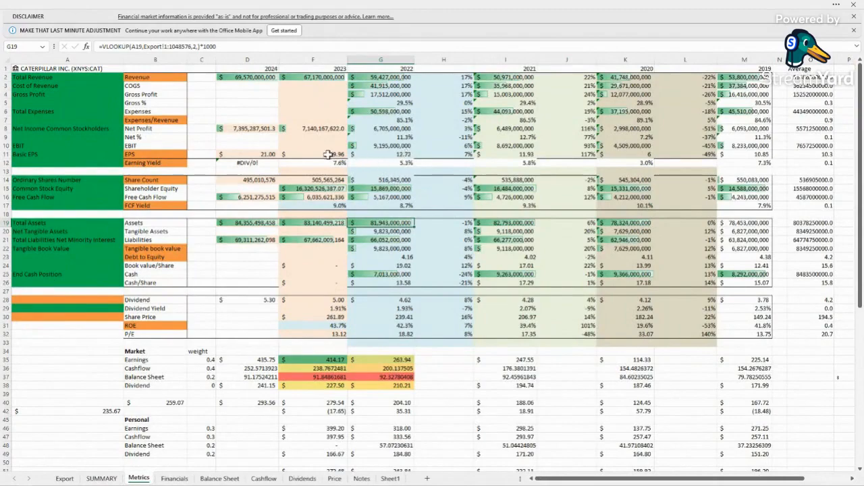
pyautogui.click(381, 154)
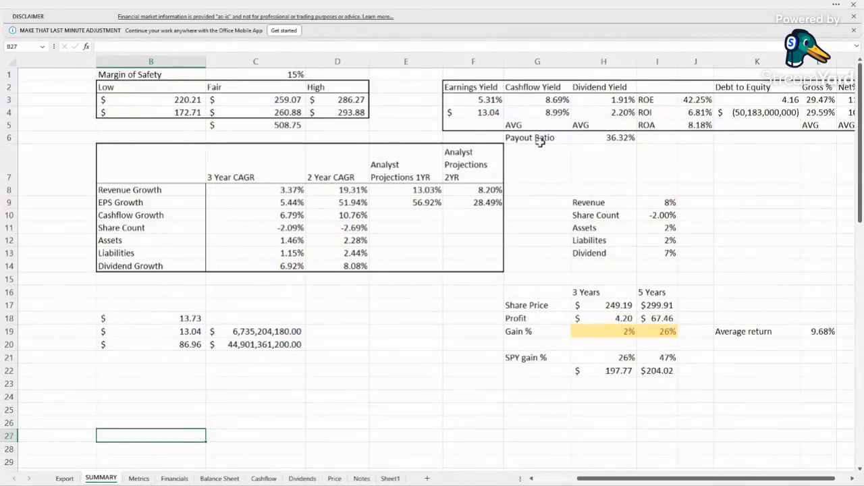
pyautogui.moveTo(174, 316)
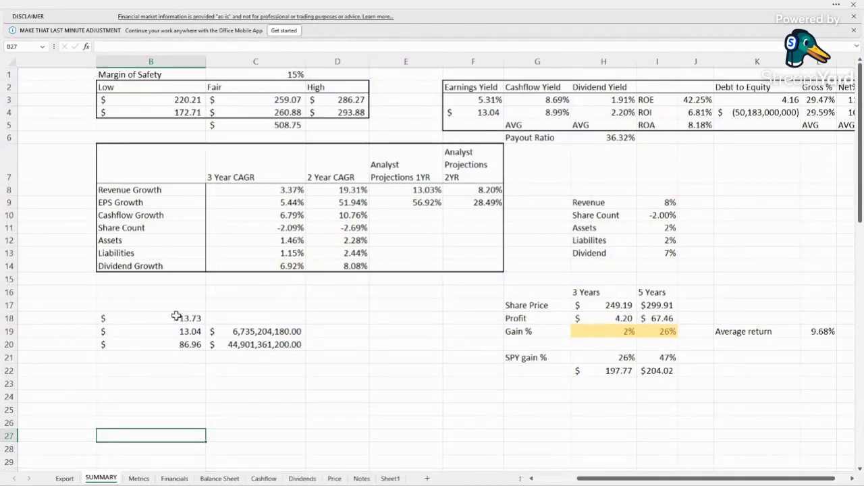
pyautogui.click(172, 319)
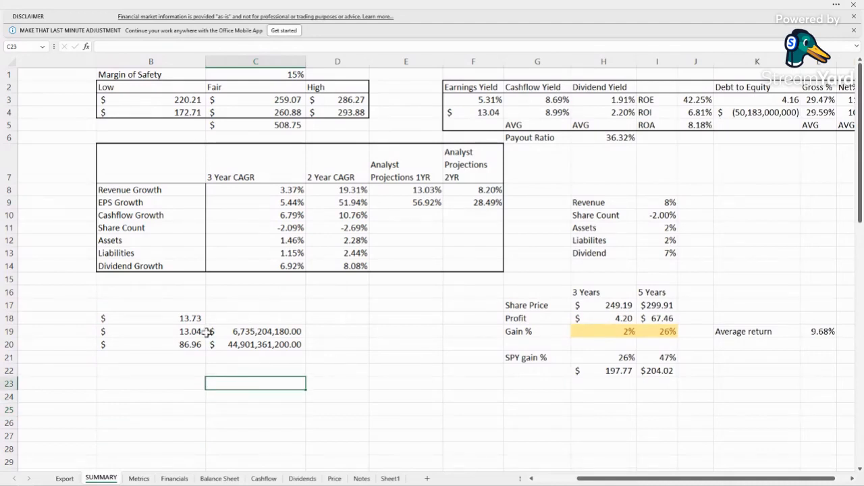
pyautogui.click(538, 99)
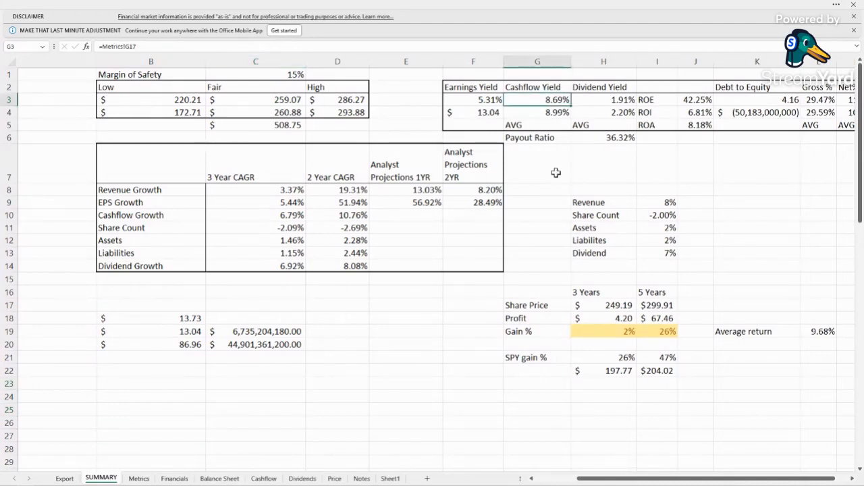
pyautogui.moveTo(565, 168)
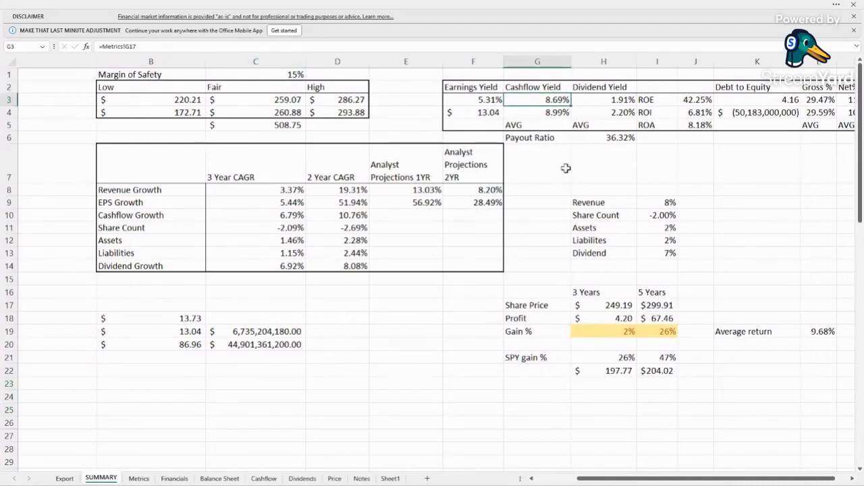
pyautogui.click(538, 112)
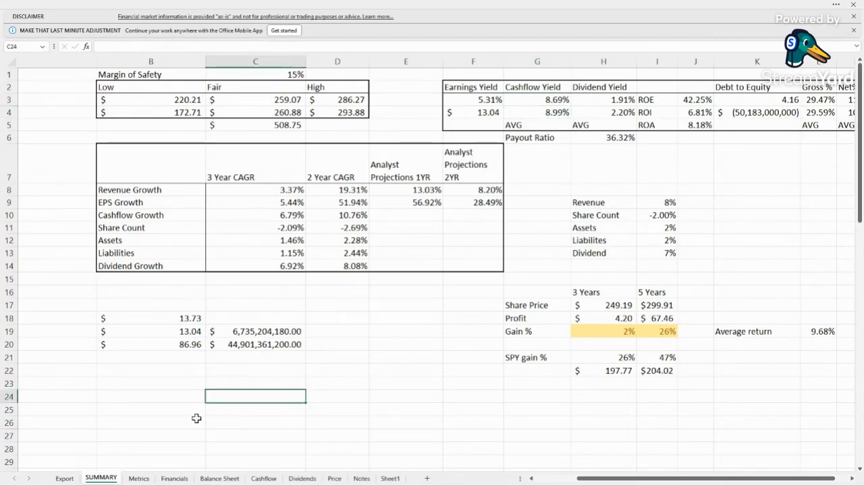
pyautogui.click(138, 478)
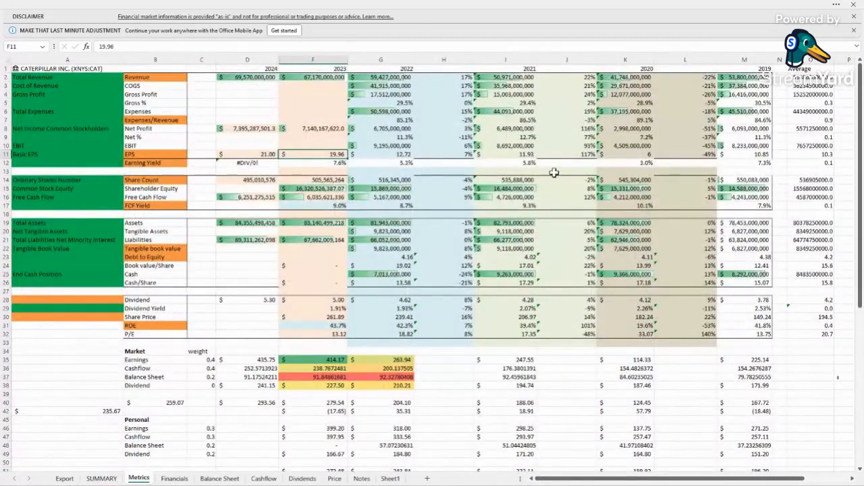
pyautogui.moveTo(726, 210)
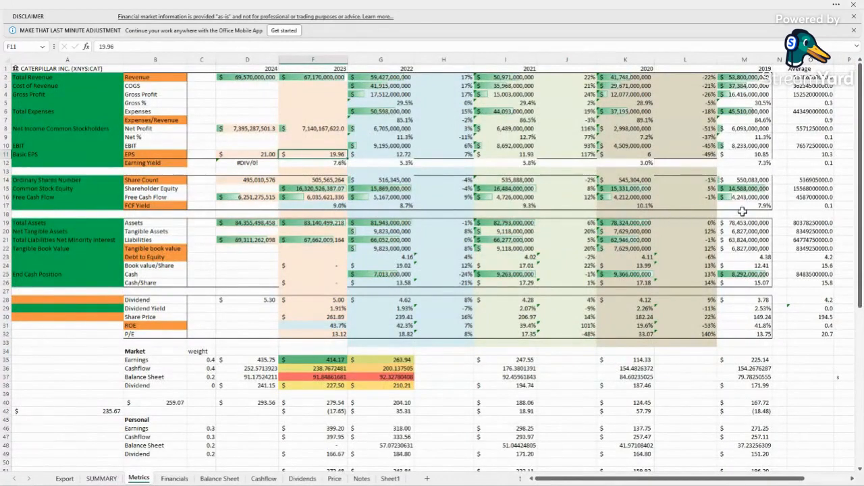
pyautogui.moveTo(756, 208)
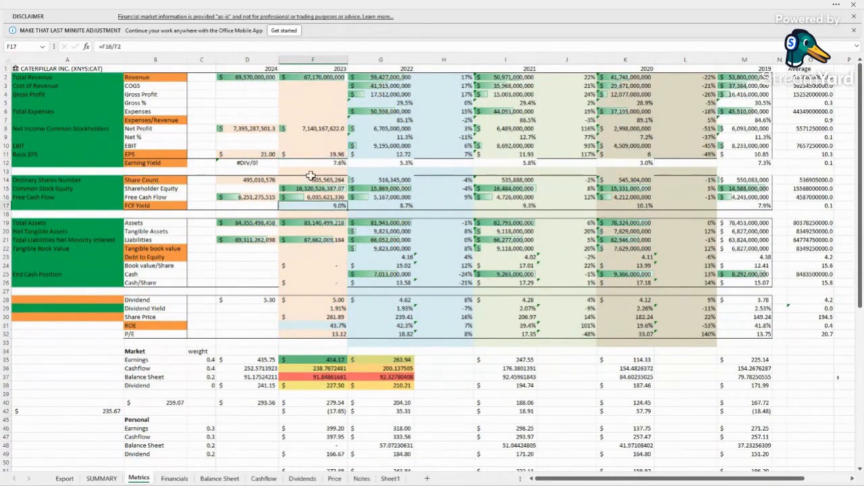
pyautogui.click(328, 197)
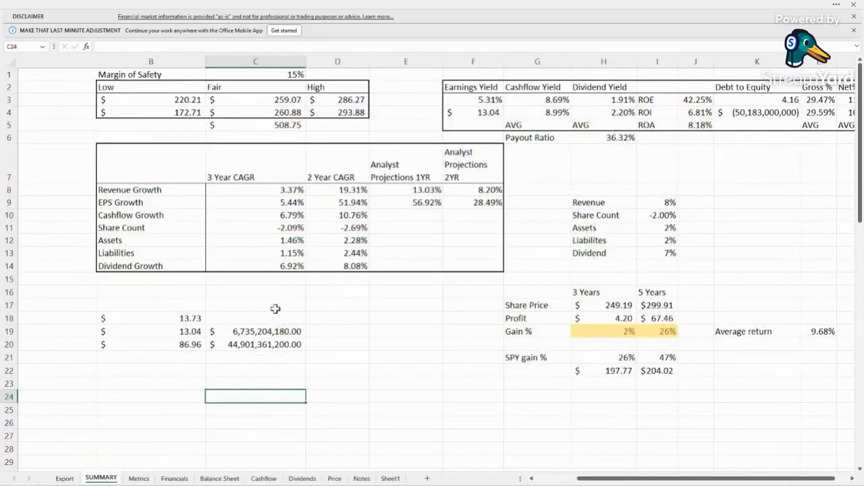
# Step: Inspect the formulas behind the 6,735,204,180.00 total and the 13.04 and 86.96 values
pyautogui.click(255, 333)
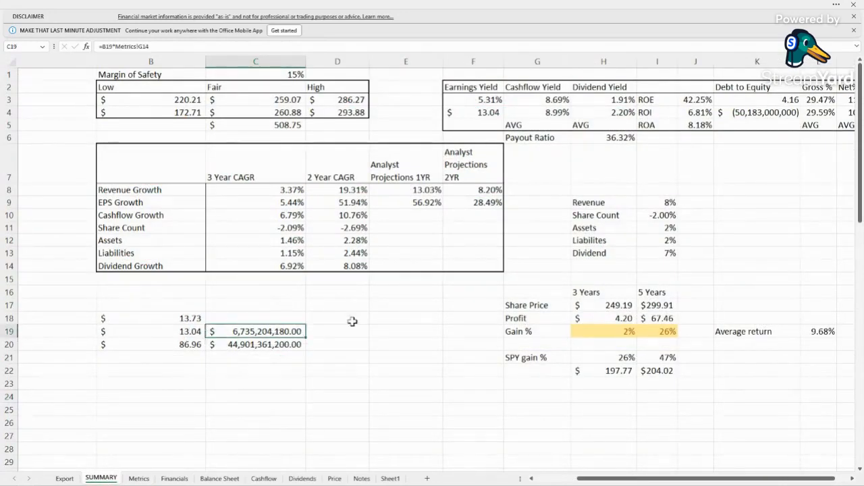
pyautogui.moveTo(294, 165)
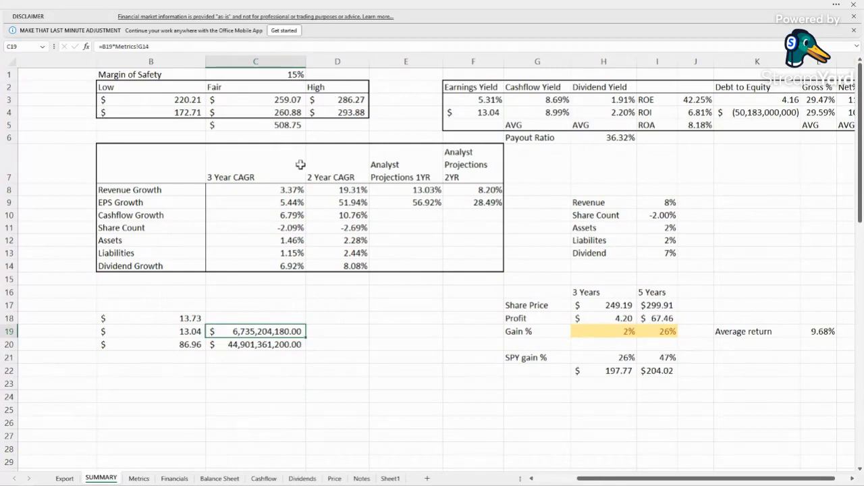
pyautogui.moveTo(273, 220)
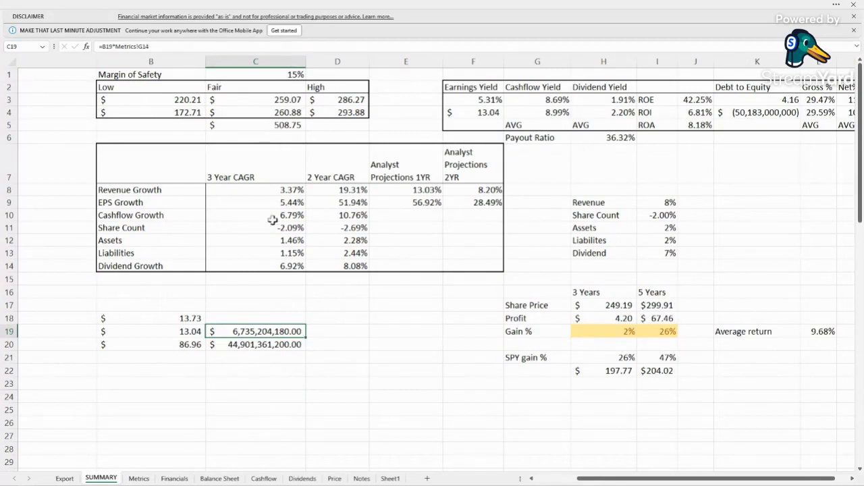
pyautogui.moveTo(324, 357)
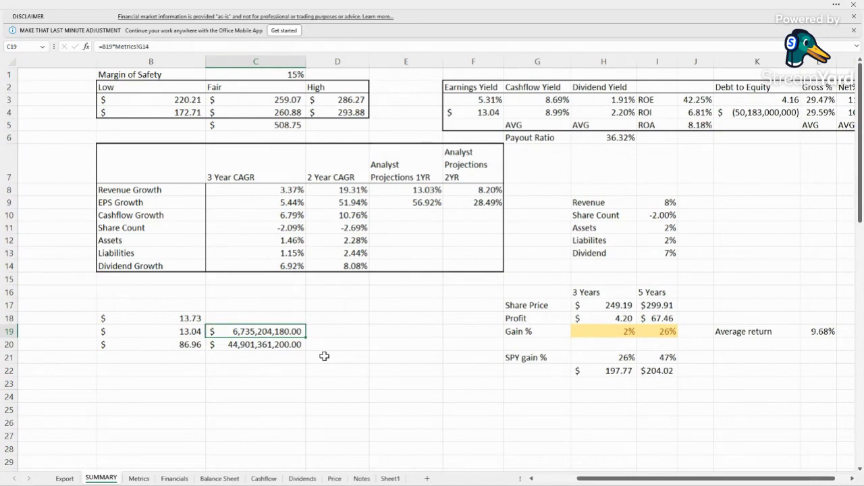
pyautogui.click(152, 331)
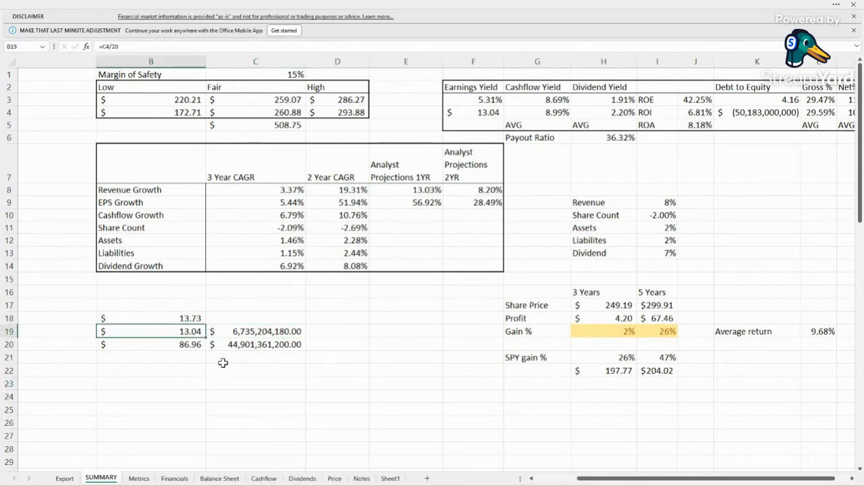
pyautogui.click(152, 344)
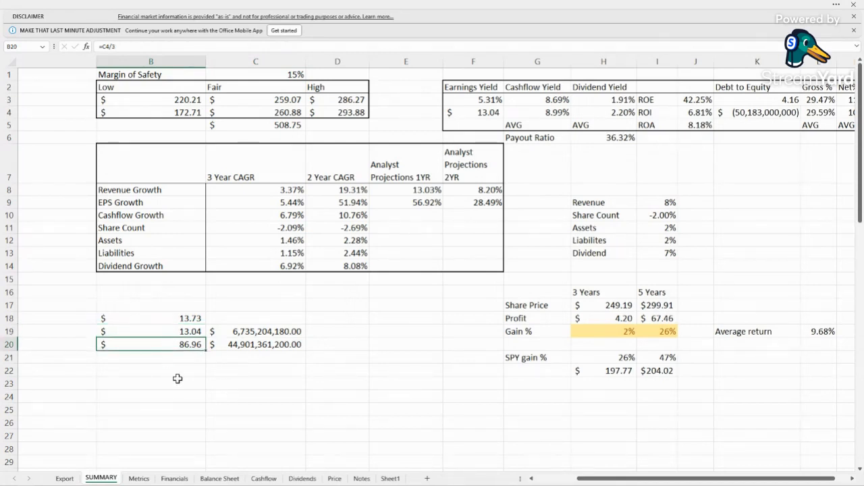
pyautogui.moveTo(352, 352)
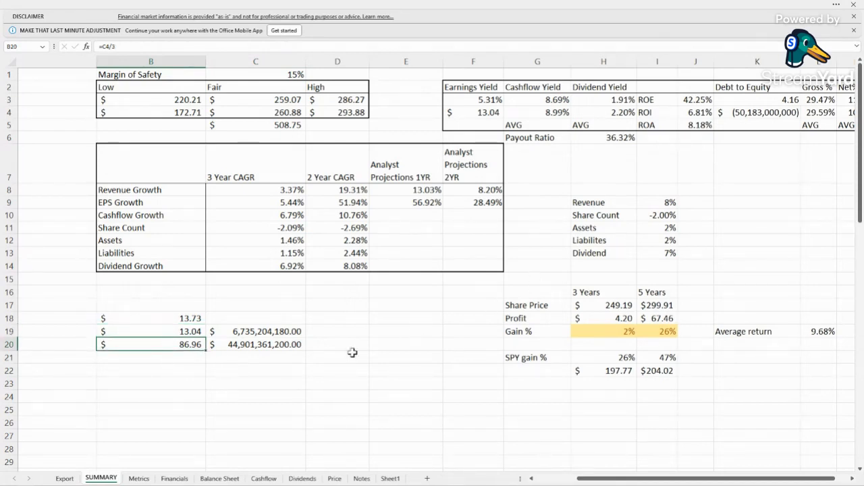
pyautogui.moveTo(146, 371)
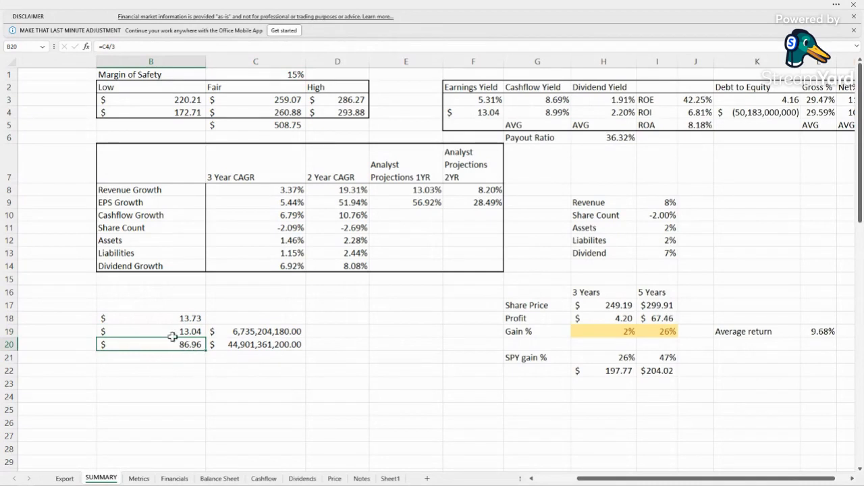
pyautogui.moveTo(270, 345)
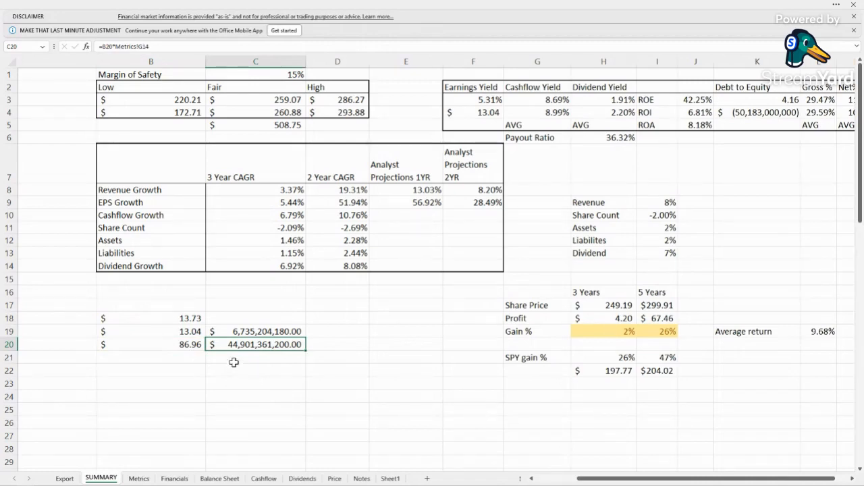
pyautogui.moveTo(148, 467)
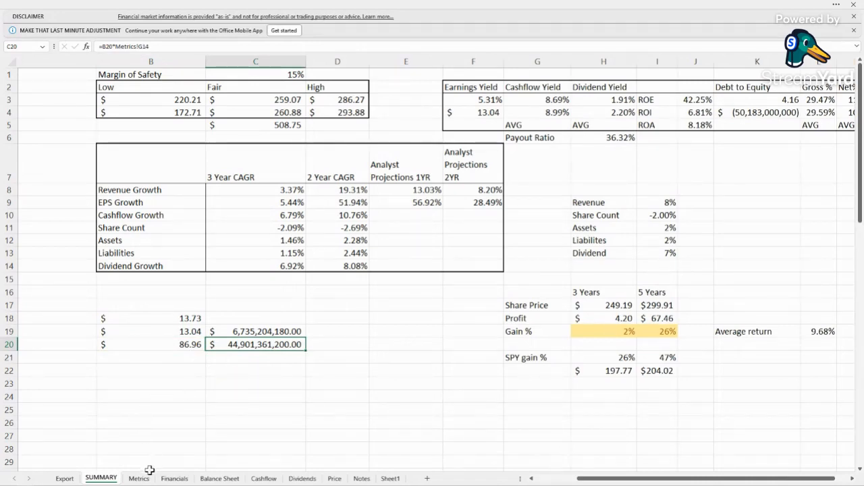
# Step: Review VLOOKUP formulas on the Metrics sheet, including cell G20, then land back on SUMMARY
pyautogui.click(138, 479)
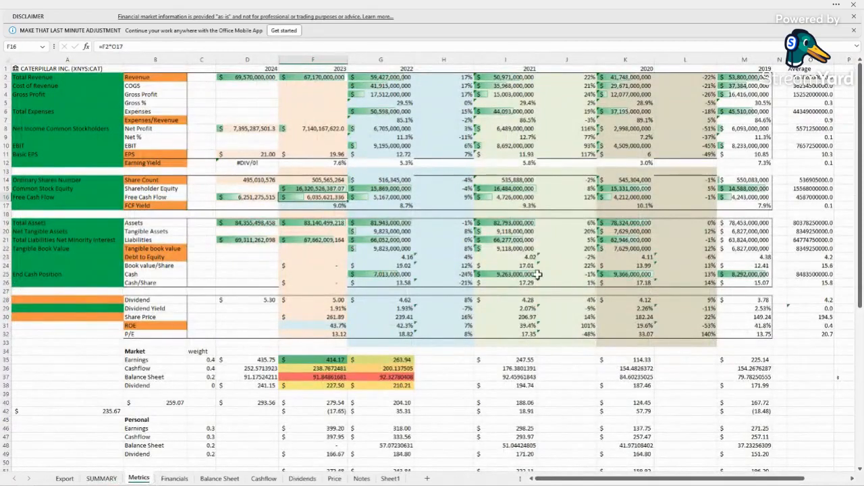
pyautogui.click(744, 231)
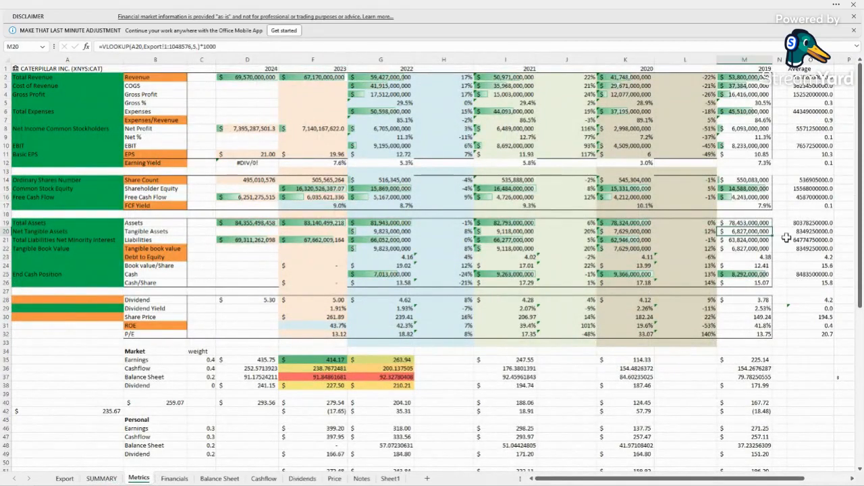
pyautogui.click(392, 223)
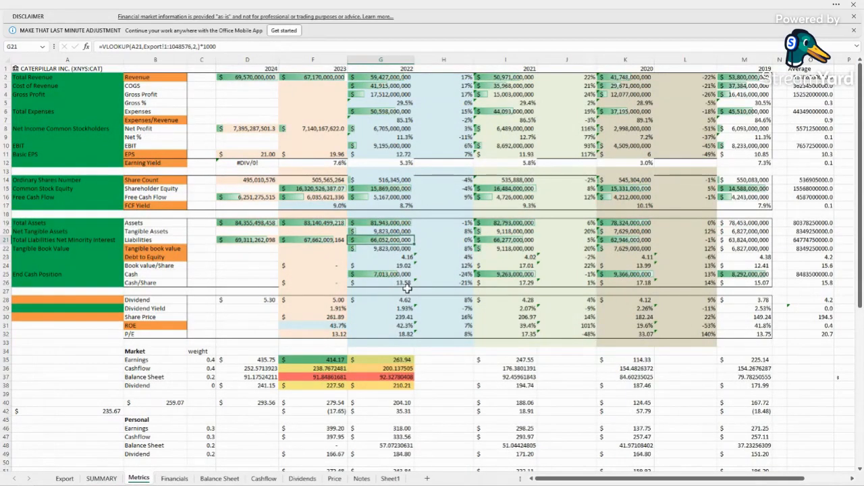
pyautogui.click(399, 230)
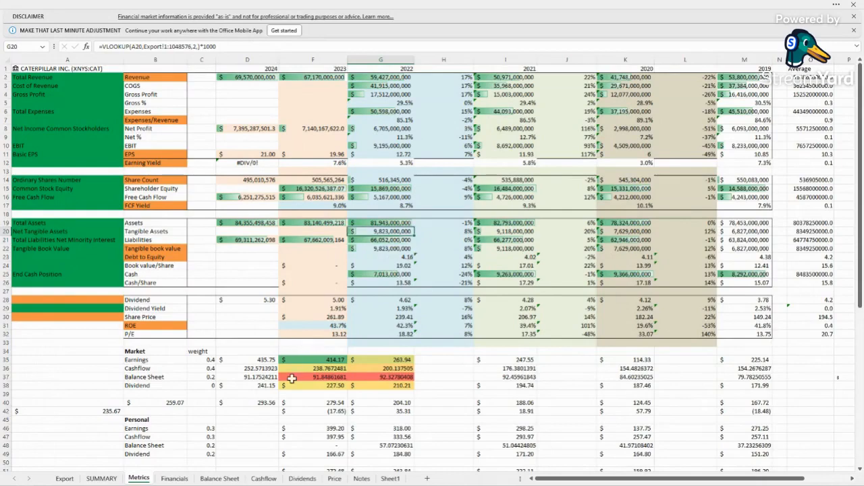
pyautogui.click(98, 478)
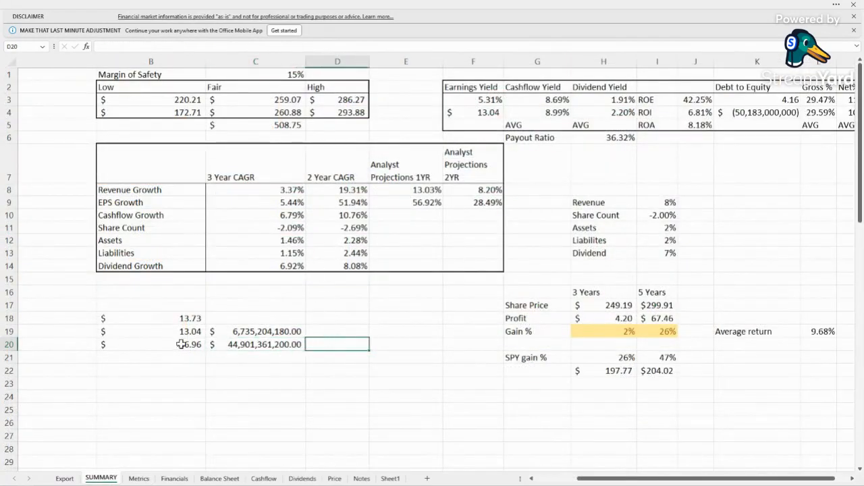
# Step: Check the large total in C20 against Metrics, then inspect the dividend yield formula in B18
pyautogui.click(257, 345)
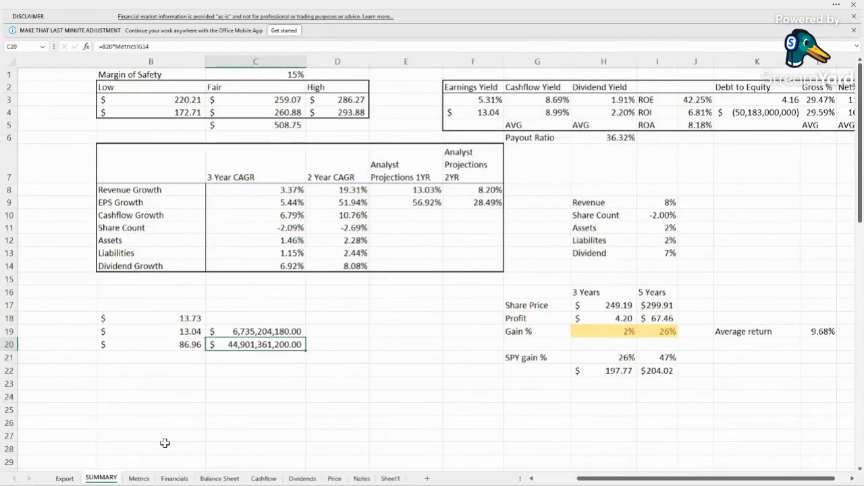
pyautogui.click(137, 478)
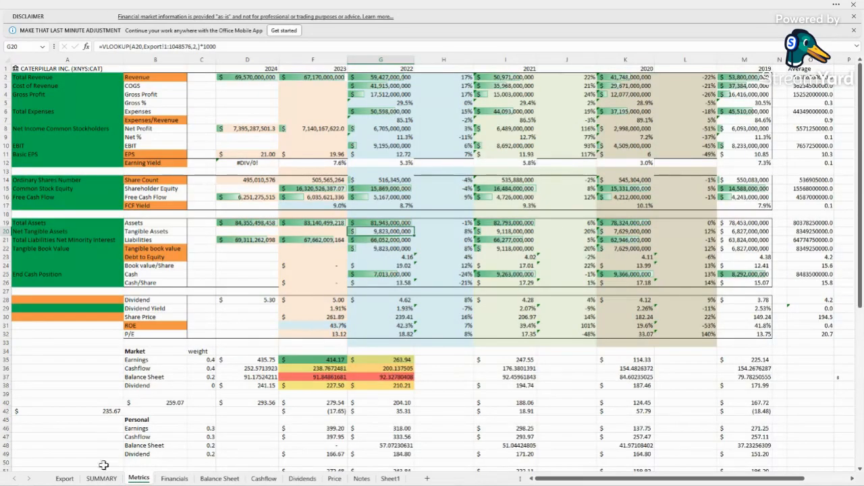
pyautogui.click(98, 479)
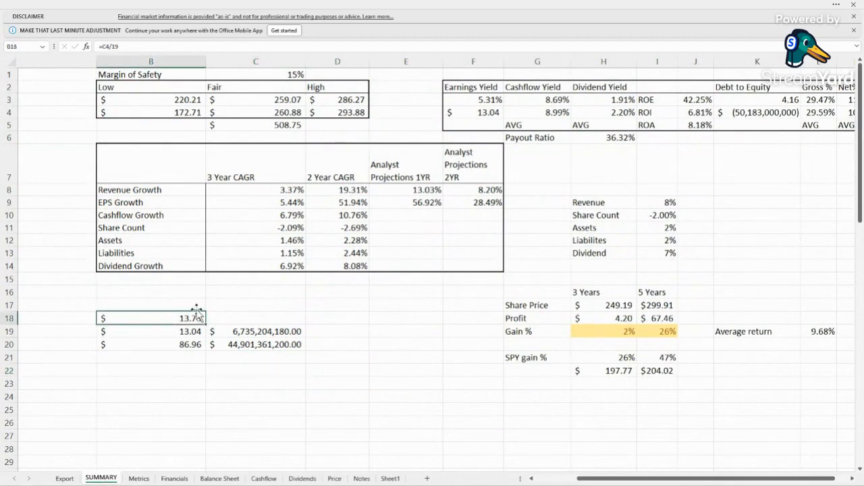
pyautogui.click(150, 305)
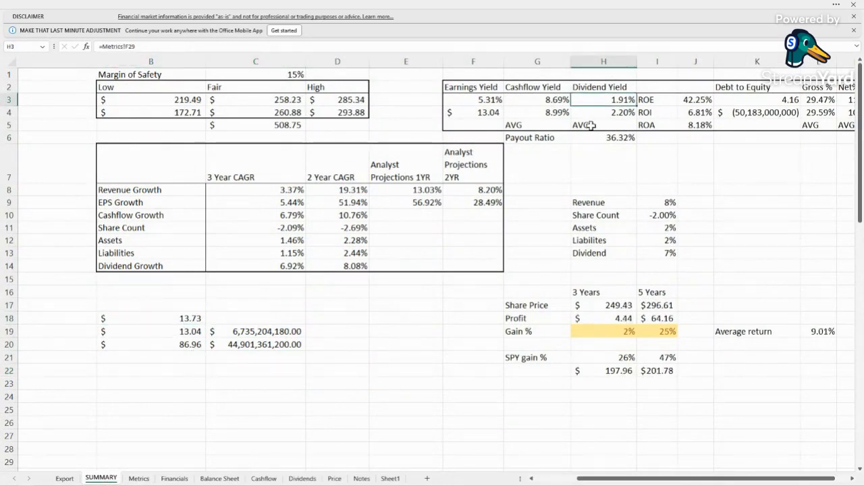
pyautogui.moveTo(637, 100)
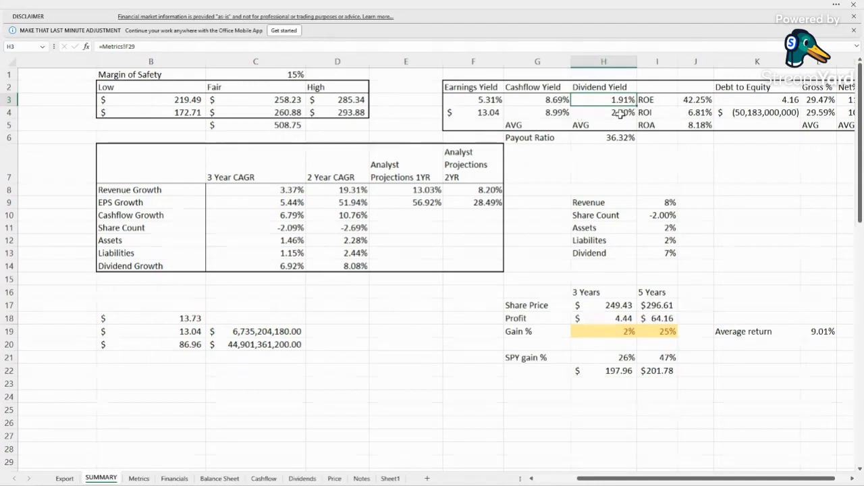
pyautogui.click(603, 163)
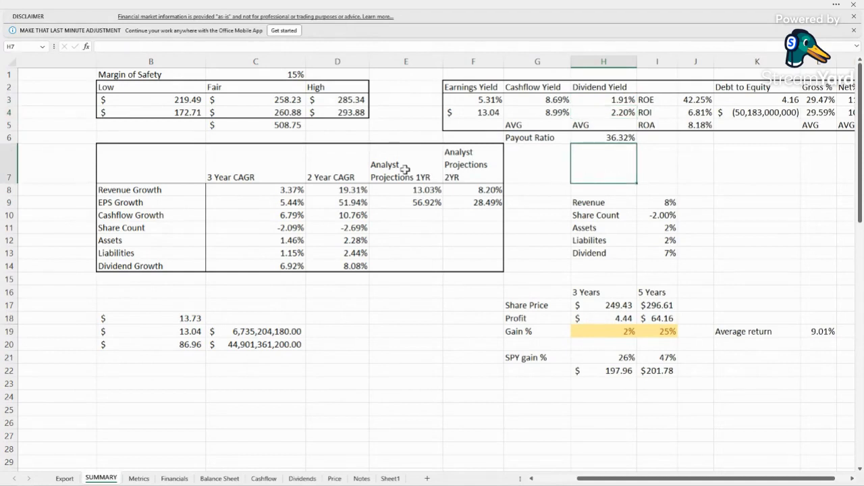
pyautogui.moveTo(605, 171)
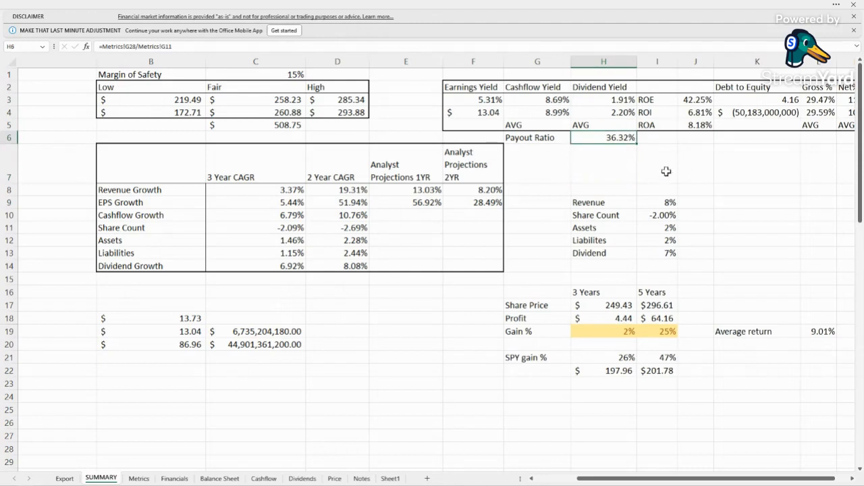
pyautogui.moveTo(672, 357)
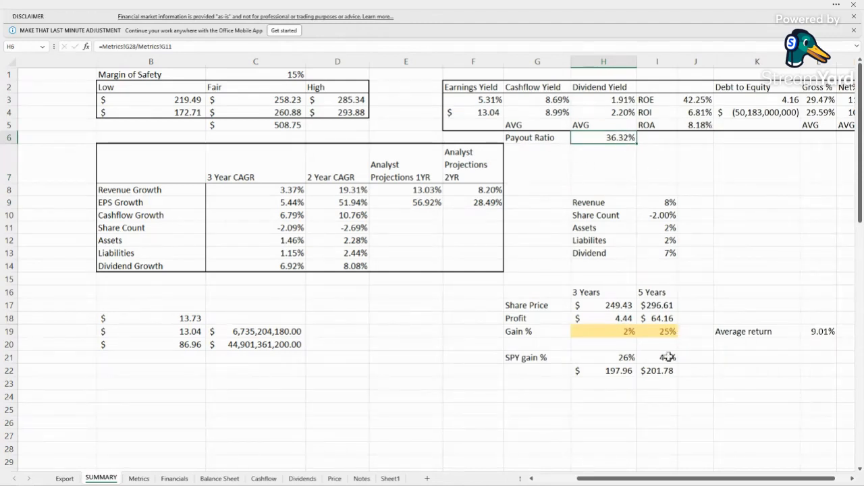
pyautogui.hscroll(3)
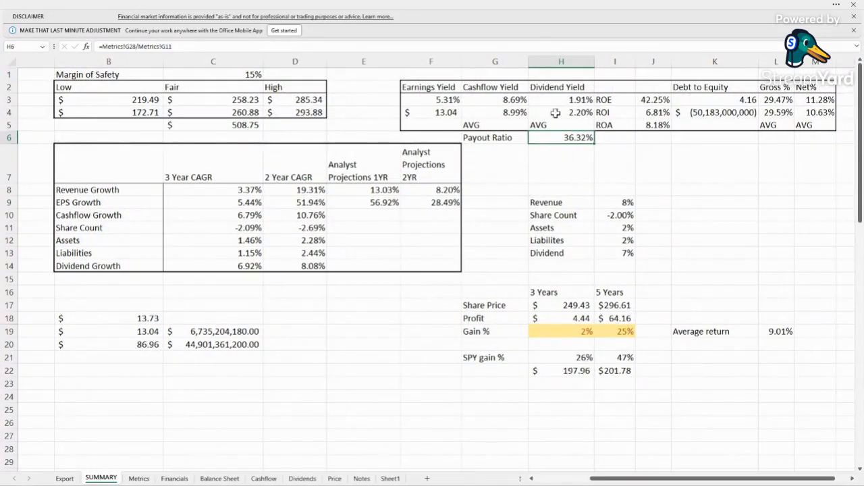
pyautogui.click(295, 265)
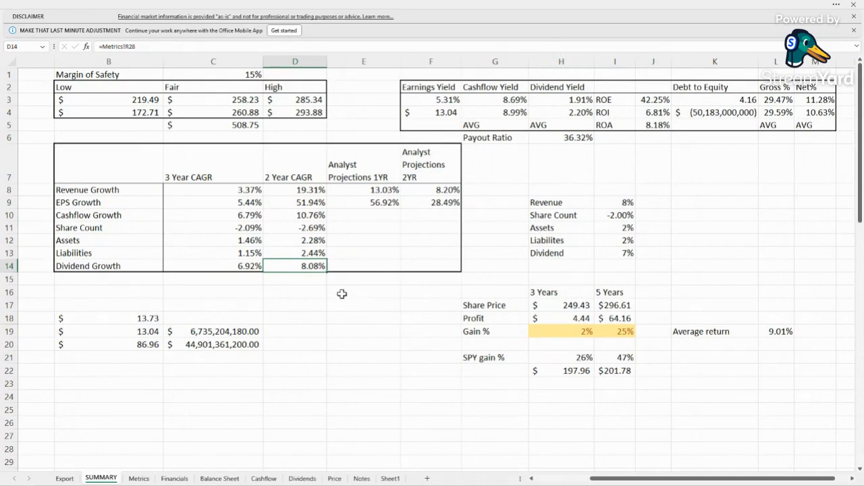
pyautogui.click(615, 253)
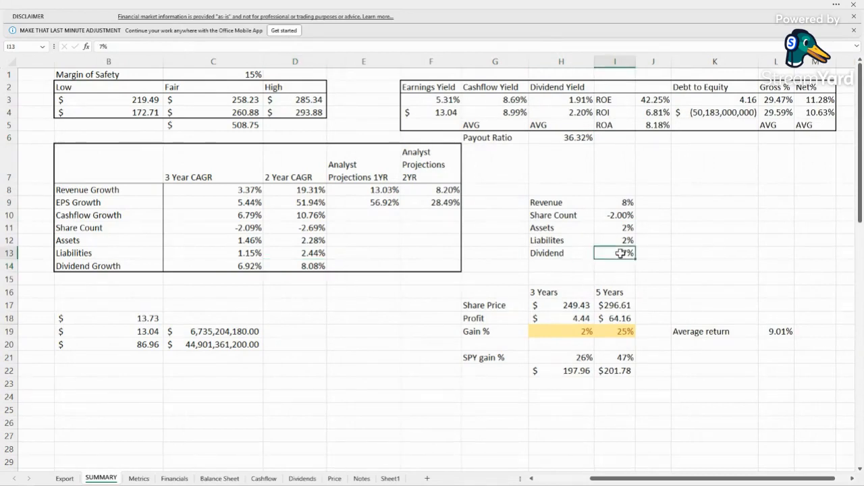
pyautogui.moveTo(346, 297)
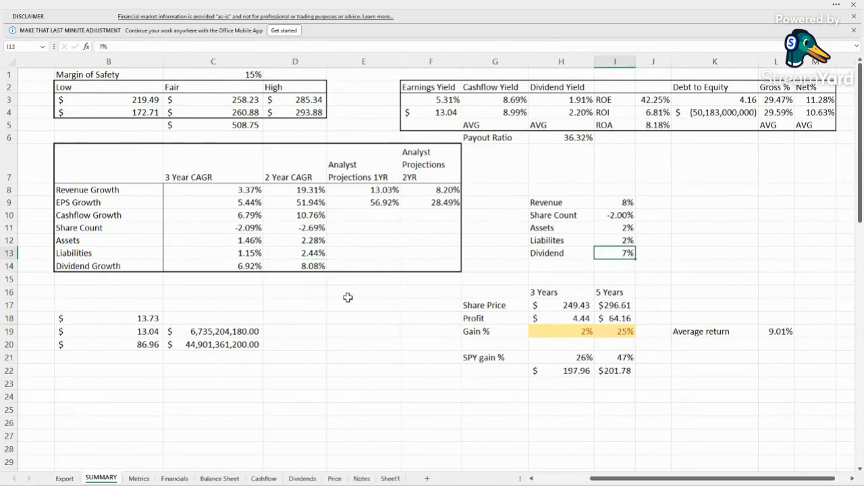
pyautogui.click(294, 291)
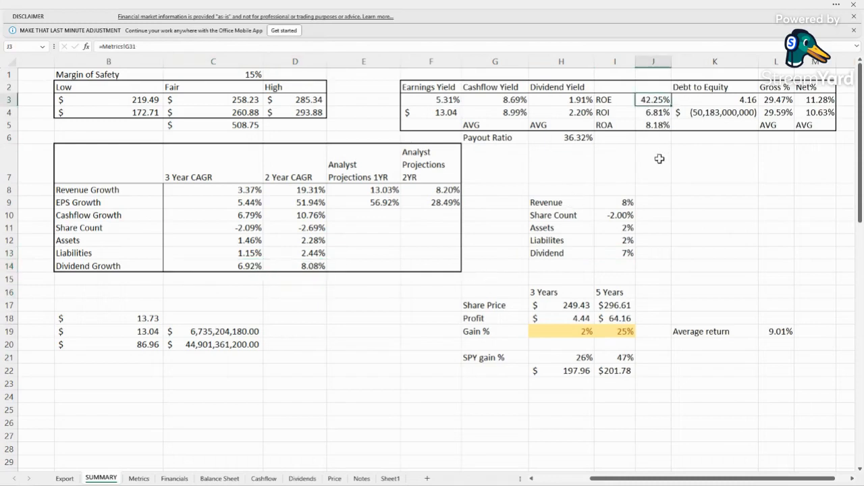
pyautogui.moveTo(642, 167)
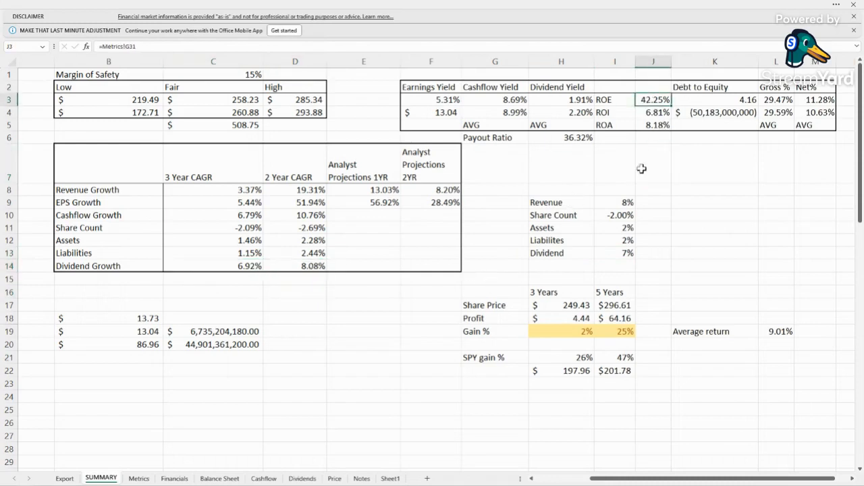
pyautogui.click(716, 100)
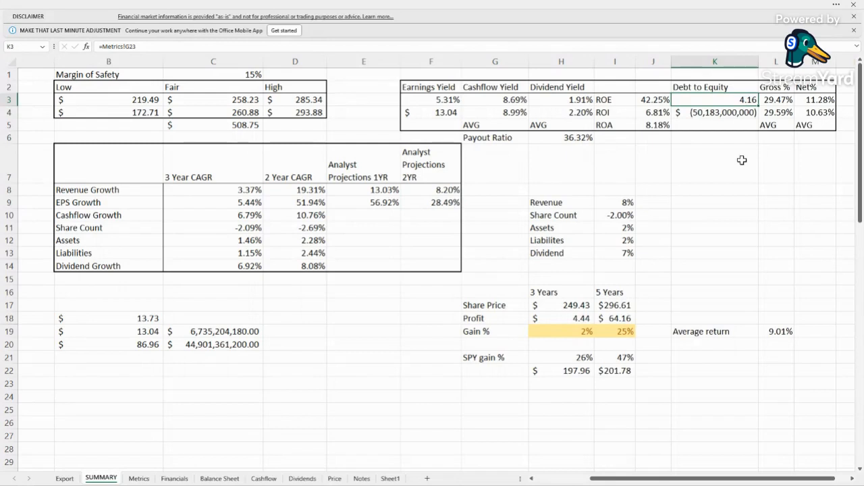
pyautogui.click(654, 112)
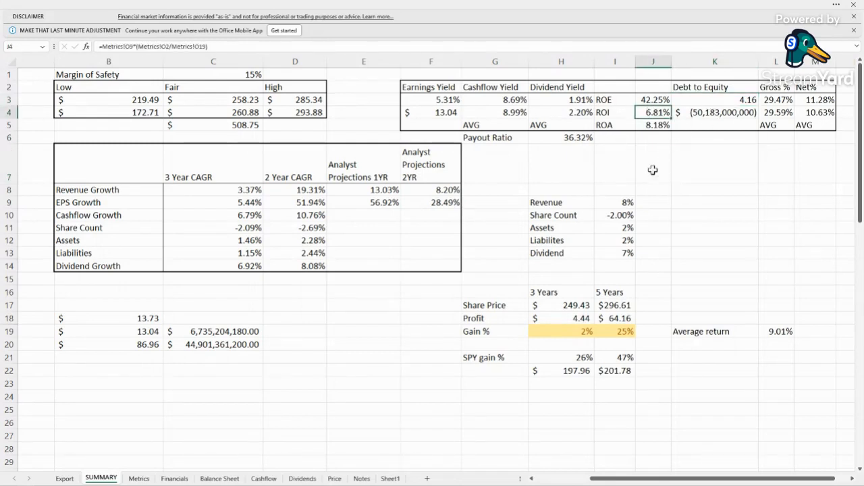
pyautogui.moveTo(653, 151)
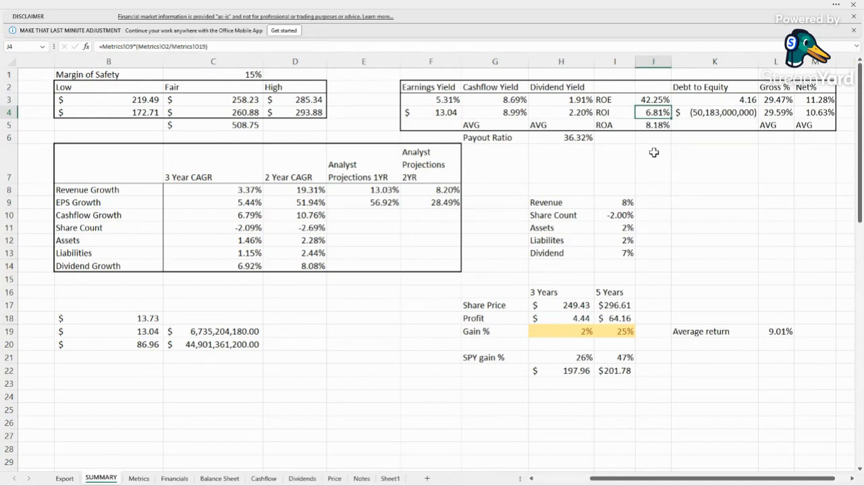
pyautogui.click(654, 138)
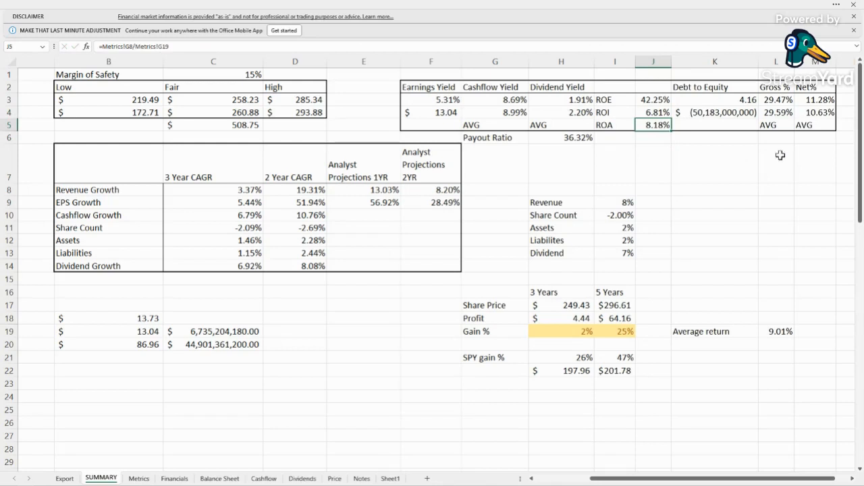
pyautogui.click(777, 162)
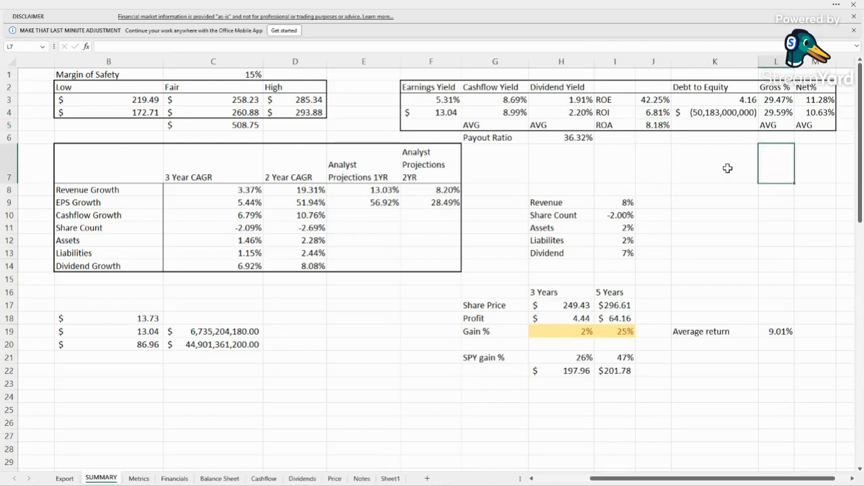
pyautogui.click(715, 162)
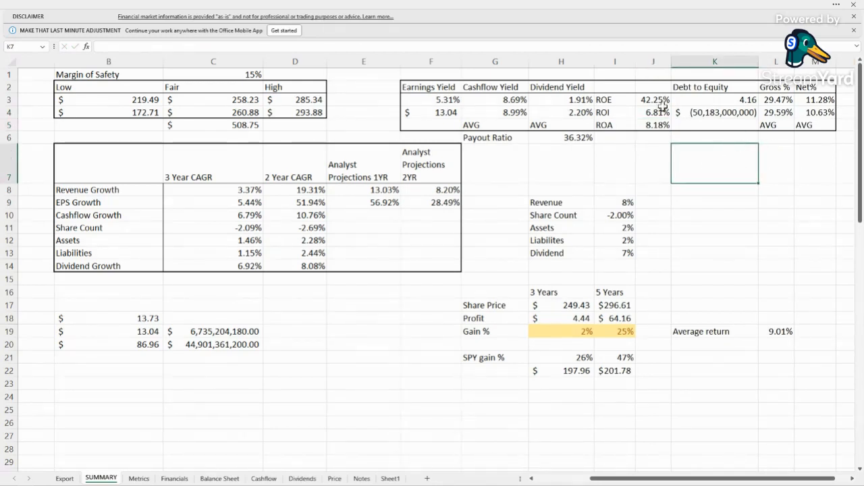
pyautogui.click(714, 100)
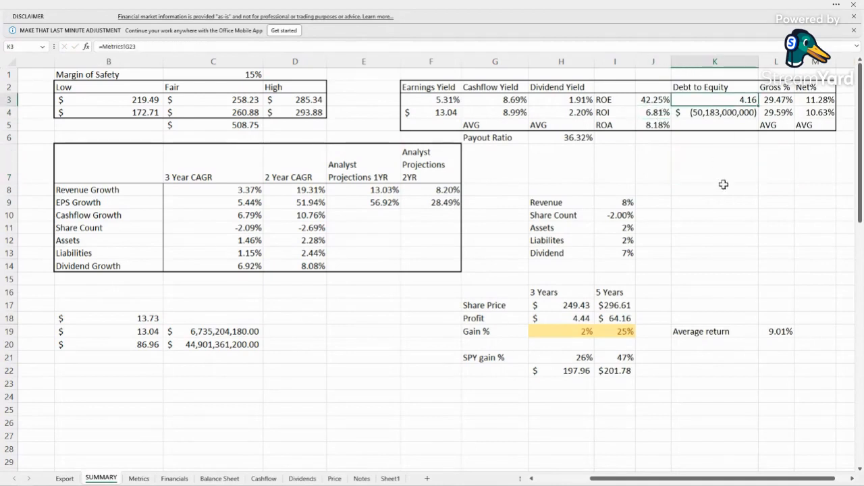
pyautogui.click(715, 163)
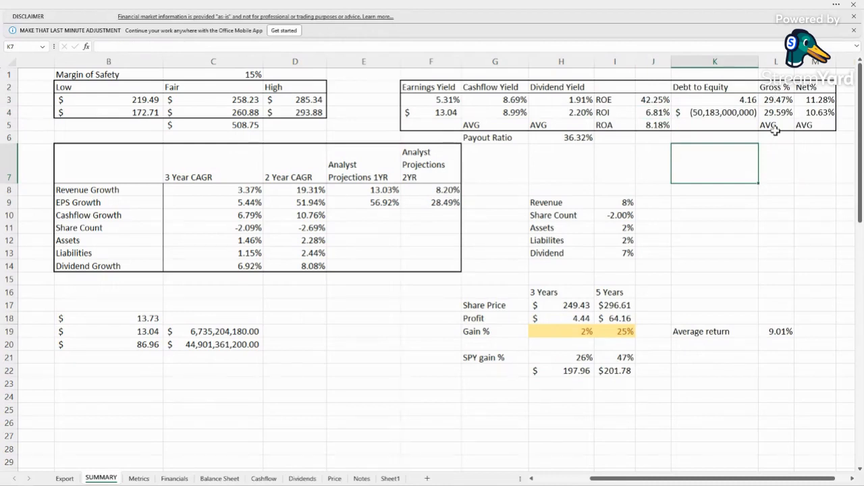
pyautogui.click(714, 202)
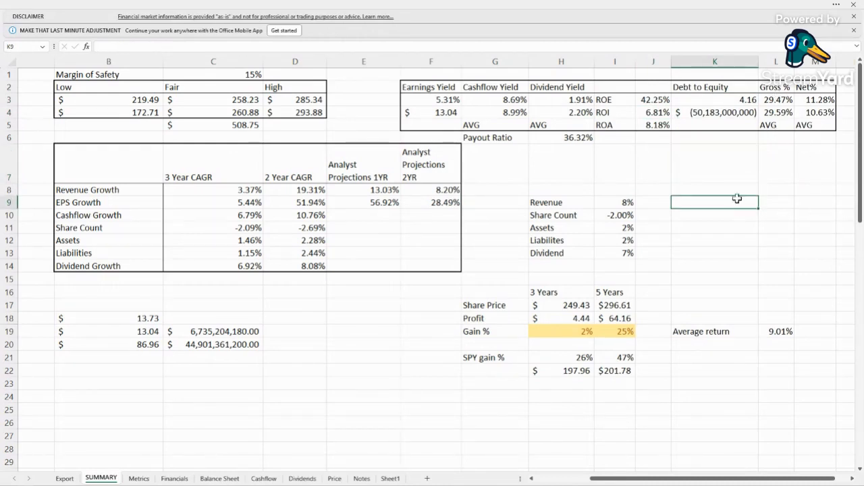
pyautogui.moveTo(673, 211)
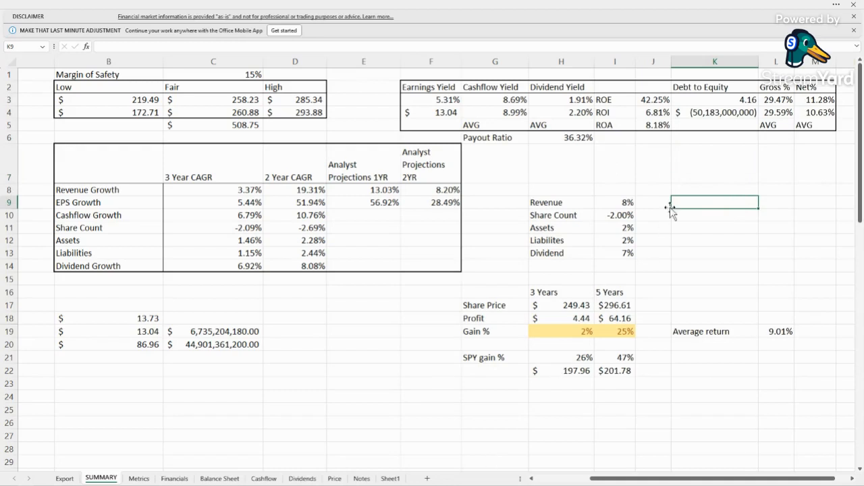
pyautogui.click(777, 165)
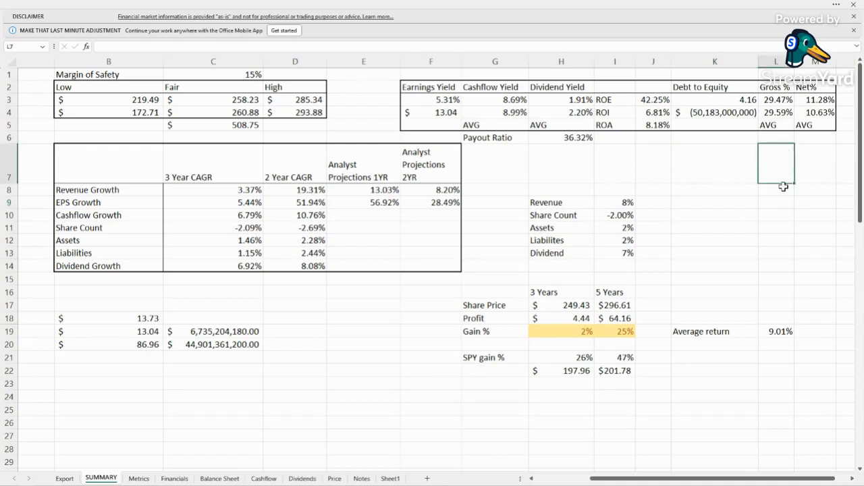
pyautogui.click(716, 254)
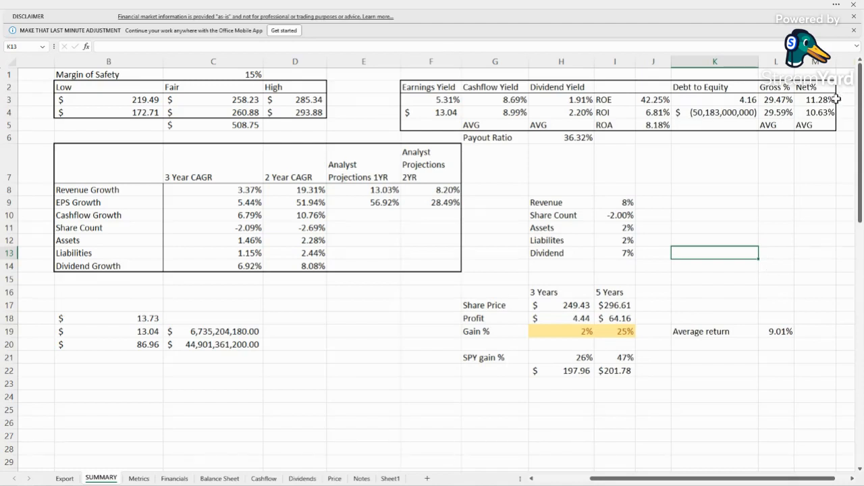
pyautogui.click(715, 162)
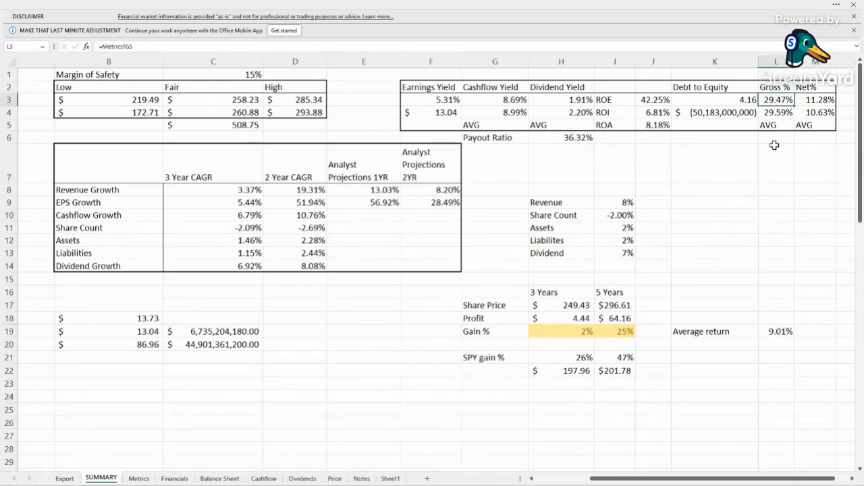
pyautogui.moveTo(779, 149)
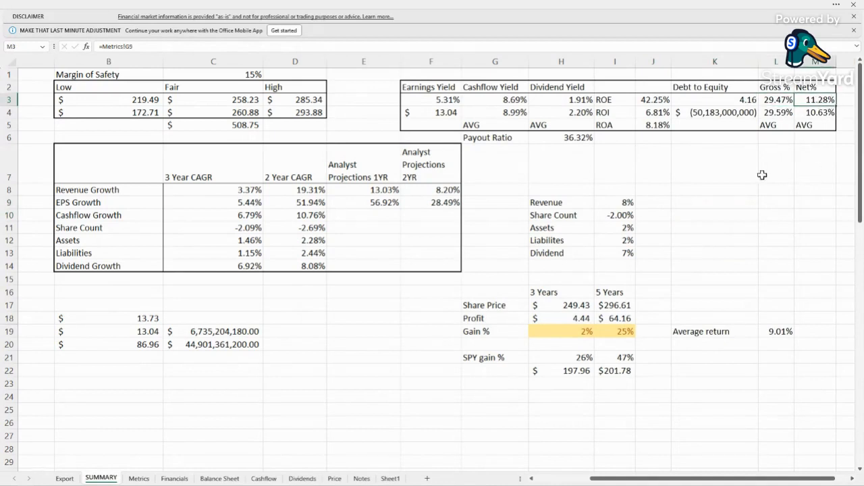
pyautogui.moveTo(733, 125)
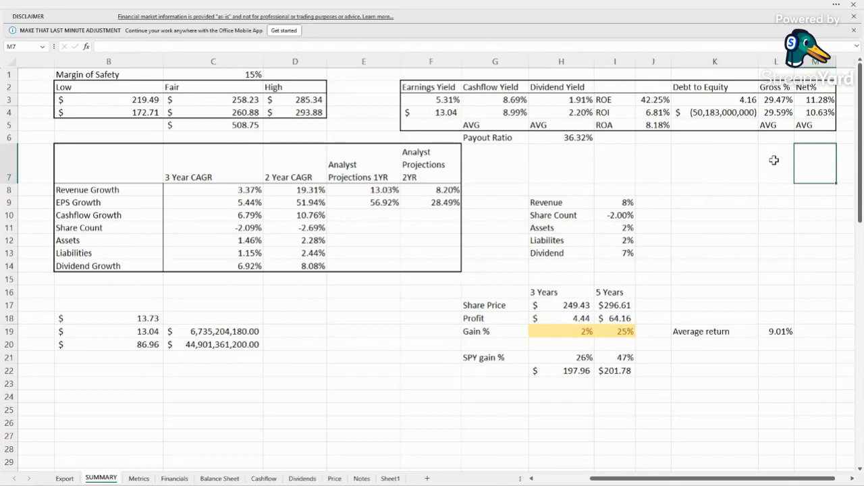
pyautogui.click(714, 241)
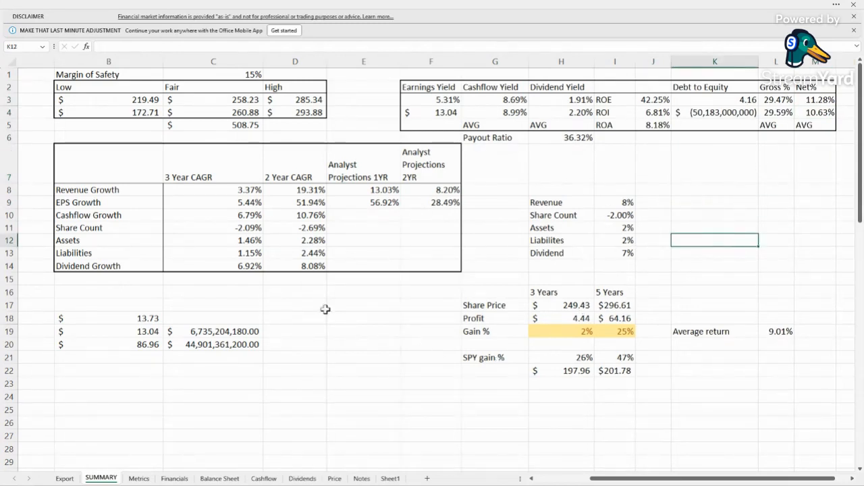
pyautogui.click(363, 317)
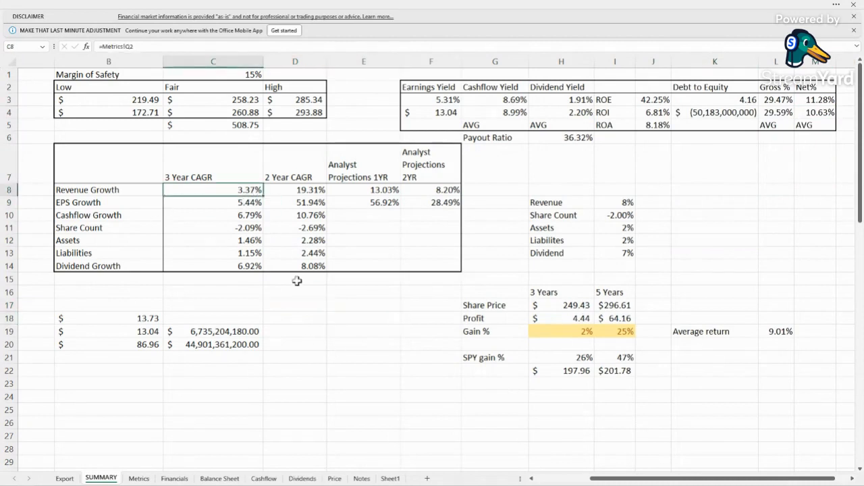
pyautogui.moveTo(254, 189)
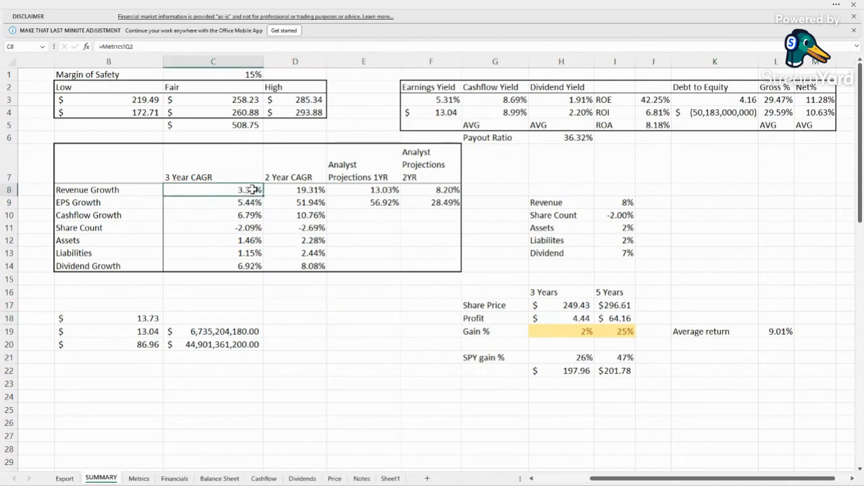
pyautogui.moveTo(330, 291)
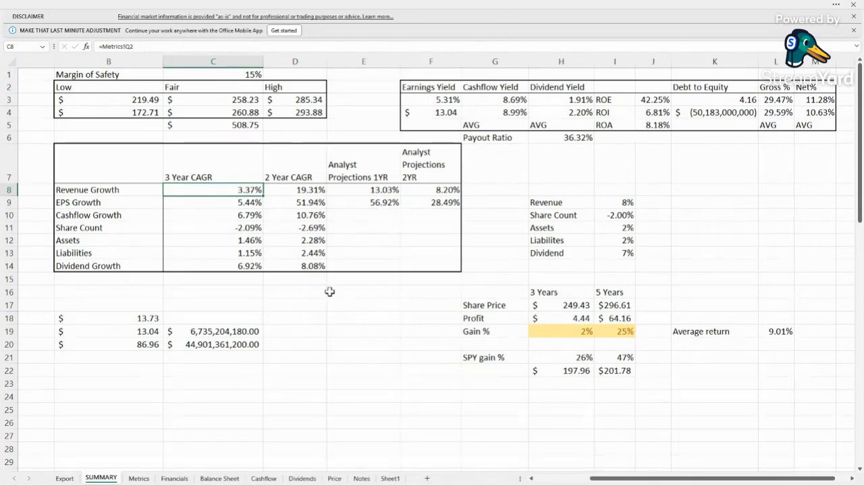
pyautogui.moveTo(285, 157)
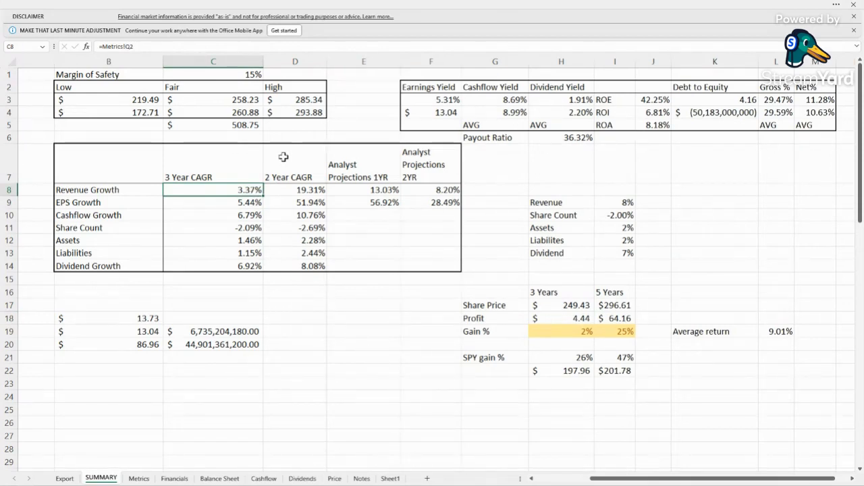
pyautogui.click(294, 189)
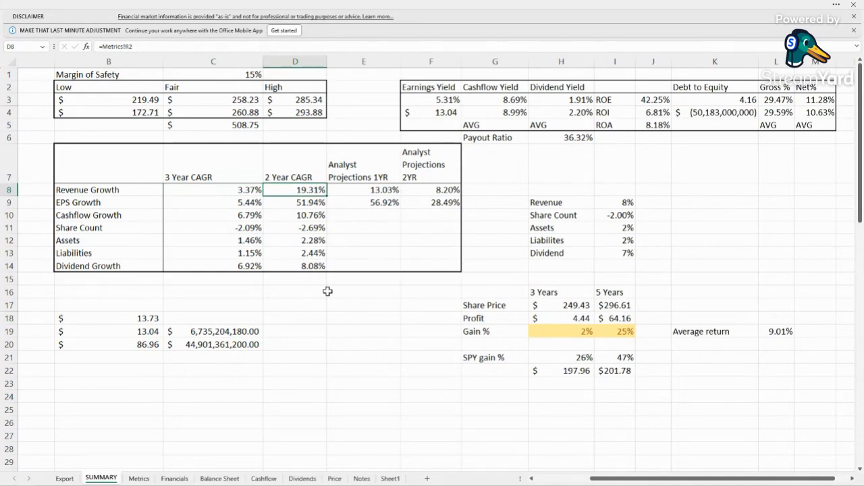
pyautogui.click(363, 281)
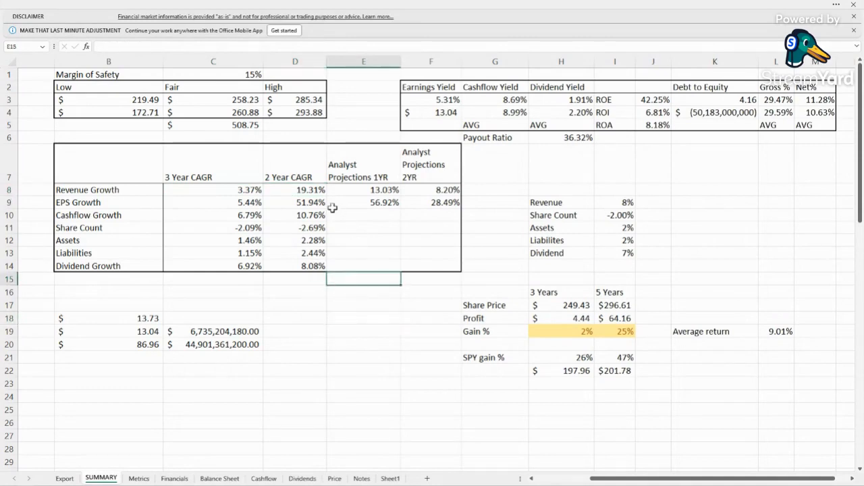
pyautogui.click(364, 189)
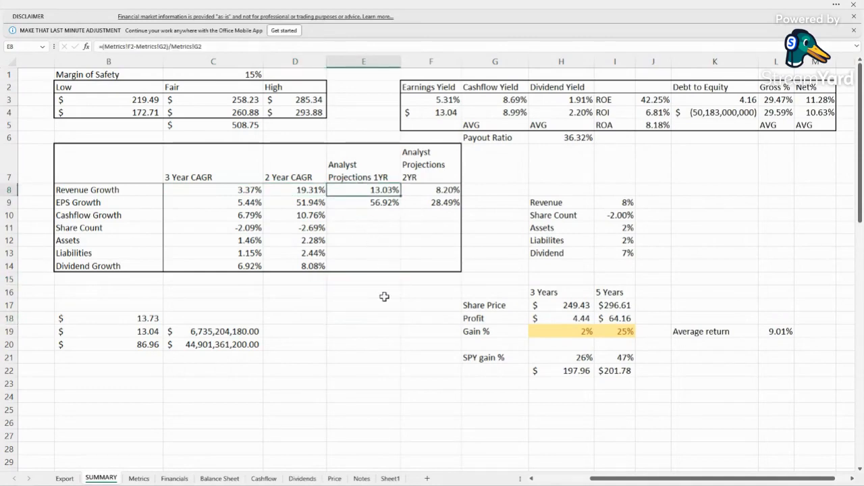
pyautogui.doubleClick(362, 189)
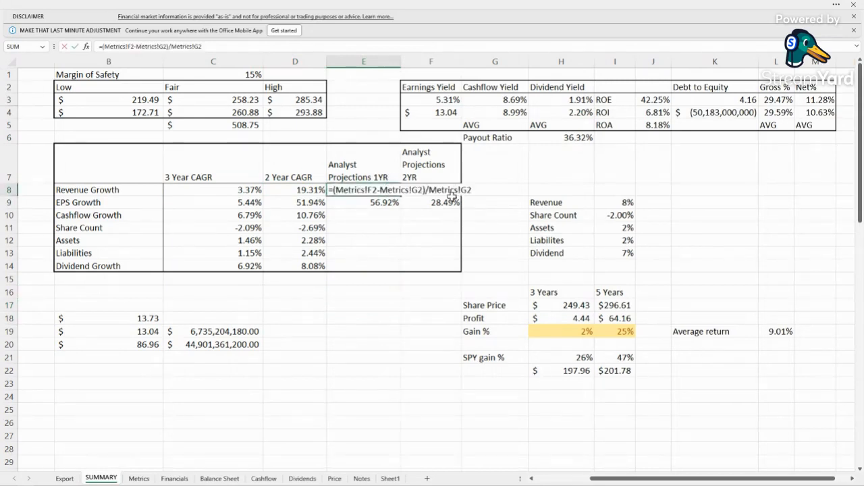
pyautogui.press('Enter')
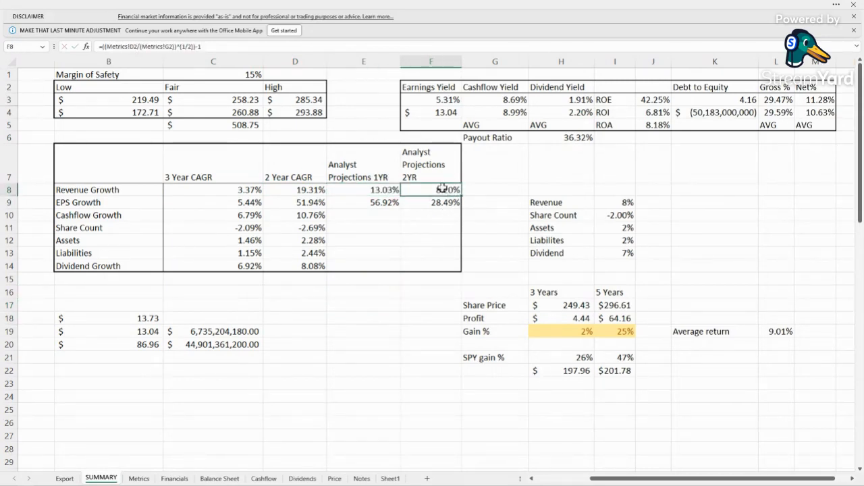
pyautogui.click(615, 203)
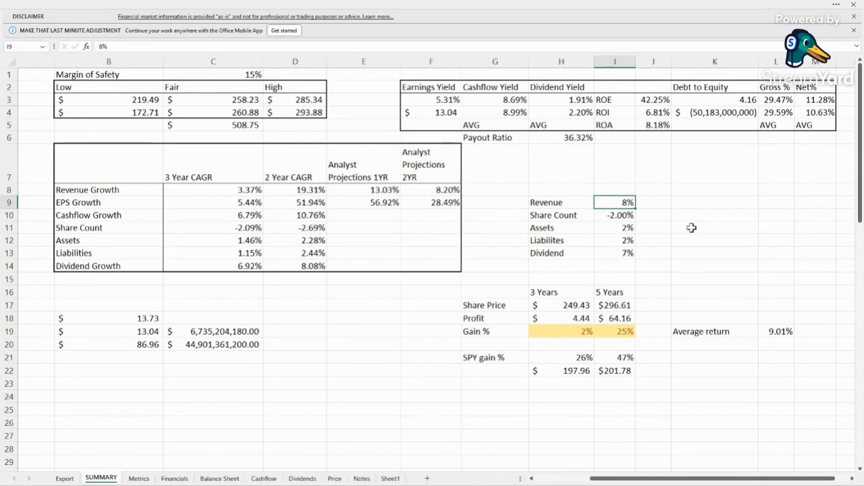
pyautogui.moveTo(583, 216)
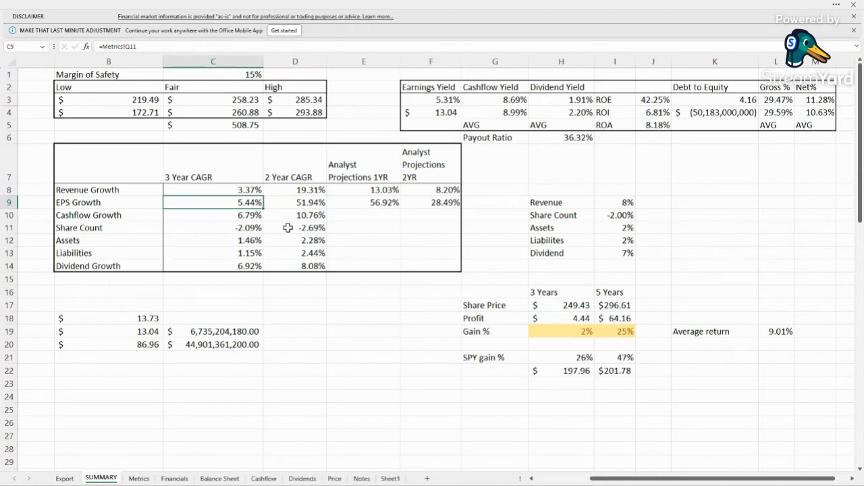
pyautogui.click(295, 202)
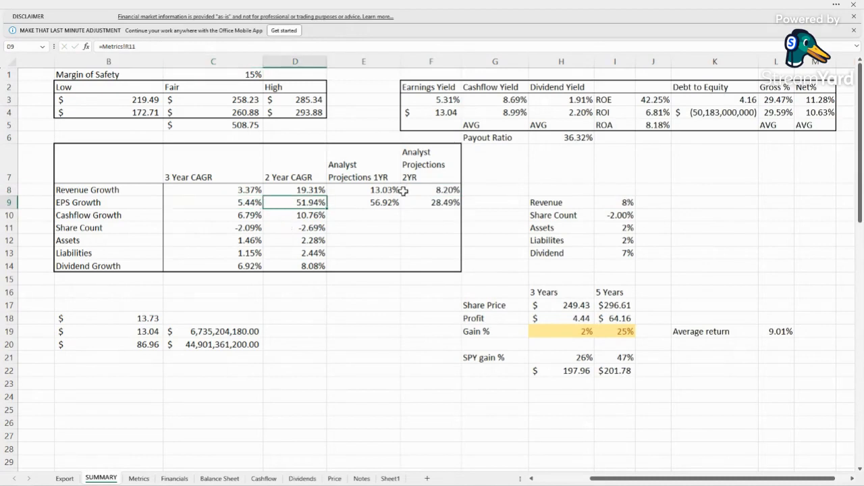
pyautogui.click(375, 202)
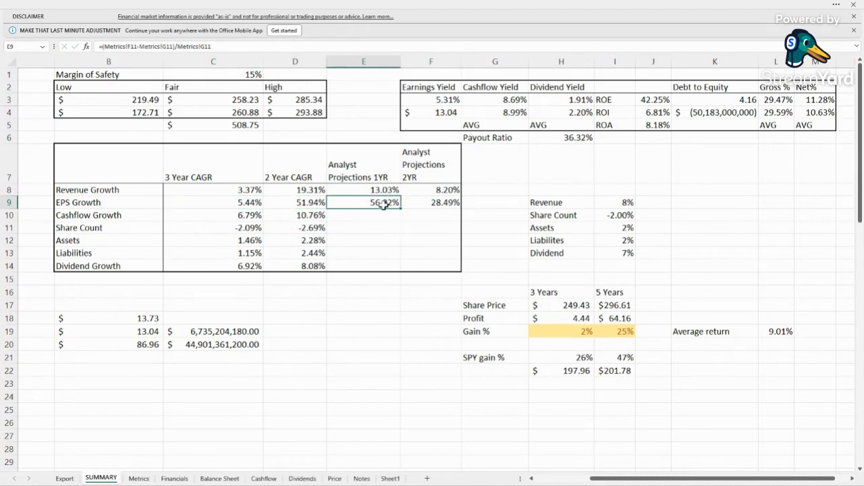
pyautogui.click(431, 202)
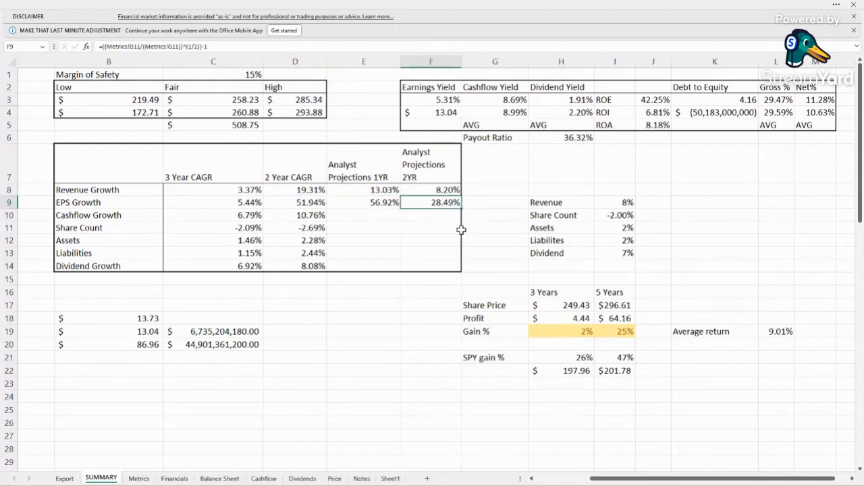
pyautogui.click(213, 214)
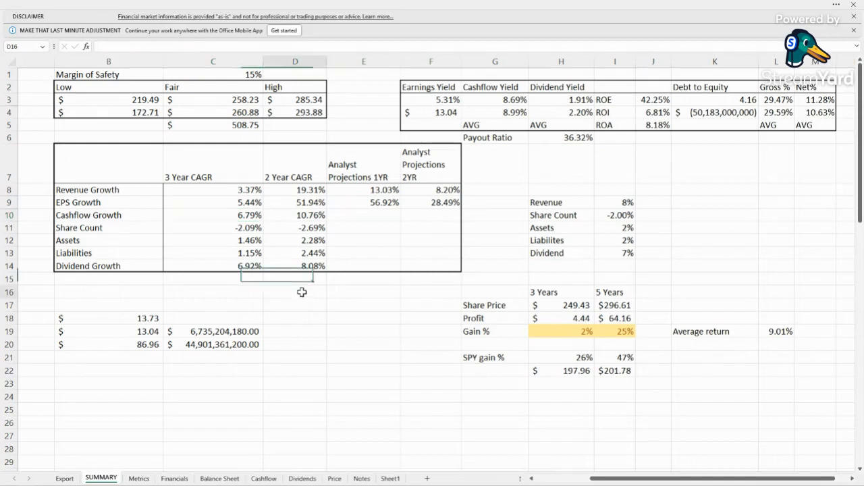
pyautogui.click(294, 292)
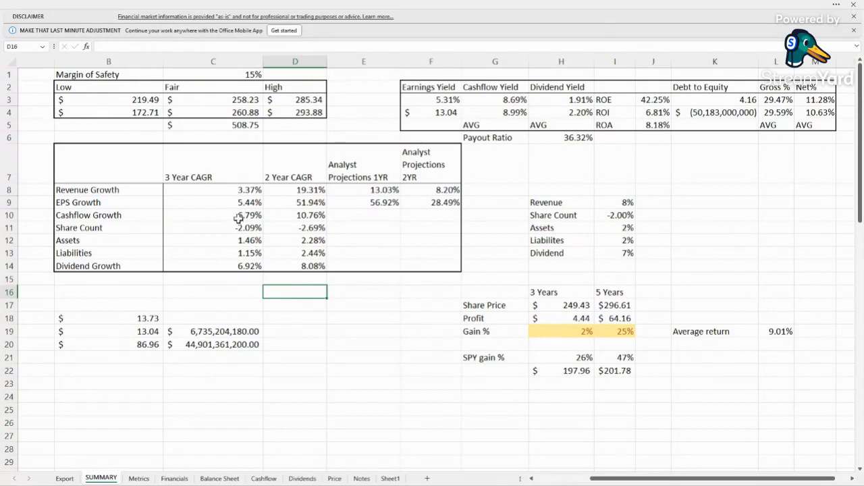
pyautogui.click(294, 215)
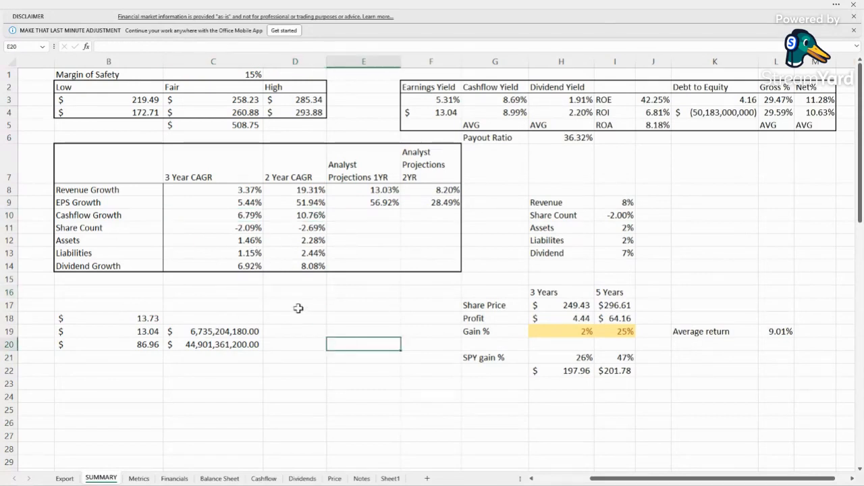
pyautogui.moveTo(263, 231)
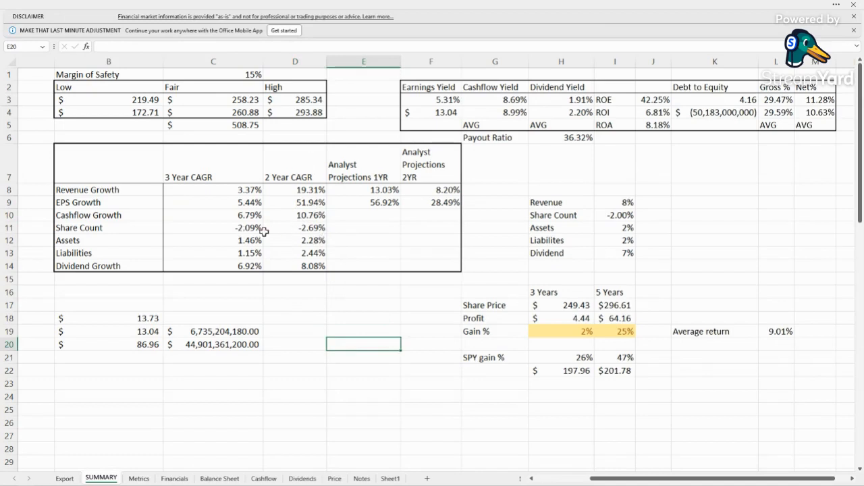
pyautogui.click(294, 227)
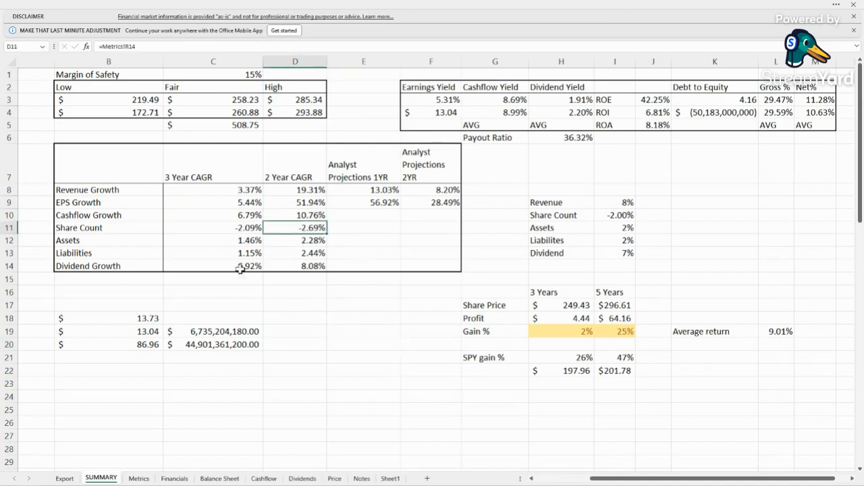
pyautogui.click(294, 240)
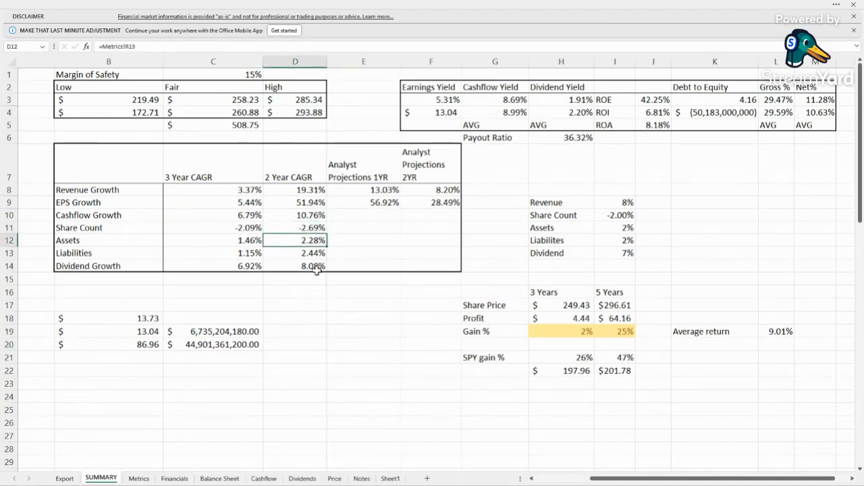
pyautogui.click(294, 254)
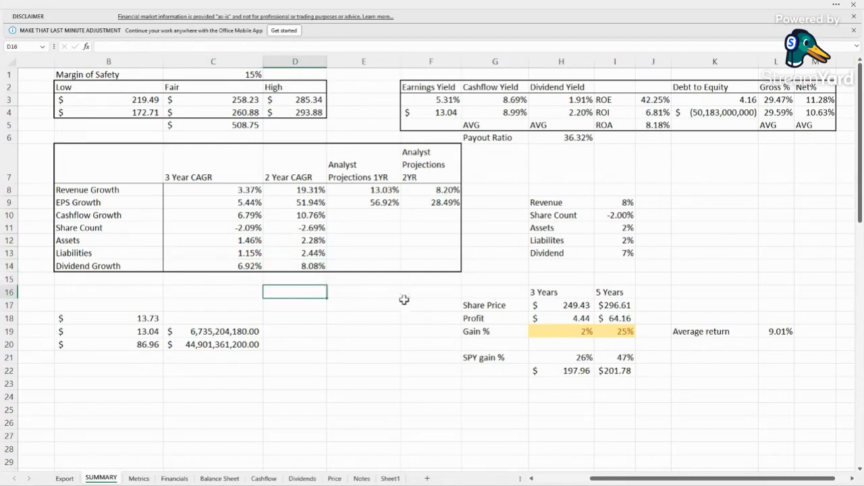
pyautogui.click(714, 227)
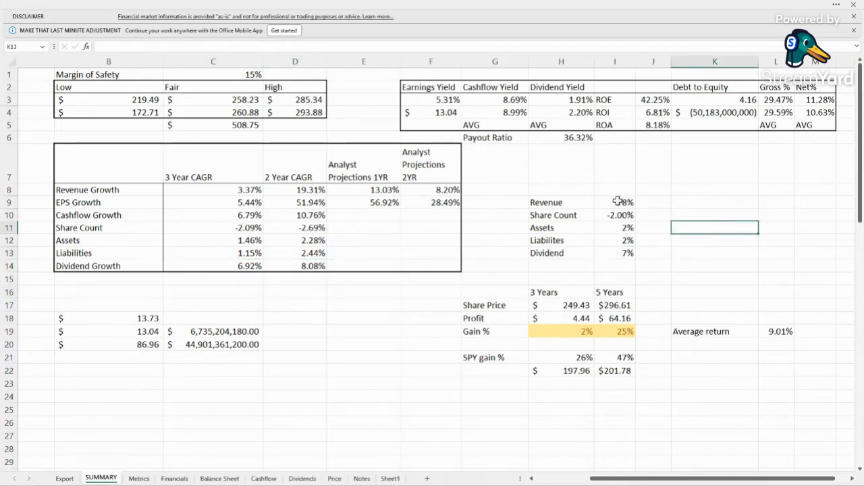
pyautogui.click(616, 203)
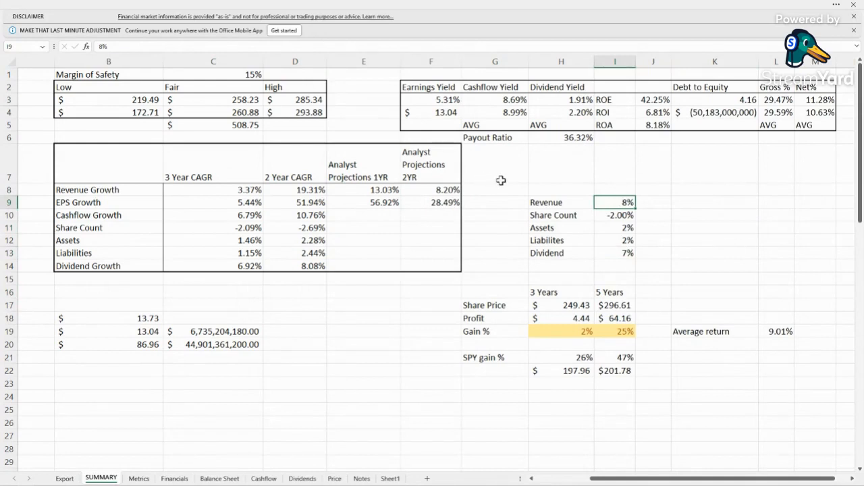
pyautogui.click(431, 190)
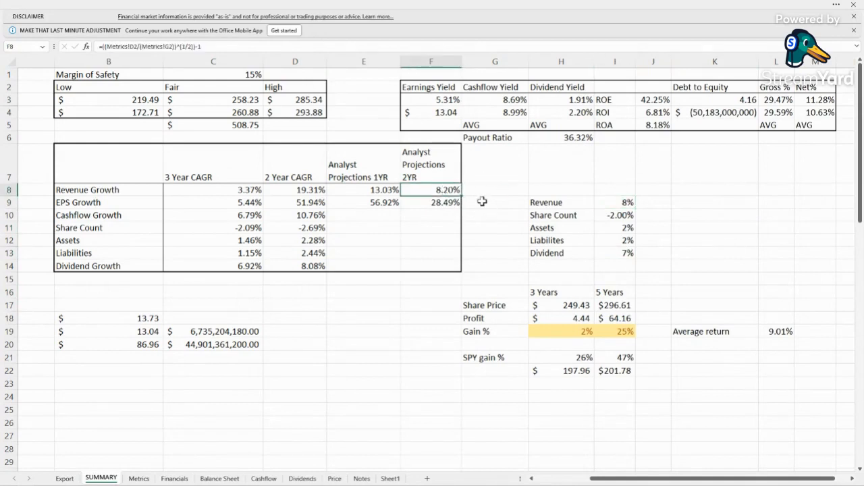
pyautogui.click(614, 215)
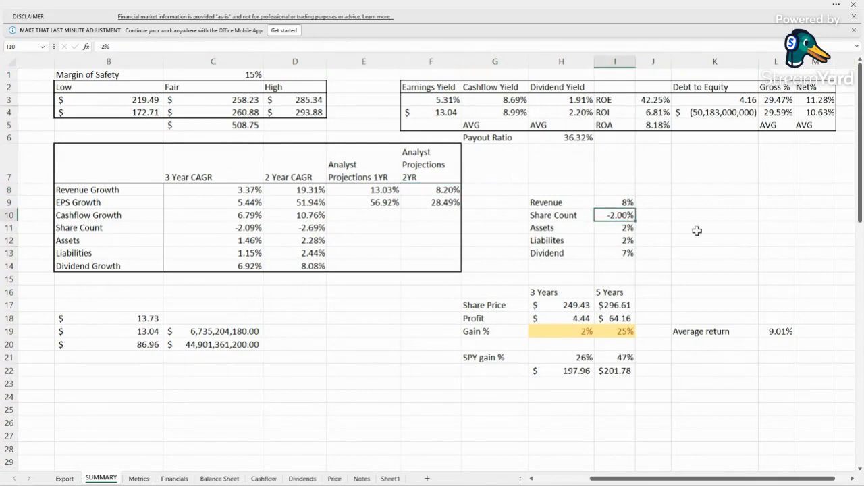
pyautogui.click(294, 226)
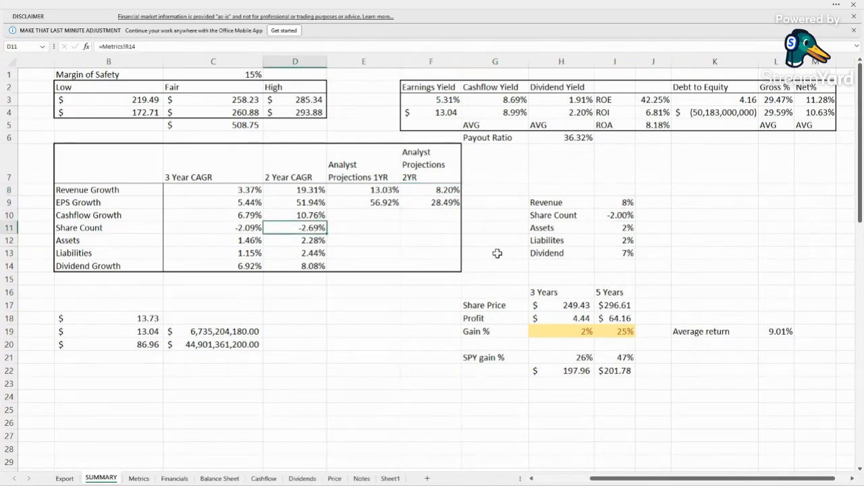
pyautogui.click(613, 227)
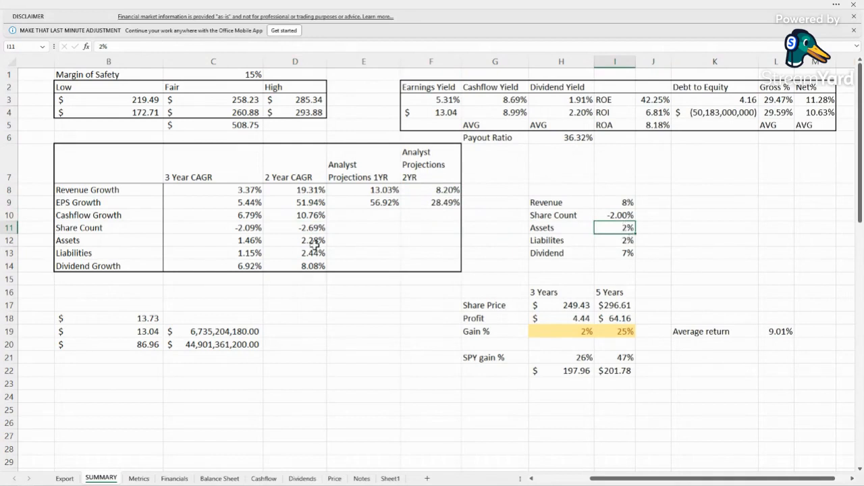
pyautogui.click(614, 240)
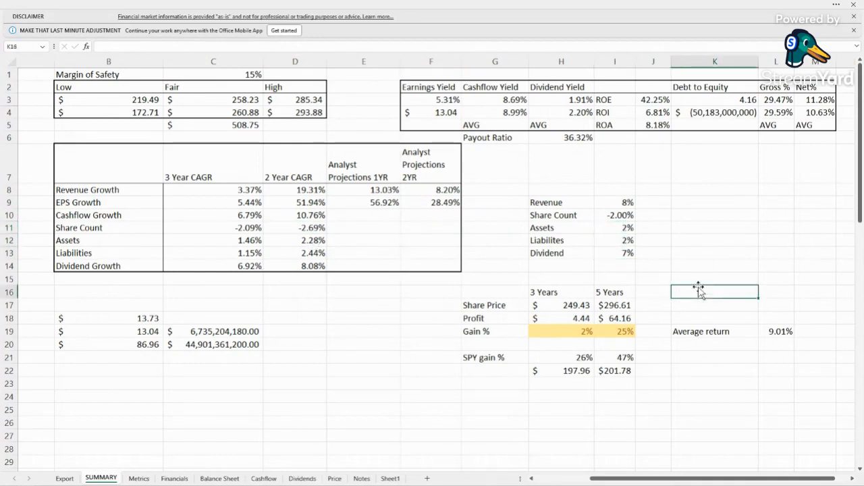
pyautogui.click(559, 305)
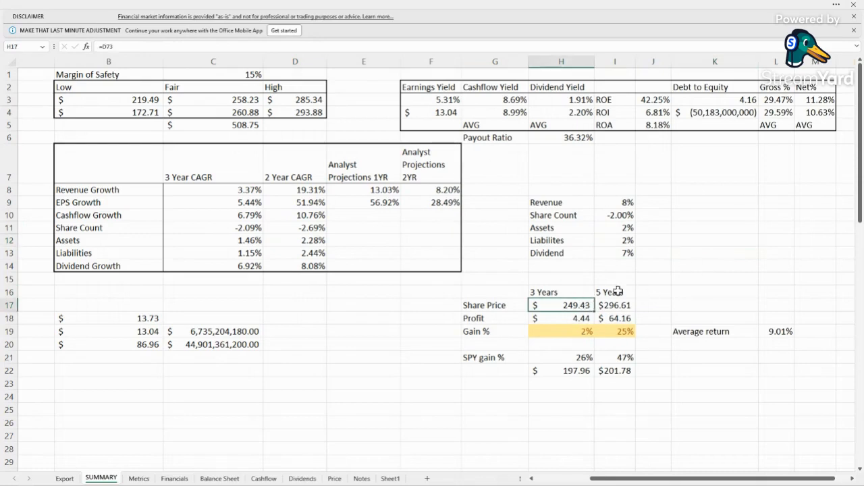
pyautogui.moveTo(573, 277)
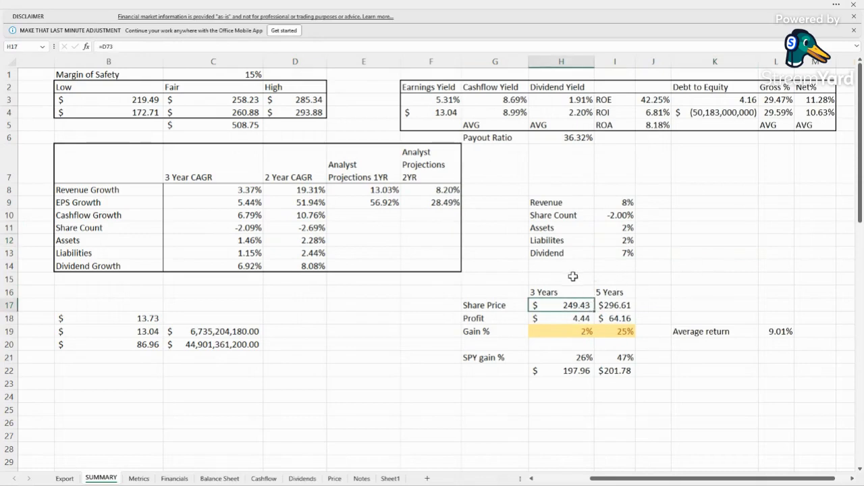
pyautogui.moveTo(568, 319)
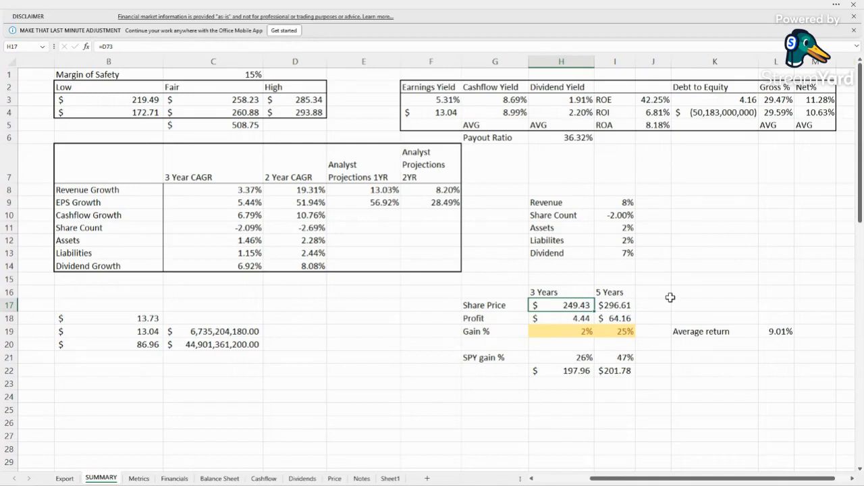
pyautogui.click(562, 319)
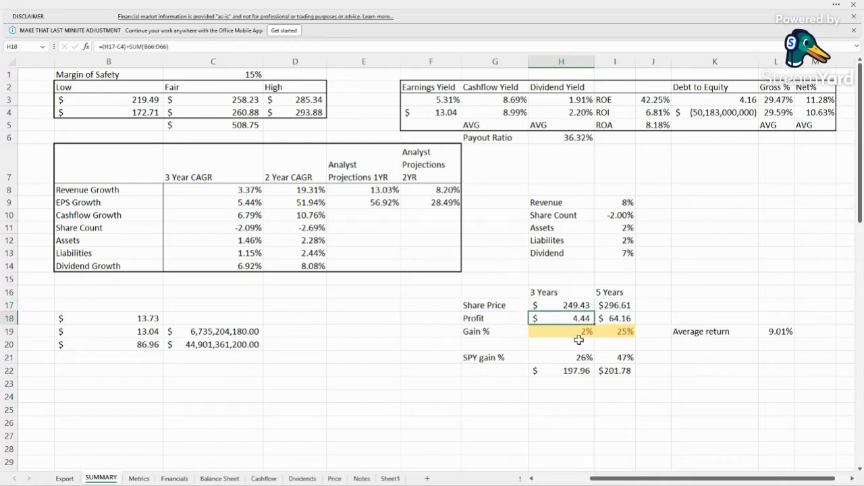
pyautogui.moveTo(573, 335)
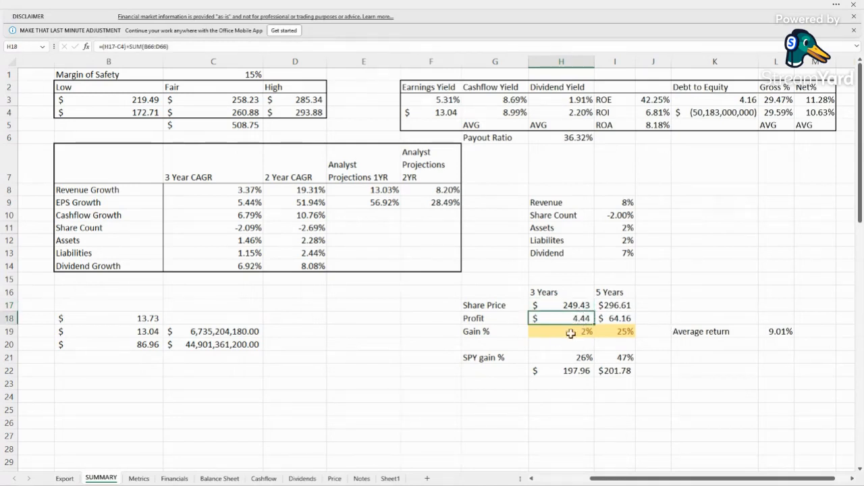
pyautogui.click(568, 332)
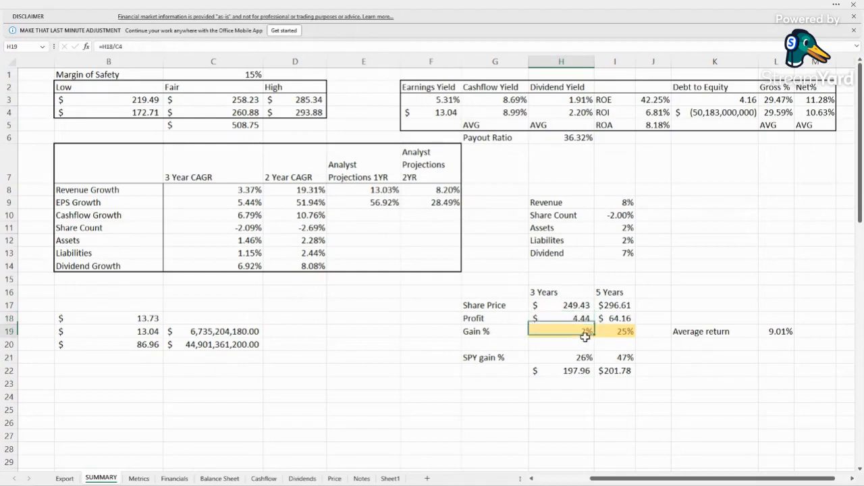
pyautogui.click(561, 318)
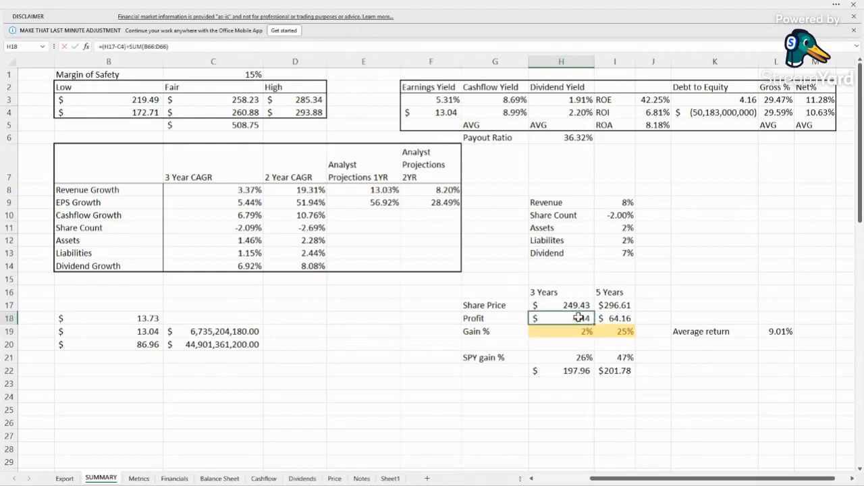
pyautogui.click(565, 332)
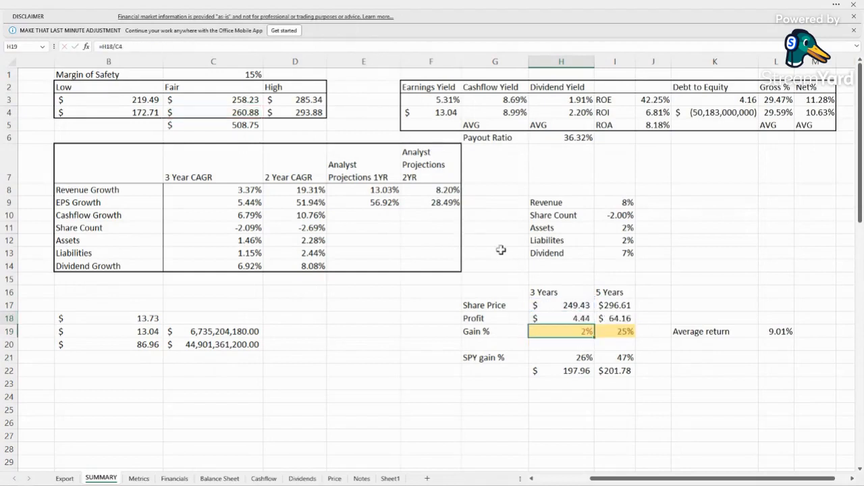
pyautogui.moveTo(566, 291)
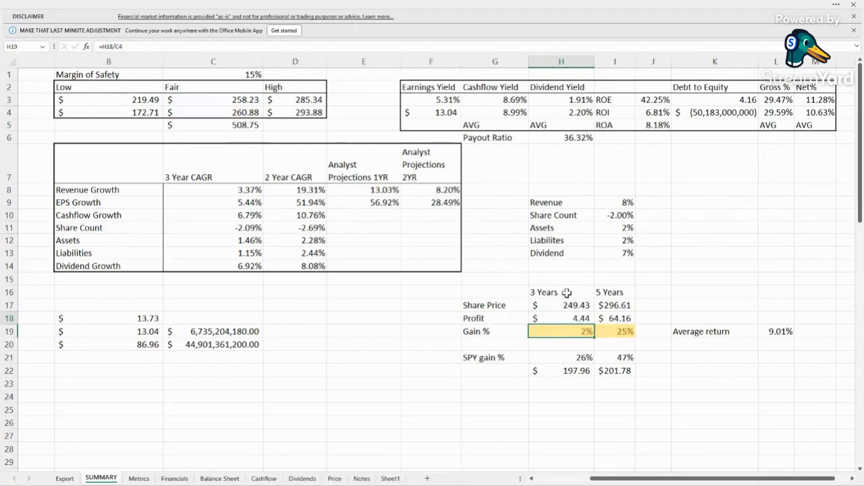
pyautogui.click(561, 292)
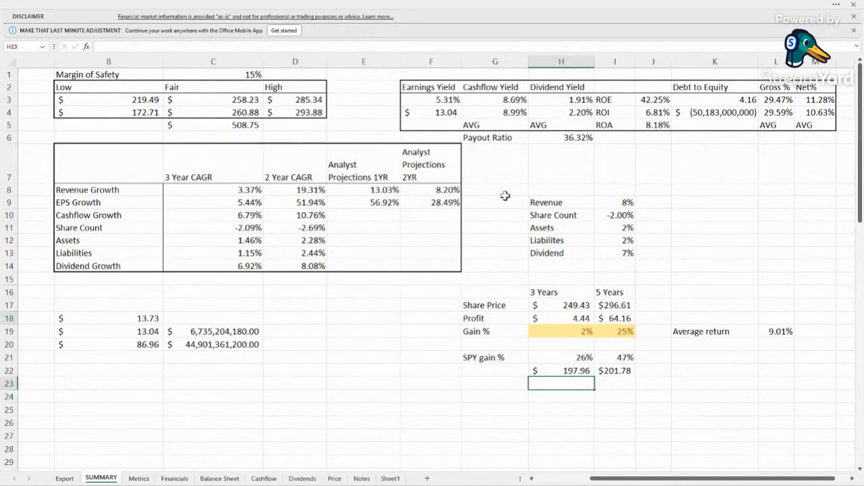
pyautogui.moveTo(246, 87)
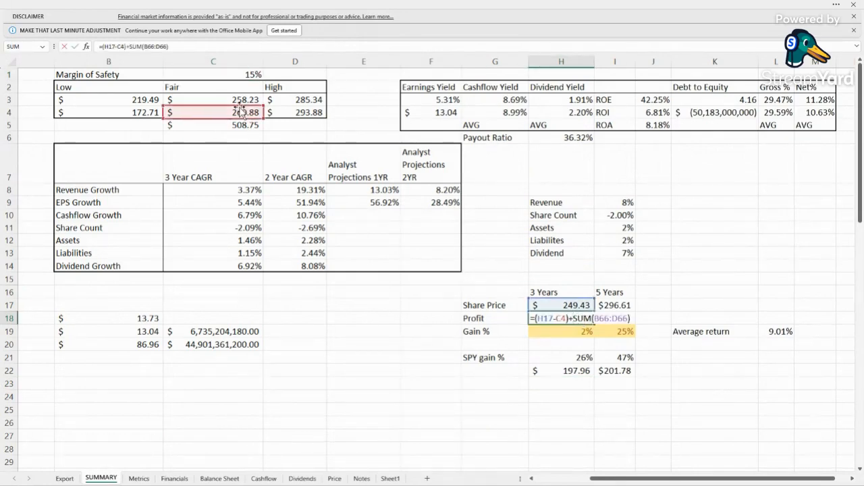
# Step: Point the 3-year profit formula at the 219.49 low price, giving profit 45.83 and gain 18%
pyautogui.click(101, 100)
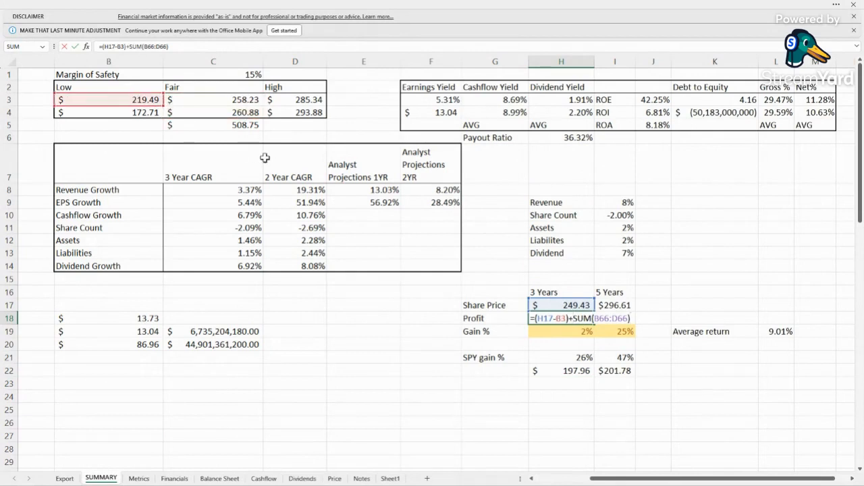
pyautogui.moveTo(468, 223)
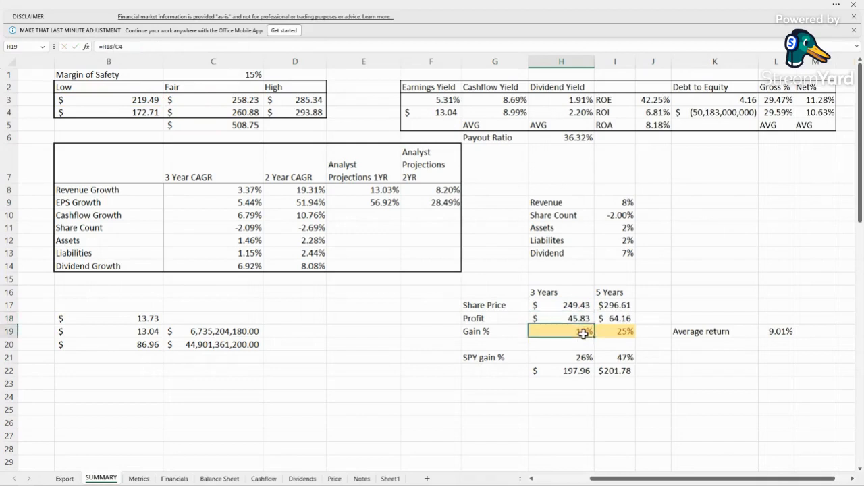
pyautogui.click(562, 318)
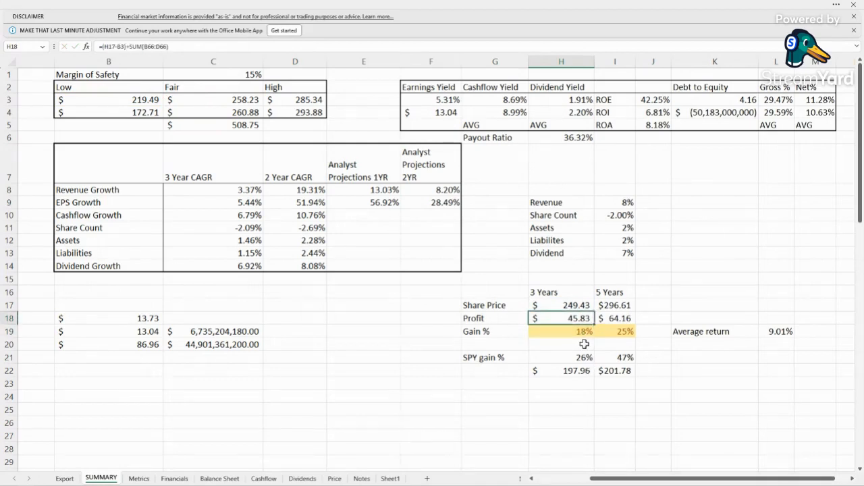
pyautogui.click(578, 332)
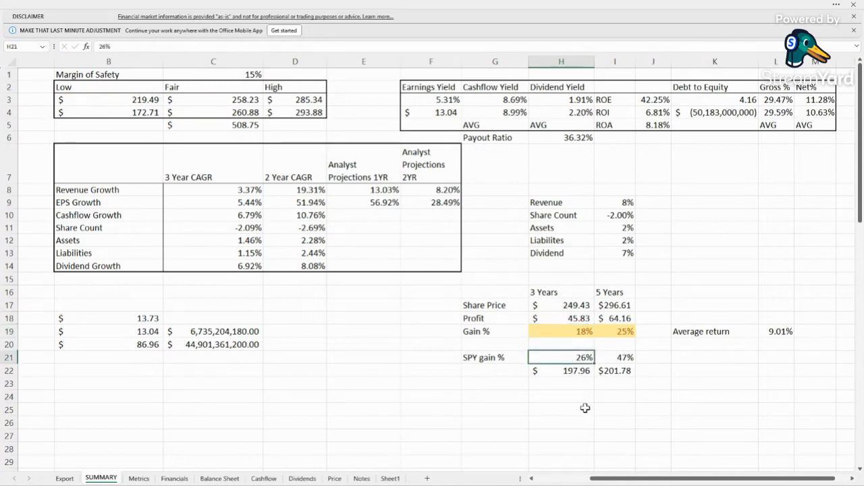
pyautogui.moveTo(572, 299)
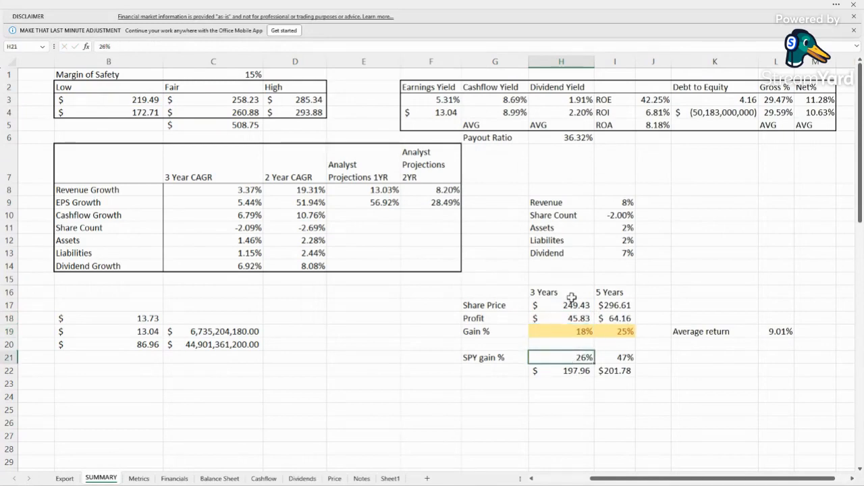
pyautogui.moveTo(602, 319)
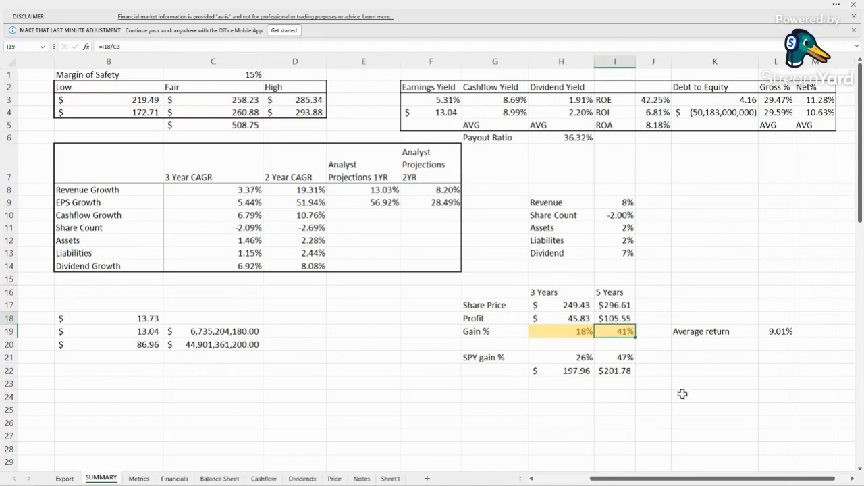
pyautogui.click(615, 357)
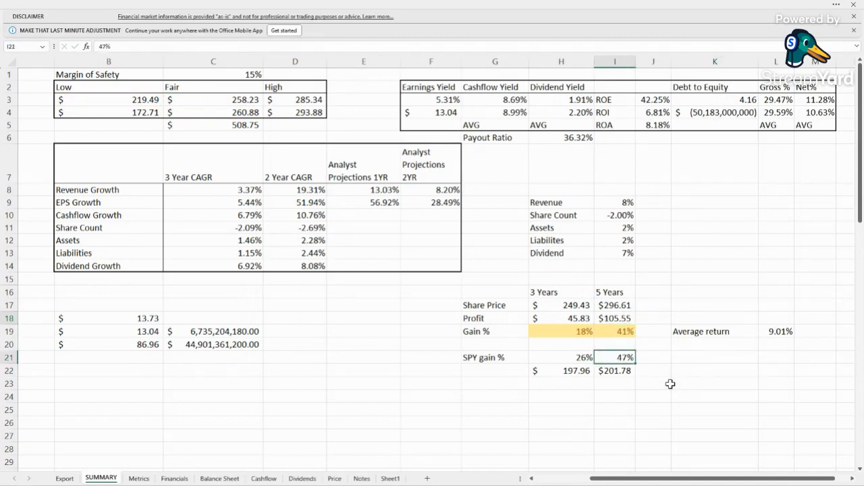
pyautogui.moveTo(638, 319)
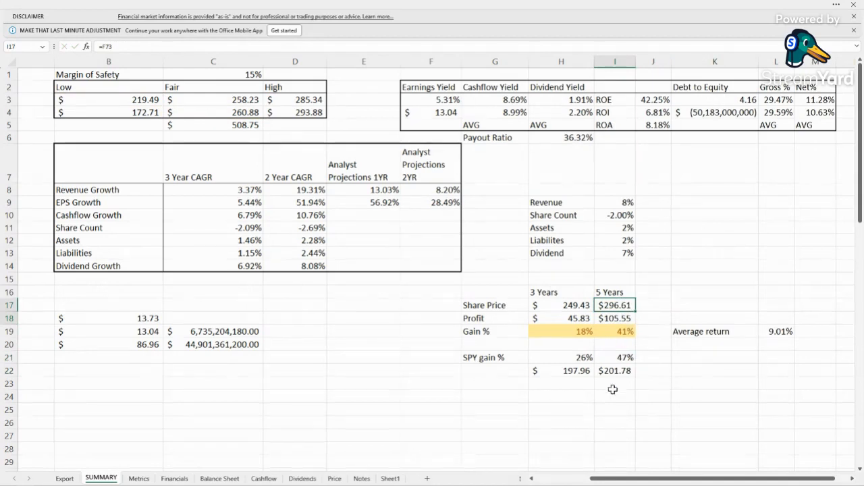
pyautogui.click(781, 332)
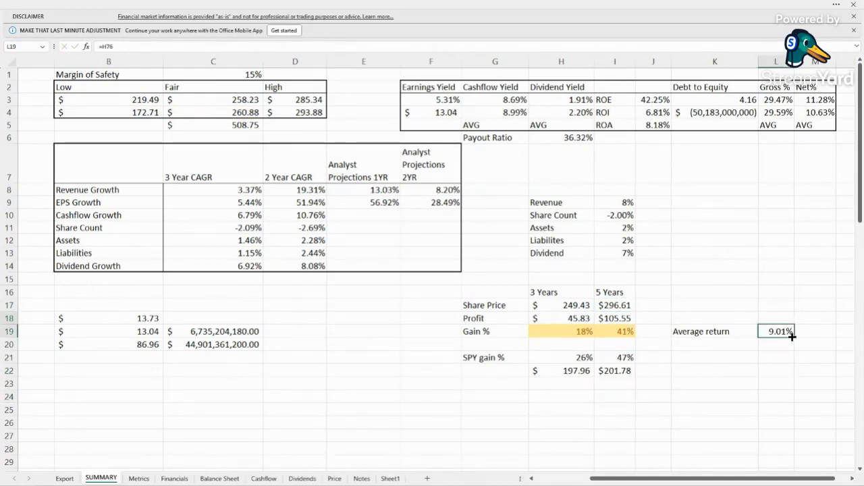
pyautogui.click(778, 357)
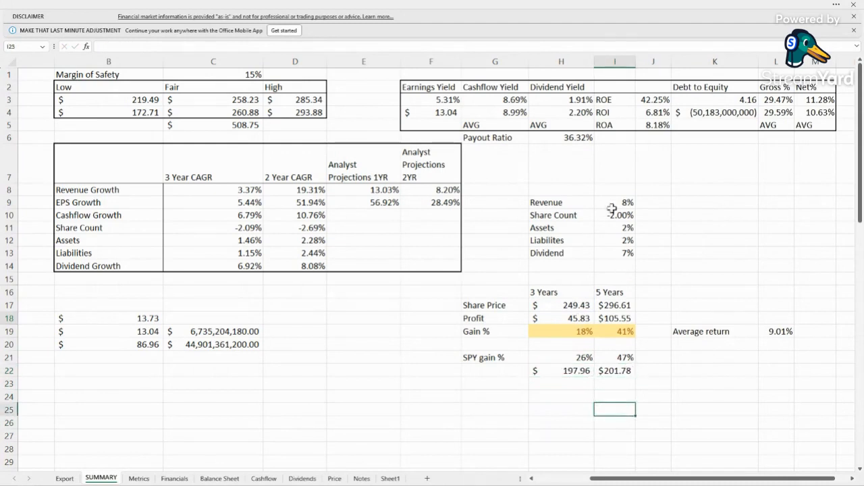
# Step: Raise the Revenue growth assumption in I9 from 8% to 10% and then 11%
pyautogui.click(614, 203)
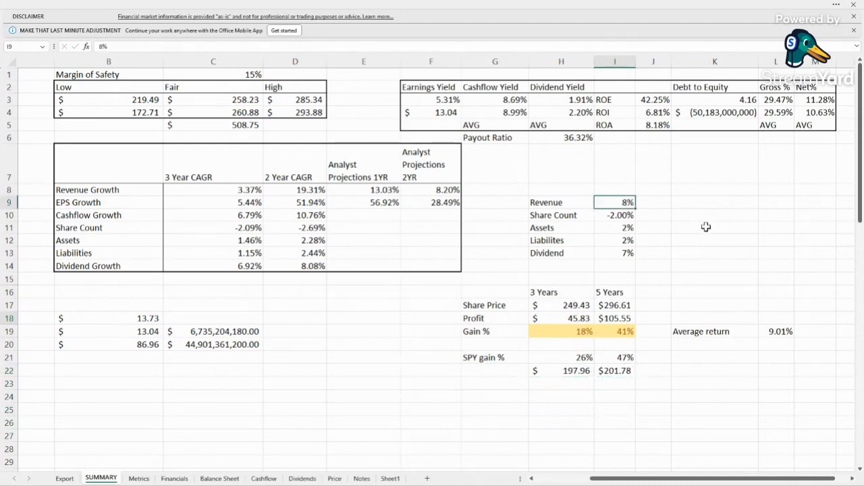
pyautogui.click(562, 189)
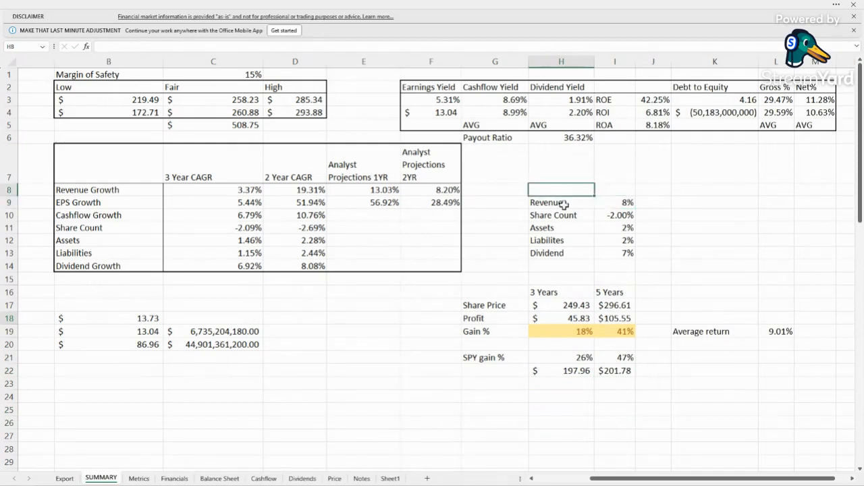
pyautogui.click(713, 240)
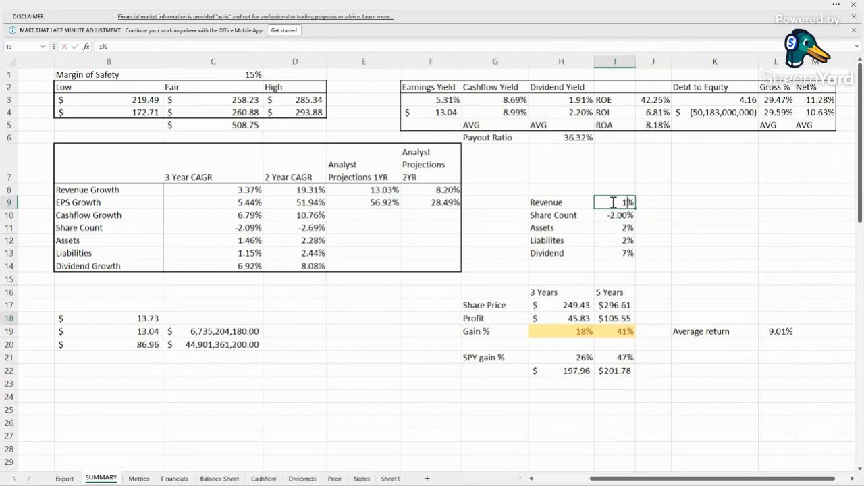
pyautogui.write('10%')
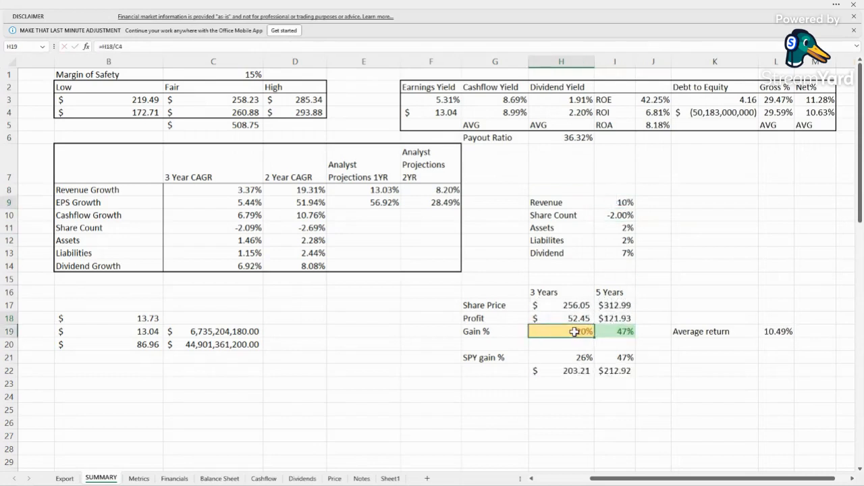
pyautogui.moveTo(570, 319)
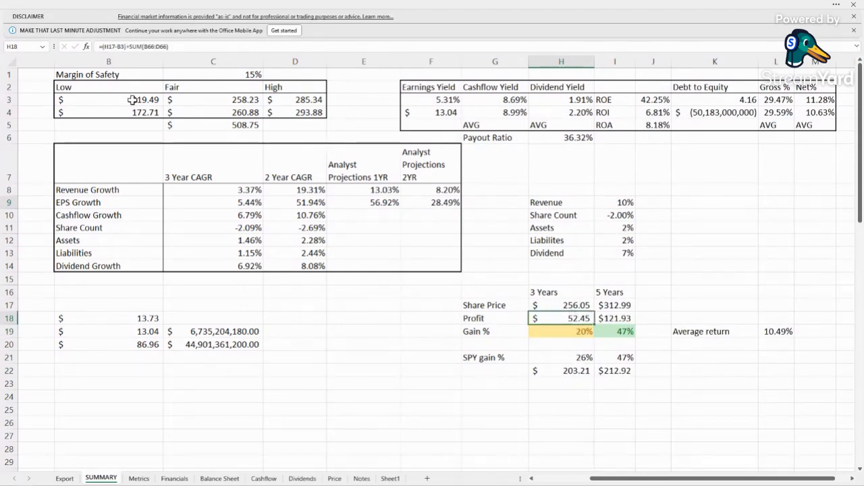
pyautogui.click(108, 100)
pyautogui.write('11')
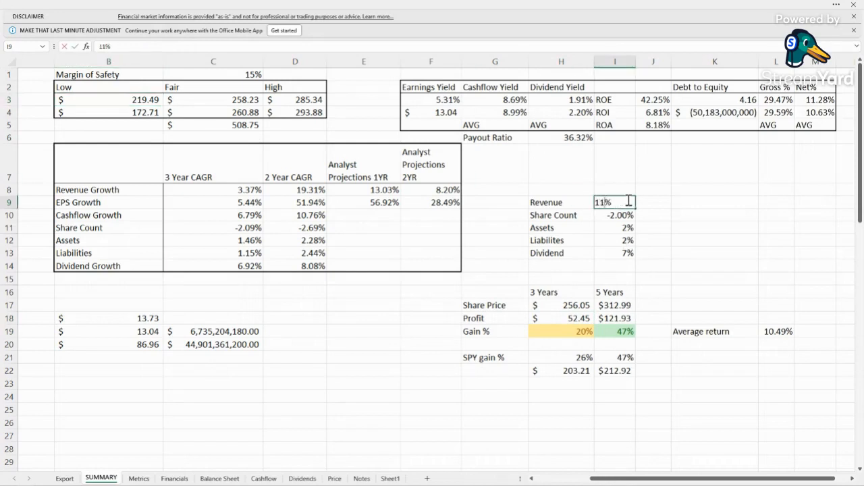
pyautogui.press('Enter')
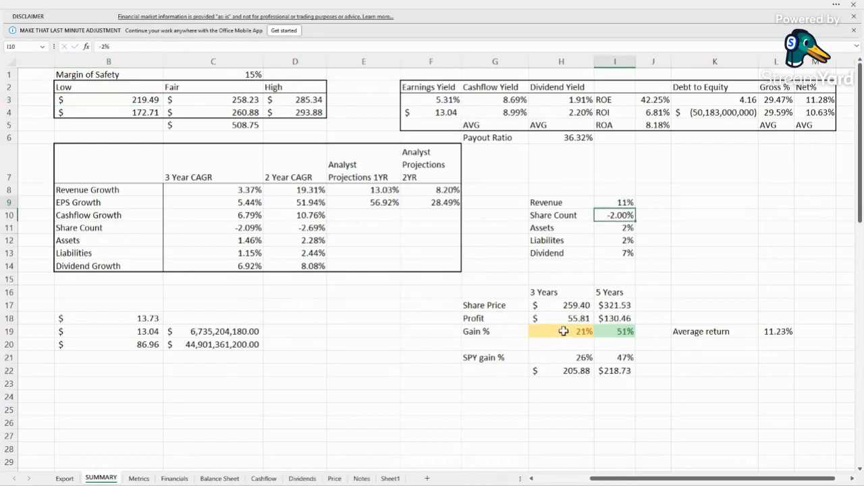
pyautogui.click(610, 202)
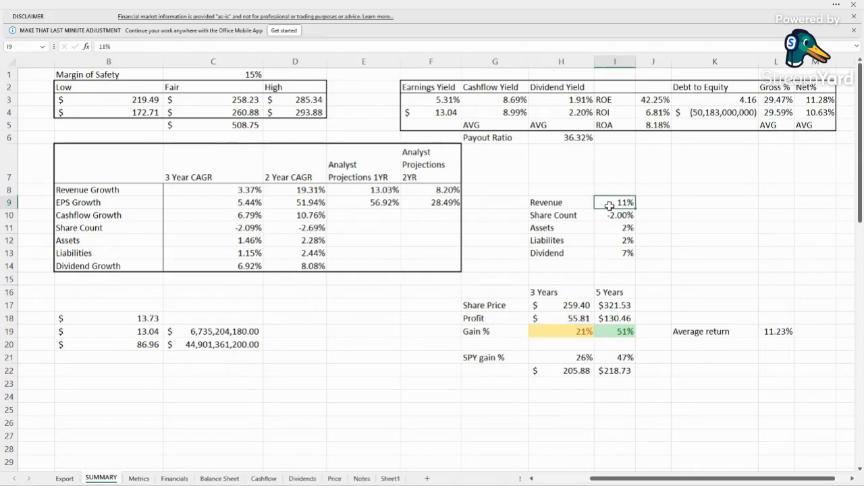
pyautogui.moveTo(638, 340)
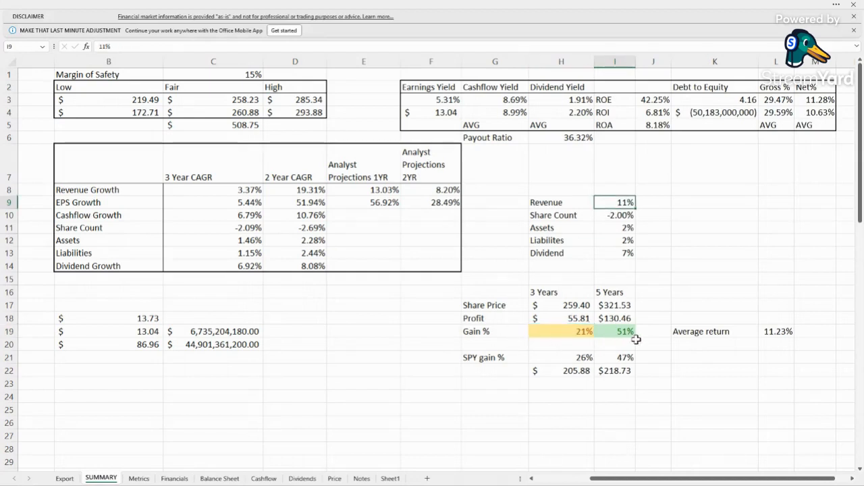
# Step: Review the recalculated gains of 21% and 51% and the 11.23% average return
pyautogui.click(615, 370)
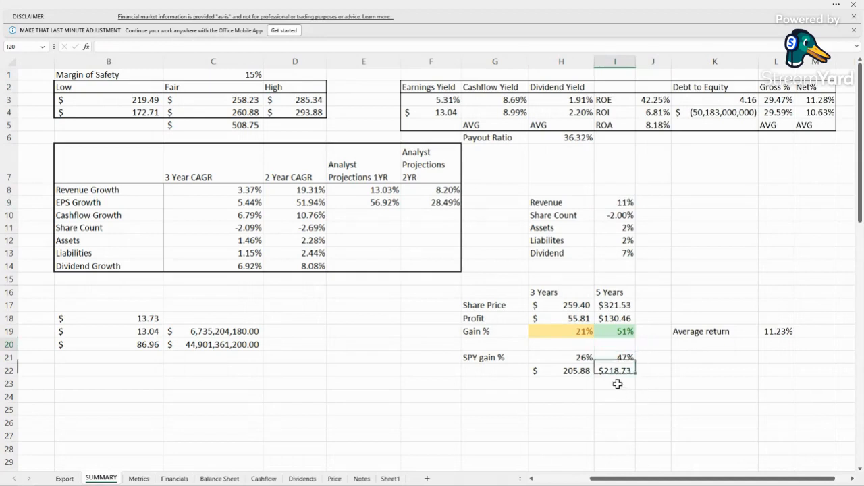
pyautogui.click(616, 344)
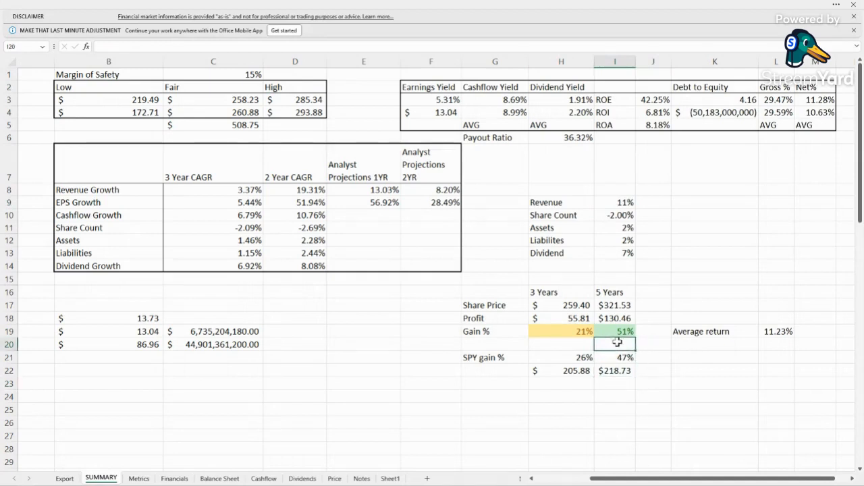
pyautogui.click(654, 203)
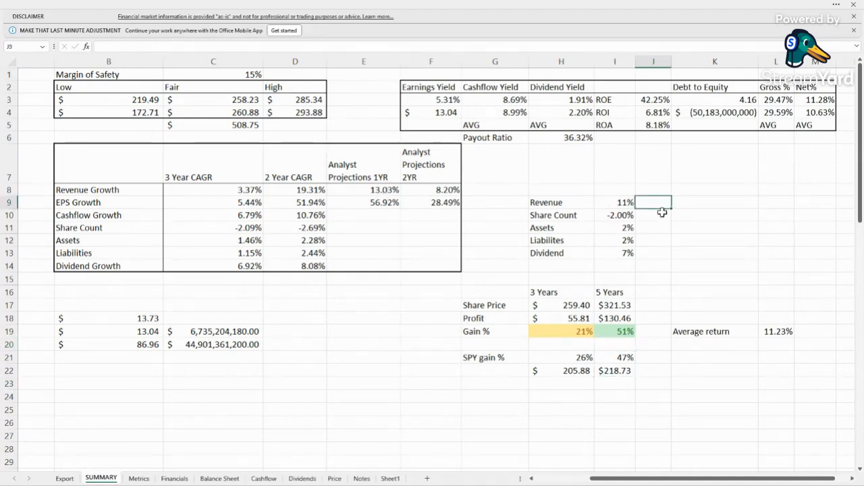
pyautogui.moveTo(658, 257)
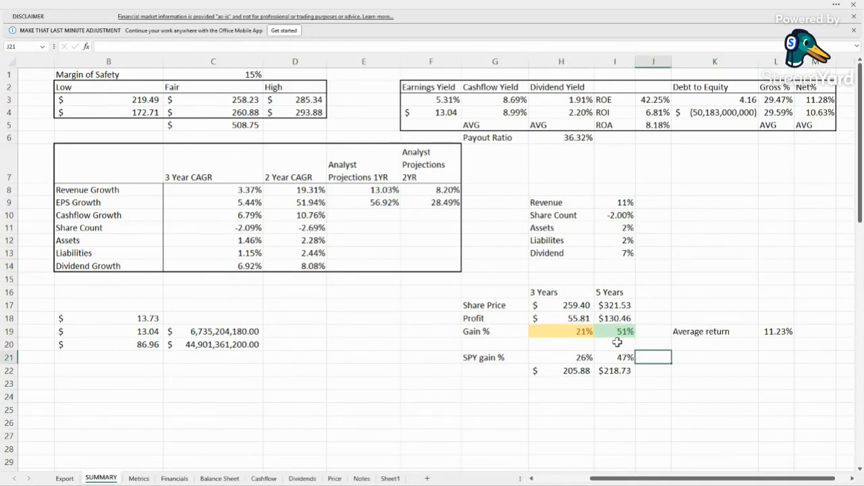
pyautogui.click(623, 345)
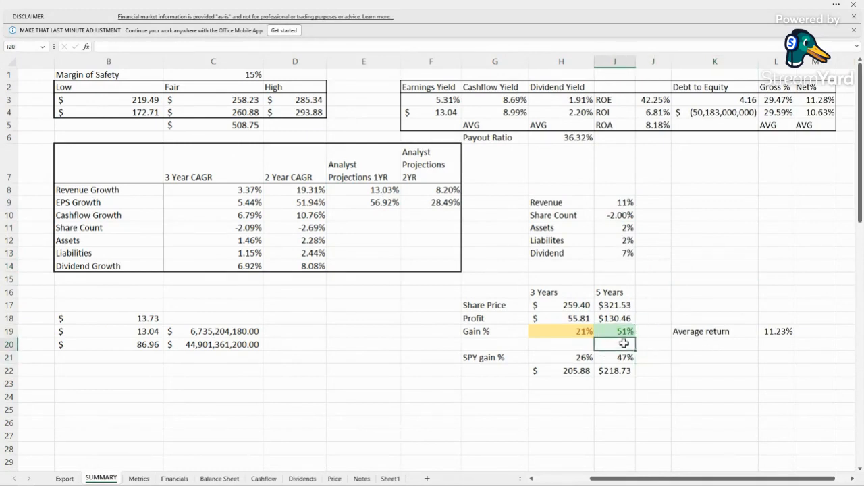
pyautogui.click(654, 370)
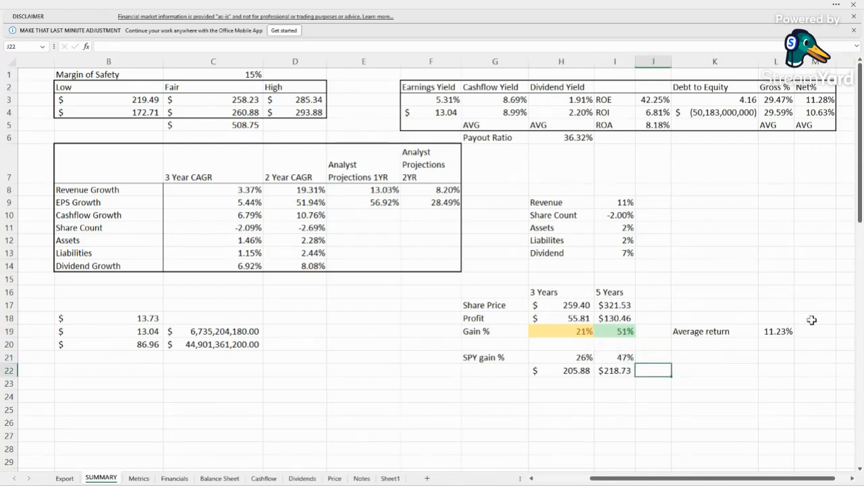
pyautogui.click(777, 332)
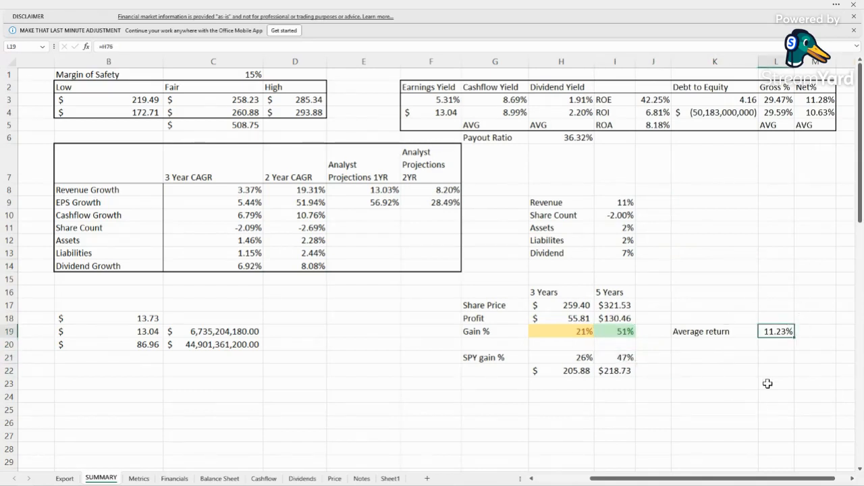
pyautogui.click(654, 370)
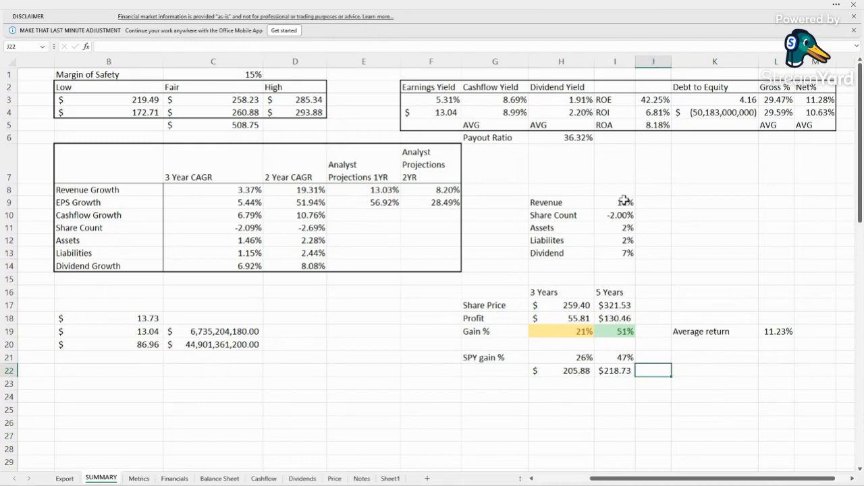
# Step: Set Revenue growth to 13% and check the 3- and 5-year Gain % formulas in H19 and I19
pyautogui.click(615, 203)
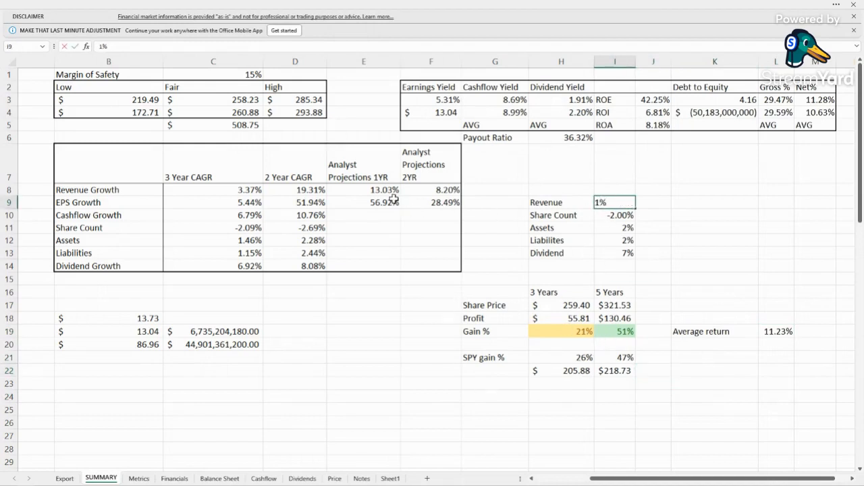
pyautogui.write('13%')
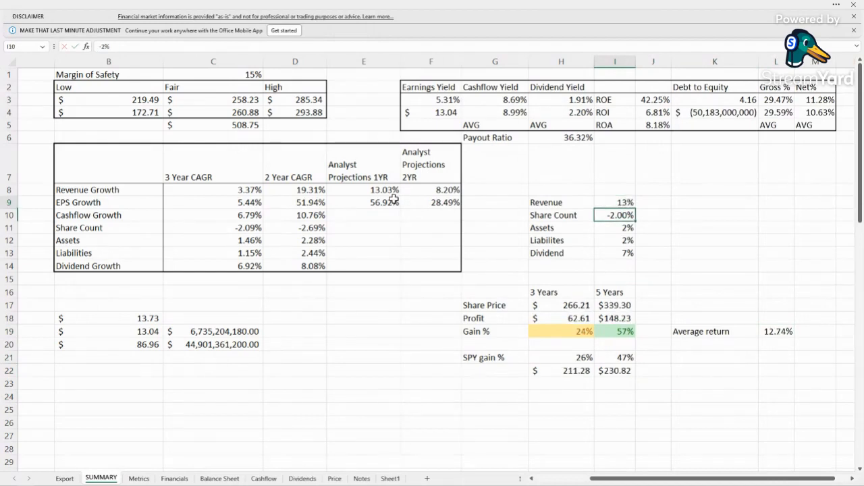
pyautogui.click(567, 331)
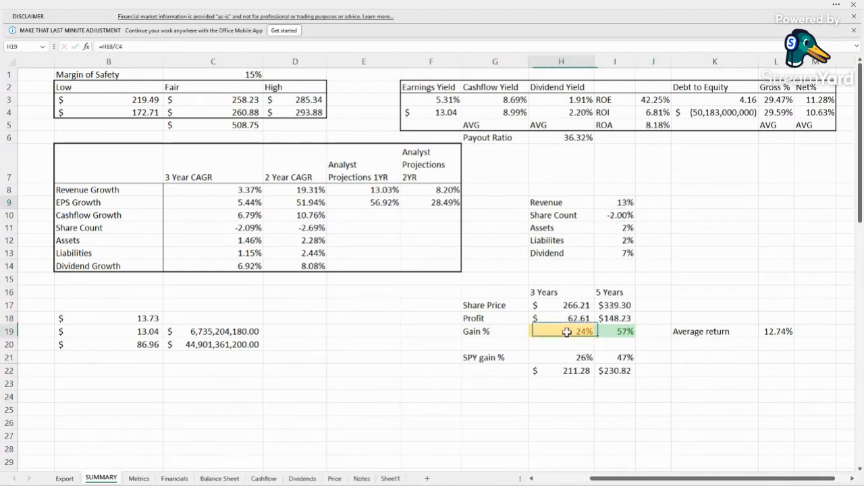
pyautogui.click(613, 332)
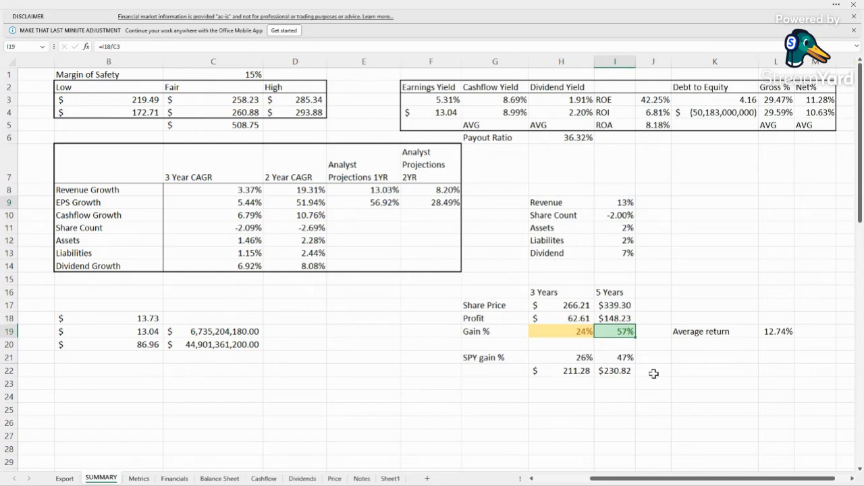
# Step: Raise Revenue growth to 19% and review the 3- and 5-year SPY gains
pyautogui.click(614, 203)
pyautogui.write('19')
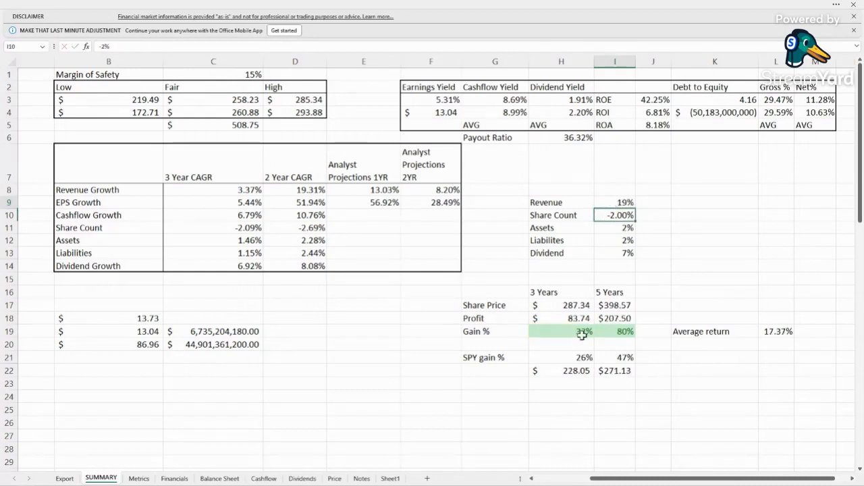
pyautogui.click(558, 357)
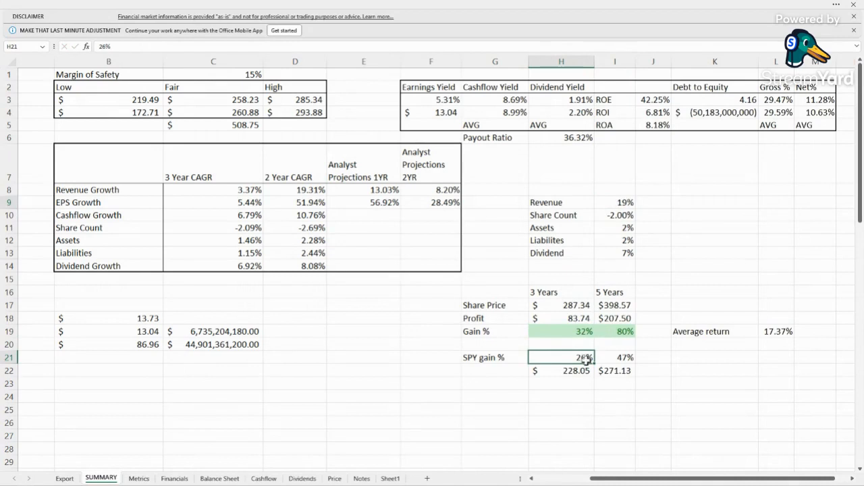
pyautogui.click(616, 356)
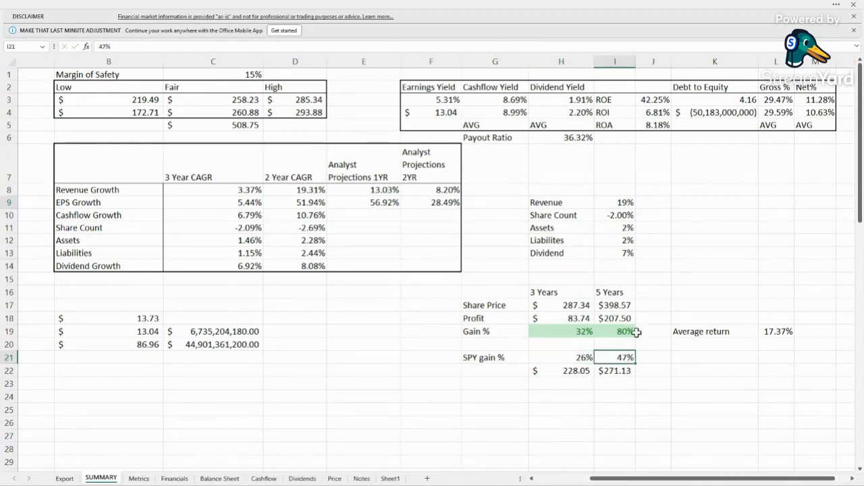
pyautogui.moveTo(637, 376)
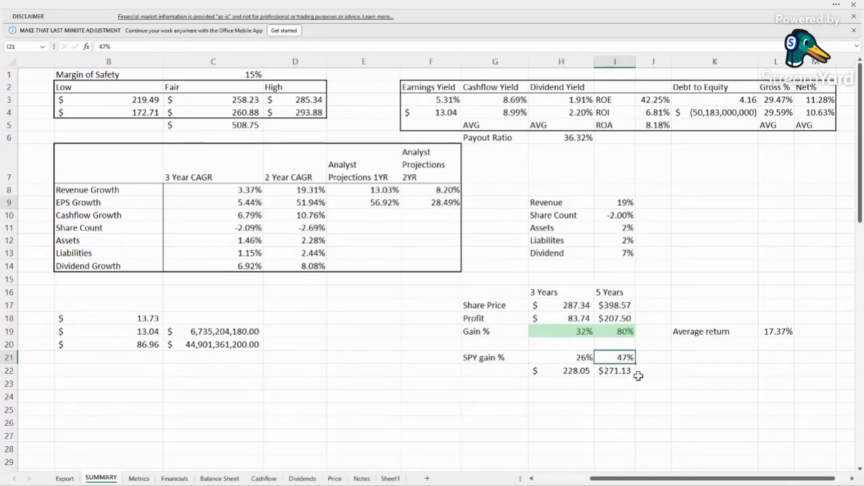
pyautogui.moveTo(627, 386)
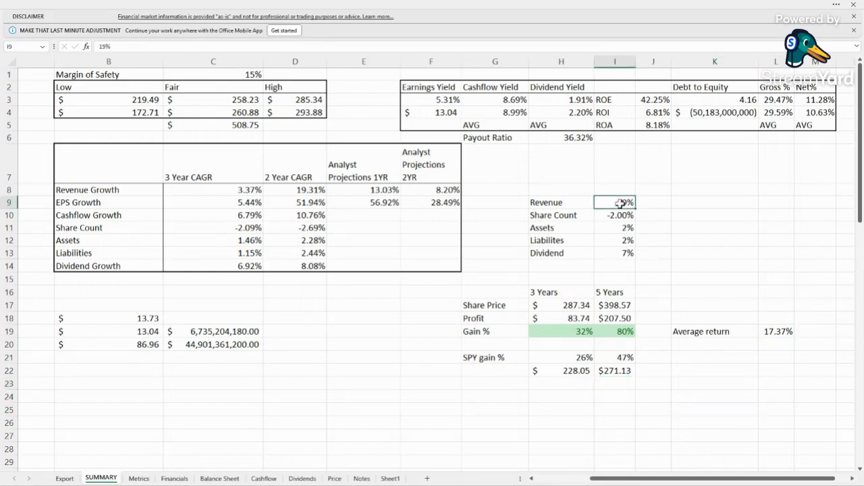
# Step: Set Revenue growth to 10%, giving gains of 38% and 65%, then leave for the Financials sheet
pyautogui.write('10%')
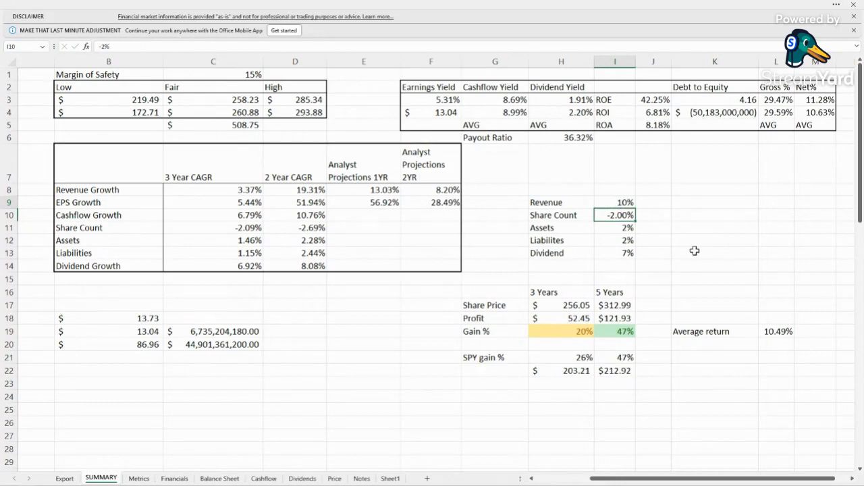
pyautogui.click(614, 344)
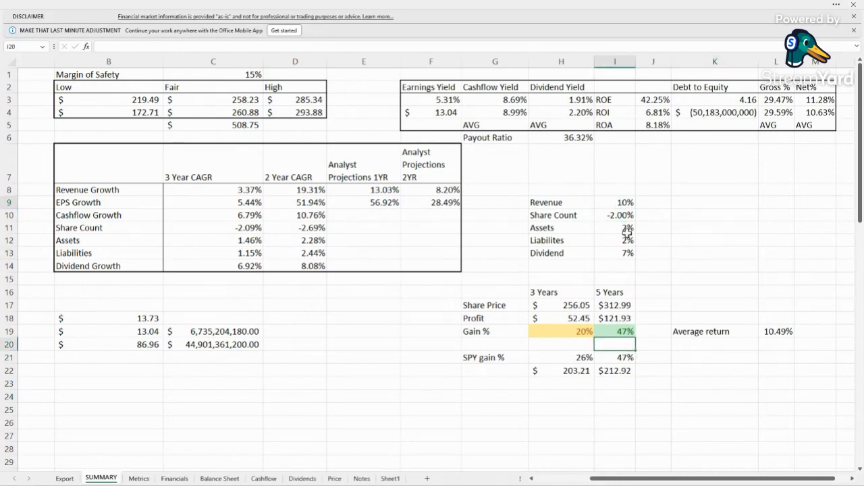
pyautogui.click(715, 241)
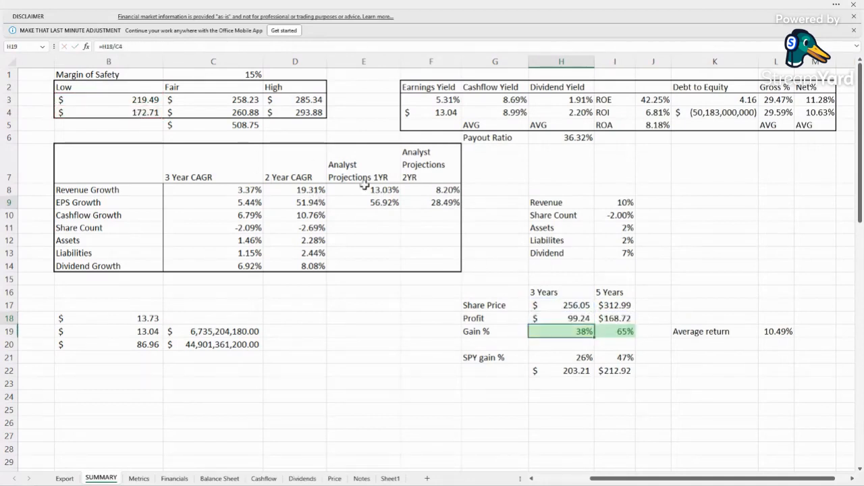
pyautogui.moveTo(535, 302)
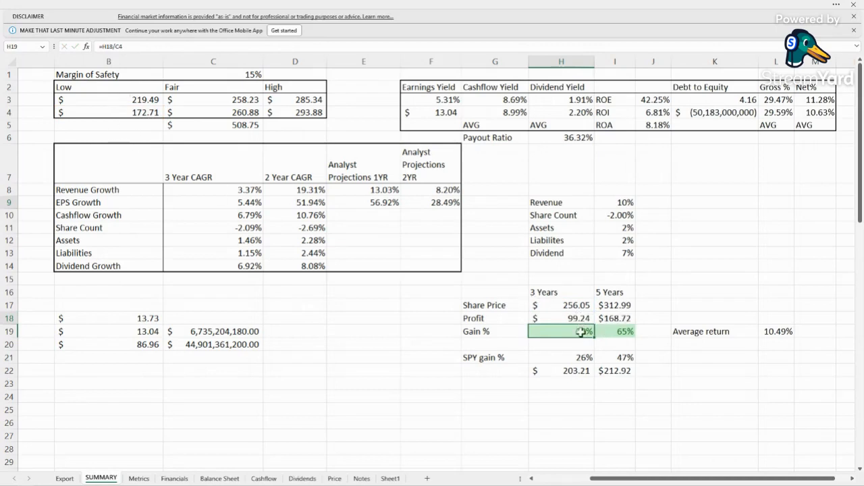
pyautogui.click(714, 278)
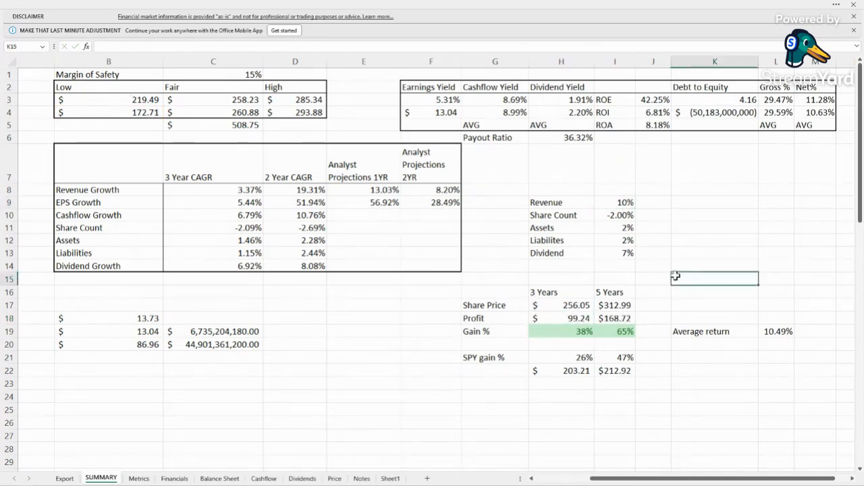
pyautogui.click(577, 332)
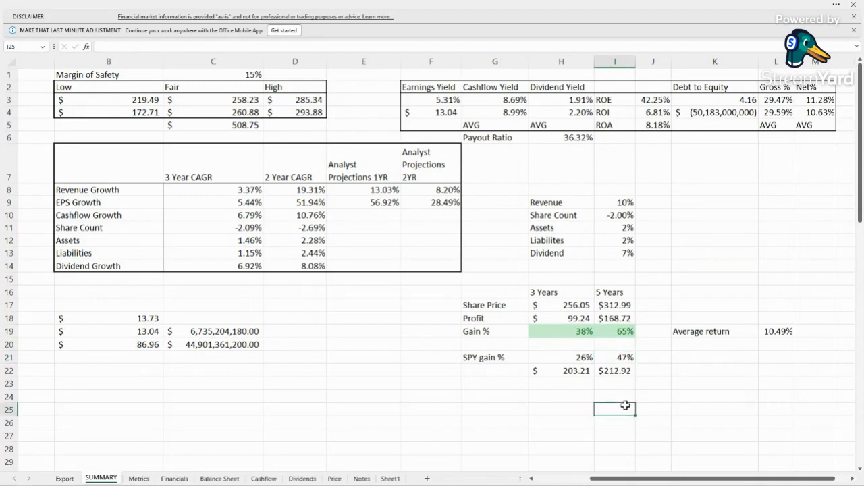
pyautogui.click(494, 418)
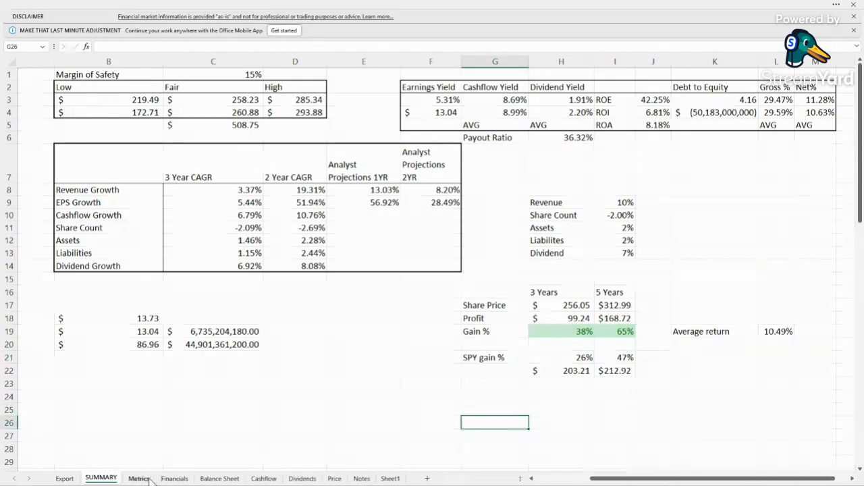
pyautogui.click(174, 478)
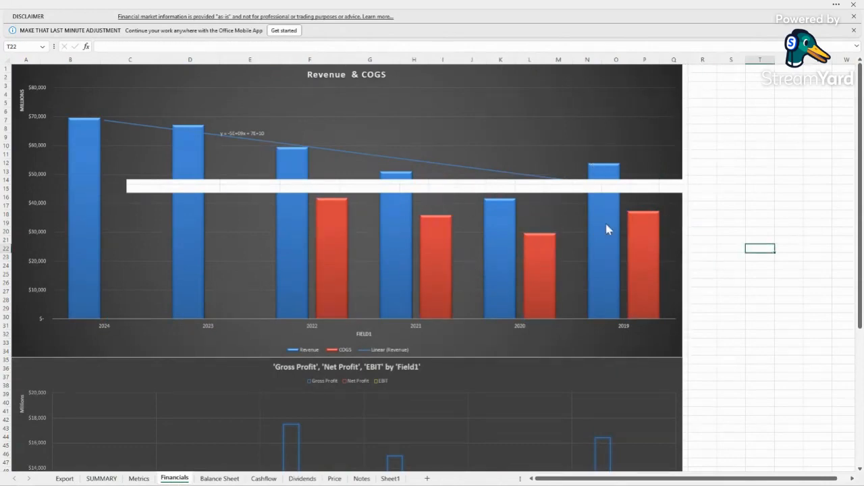
# Step: Scroll past the Financials charts to the Gross/Net Profit/EBIT chart and move to Balance Sheet
pyautogui.scroll(-3)
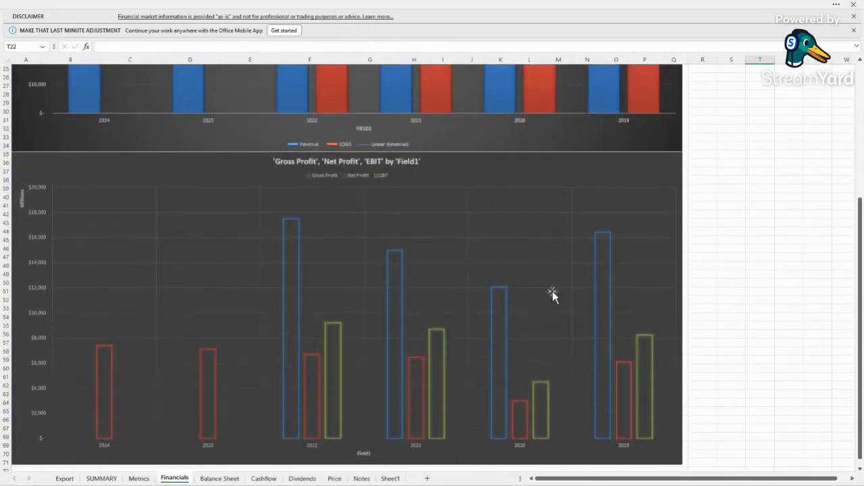
pyautogui.moveTo(635, 346)
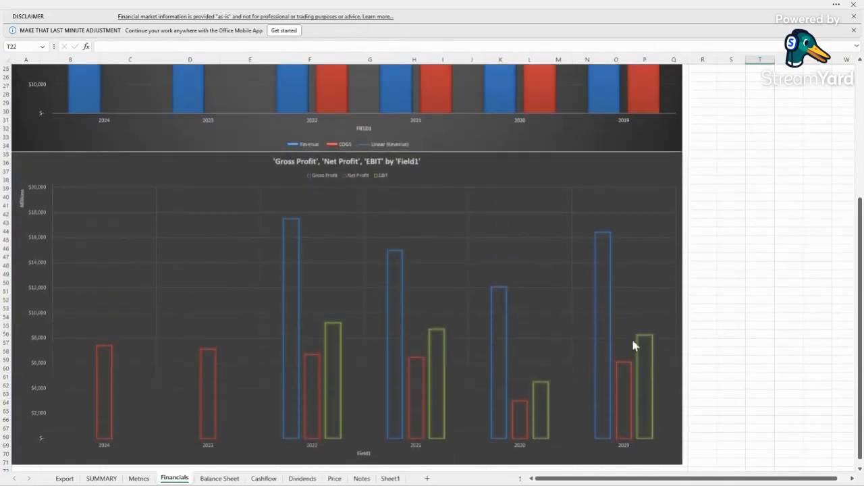
pyautogui.click(224, 478)
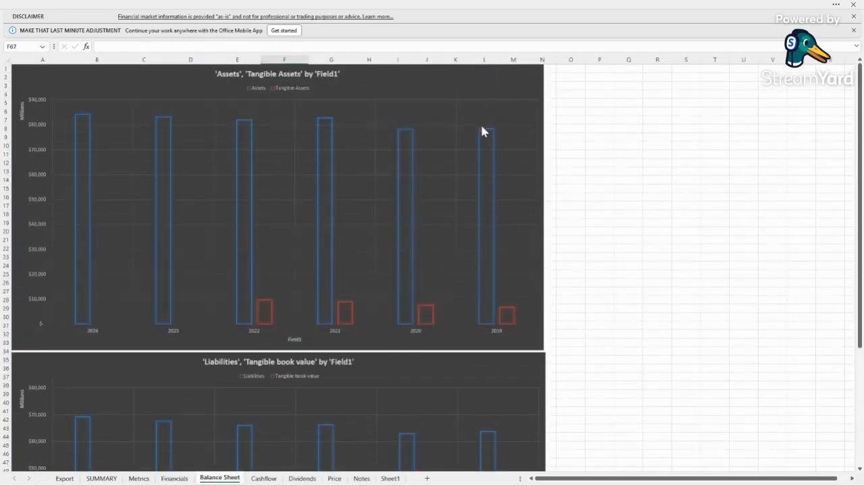
# Step: Scroll through the Balance Sheet charts, then view the Cashflow and Dividends sheets
pyautogui.scroll(-3)
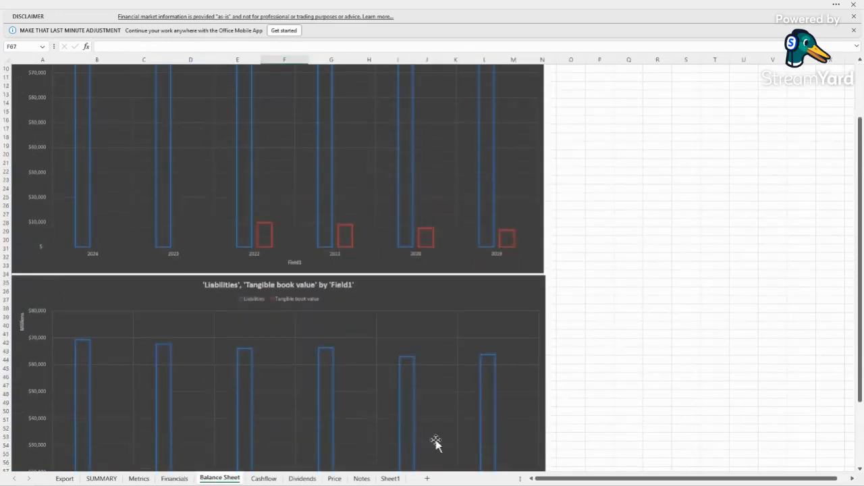
pyautogui.scroll(3)
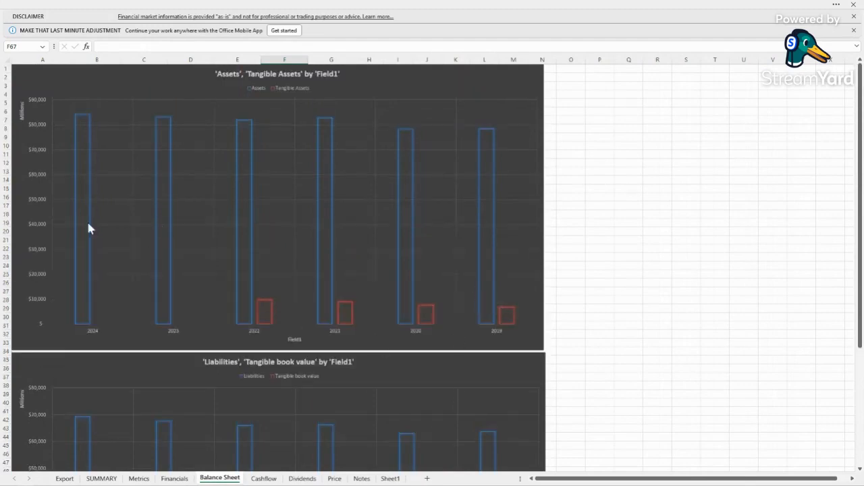
pyautogui.moveTo(527, 319)
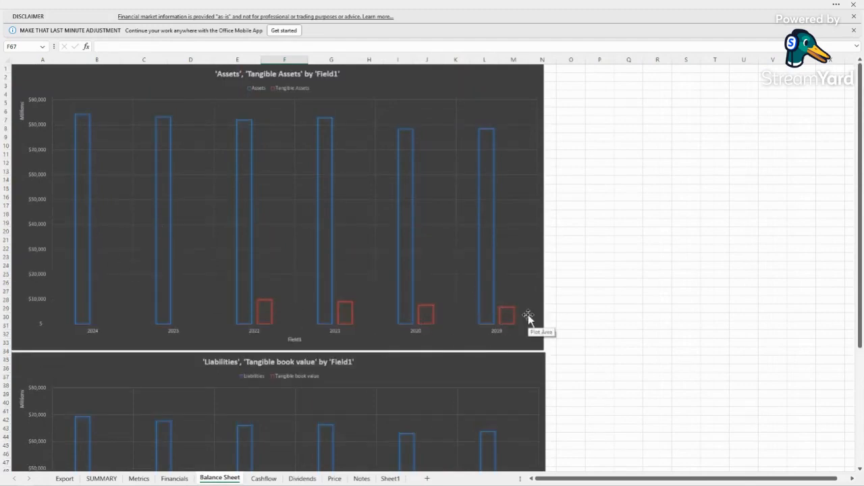
pyautogui.scroll(-3)
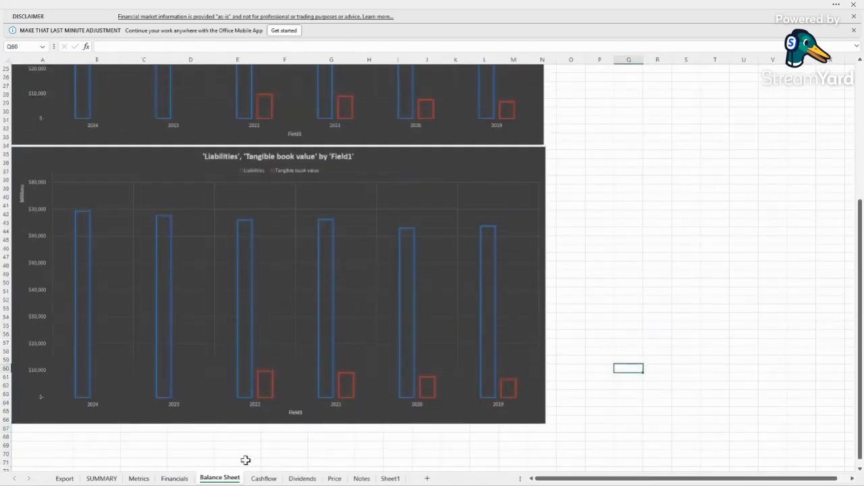
pyautogui.click(263, 478)
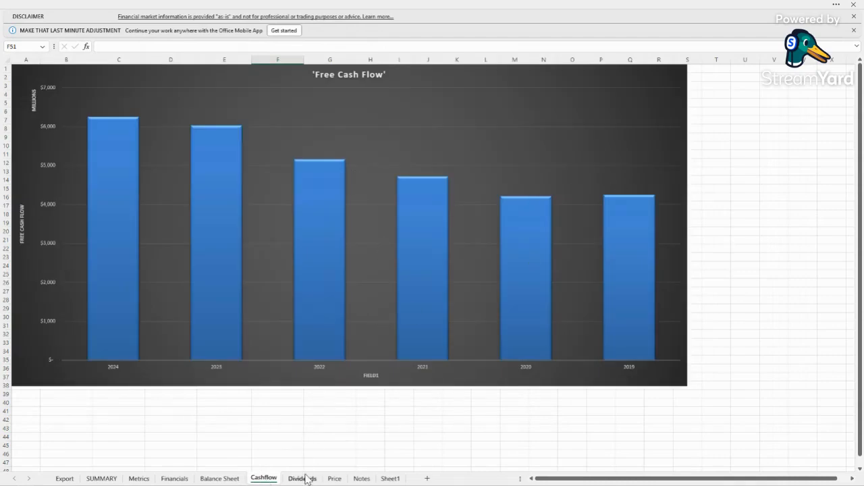
pyautogui.click(302, 478)
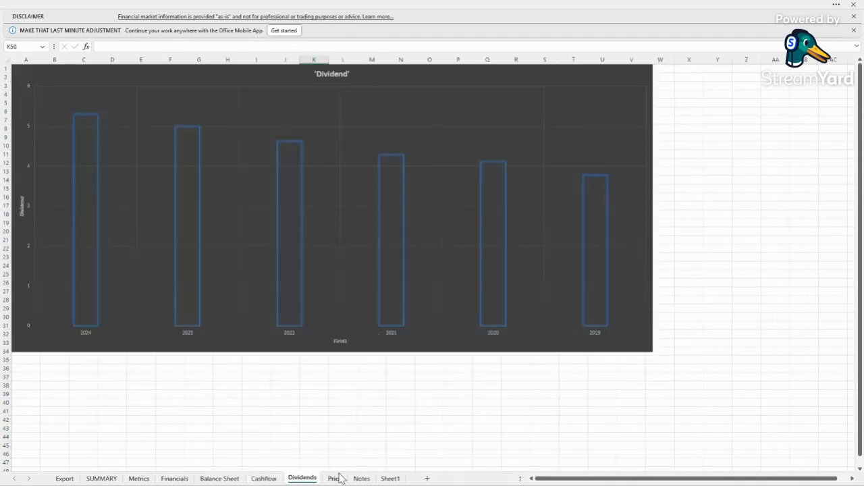
pyautogui.click(335, 478)
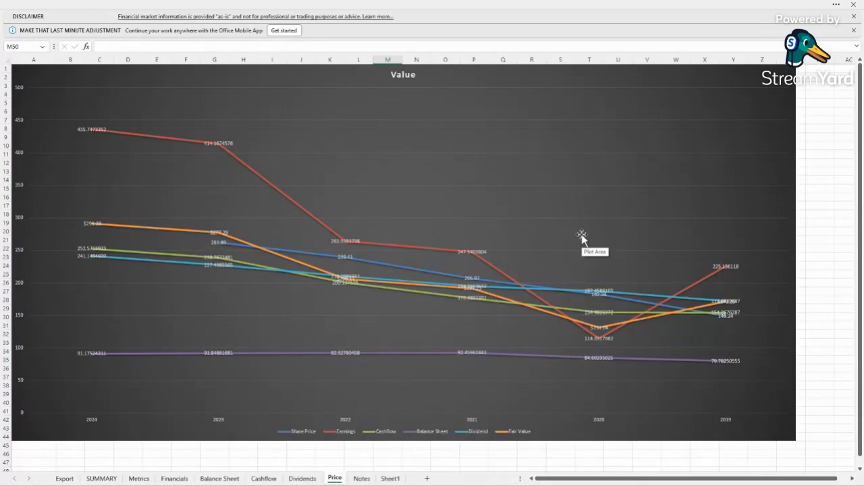
pyautogui.moveTo(543, 262)
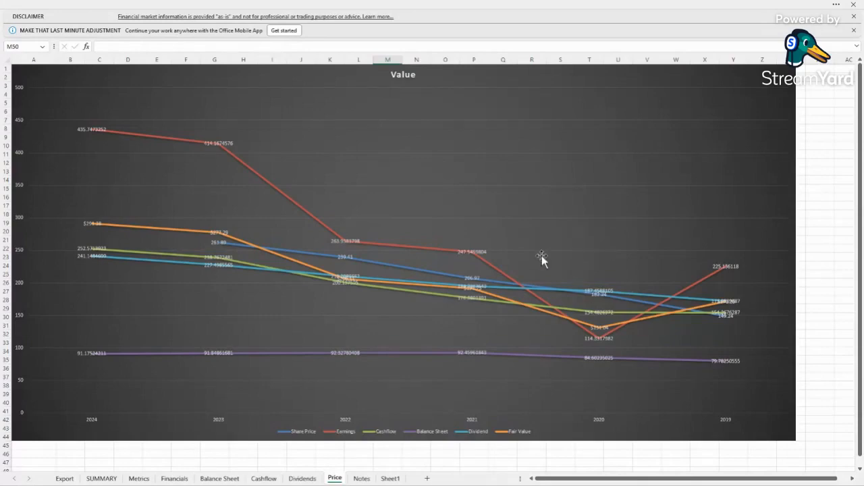
pyautogui.moveTo(541, 260)
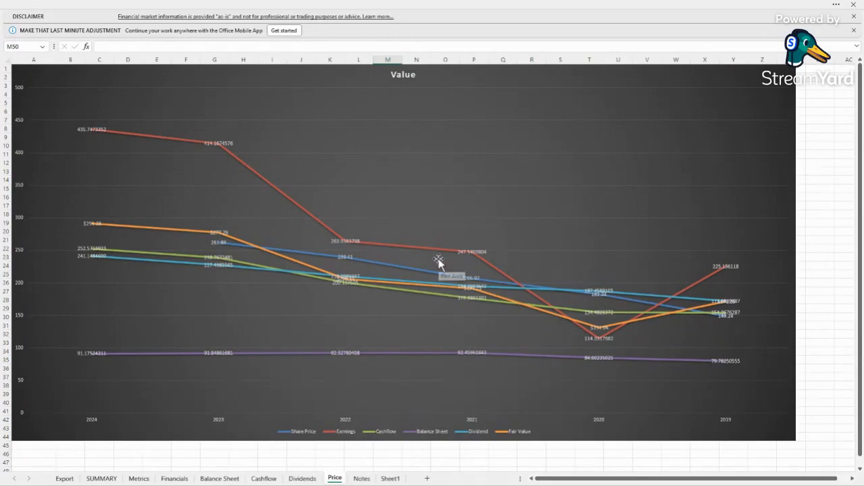
pyautogui.moveTo(521, 278)
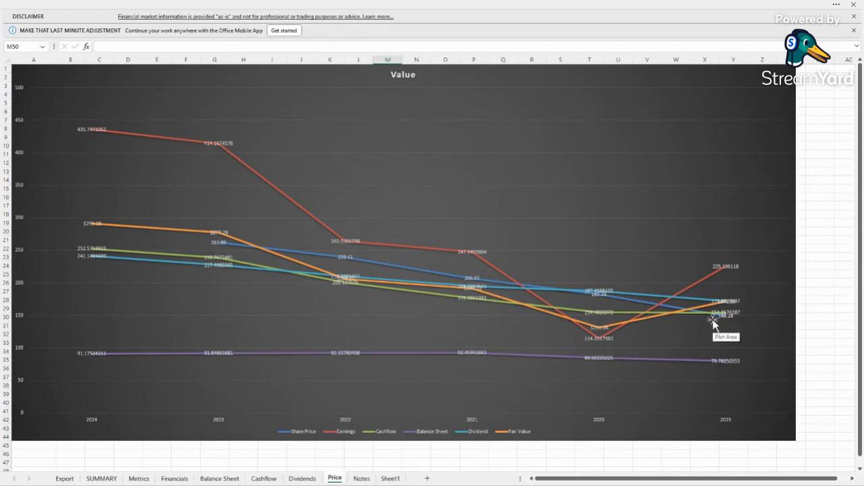
pyautogui.moveTo(162, 370)
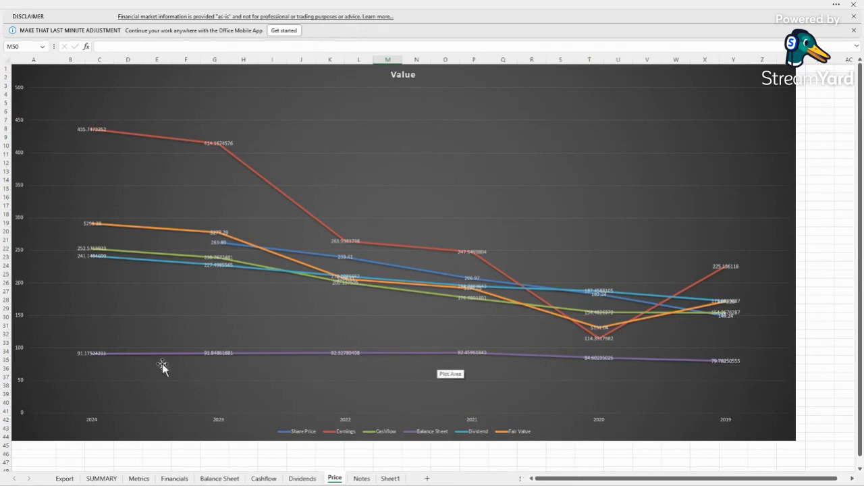
pyautogui.moveTo(489, 367)
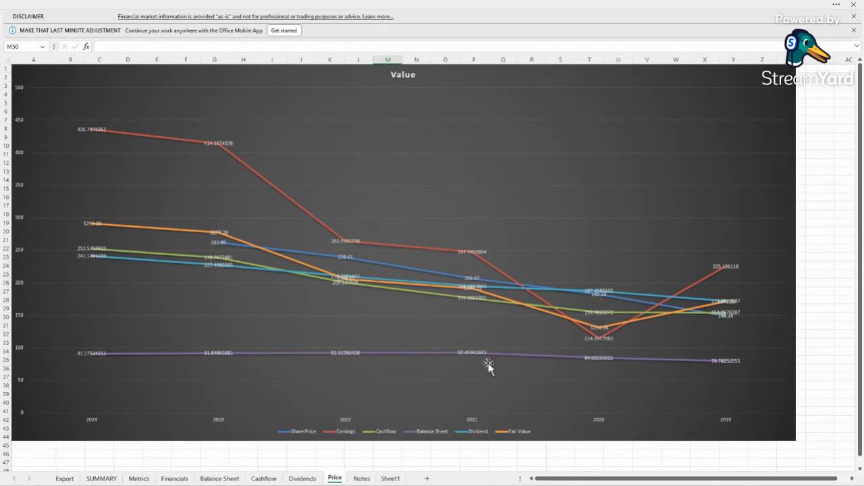
pyautogui.moveTo(219, 392)
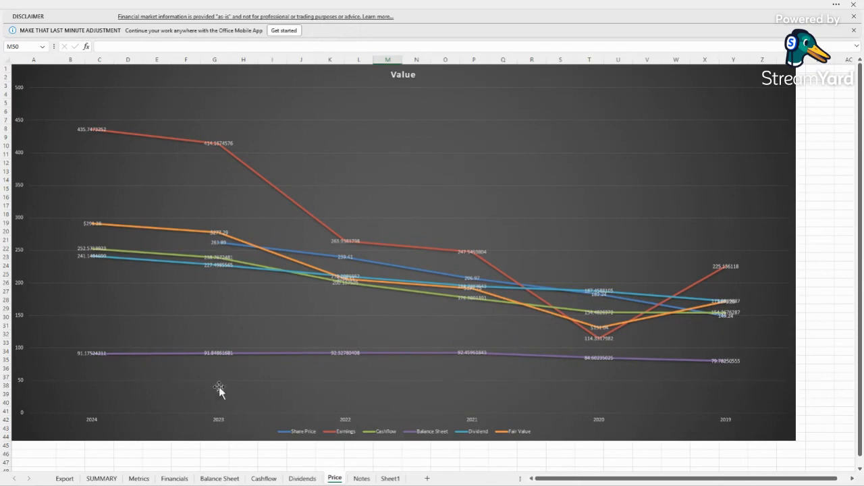
pyautogui.moveTo(726, 324)
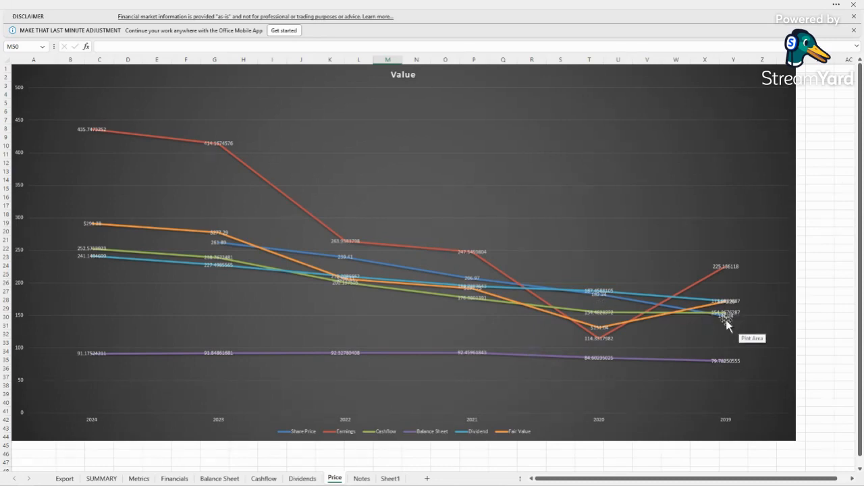
pyautogui.moveTo(350, 299)
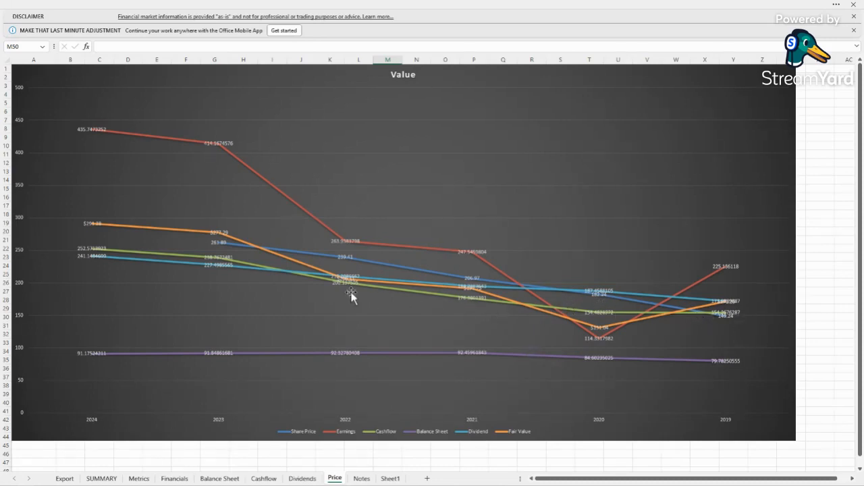
pyautogui.moveTo(475, 303)
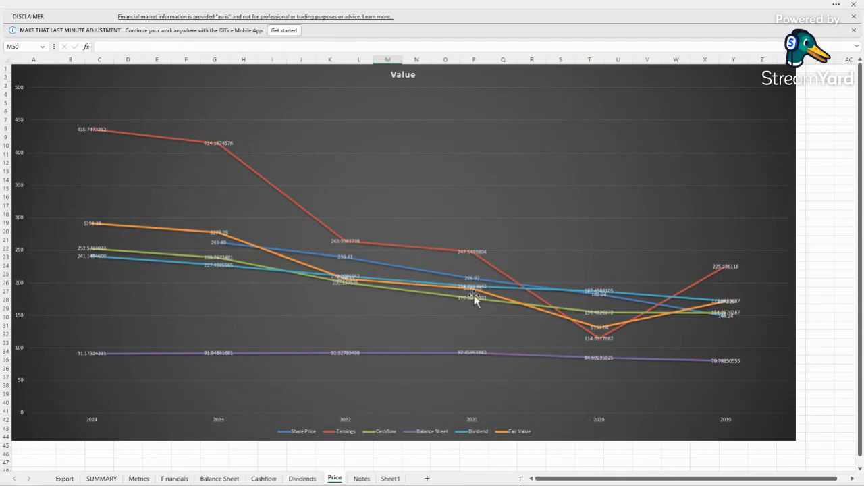
pyautogui.moveTo(459, 331)
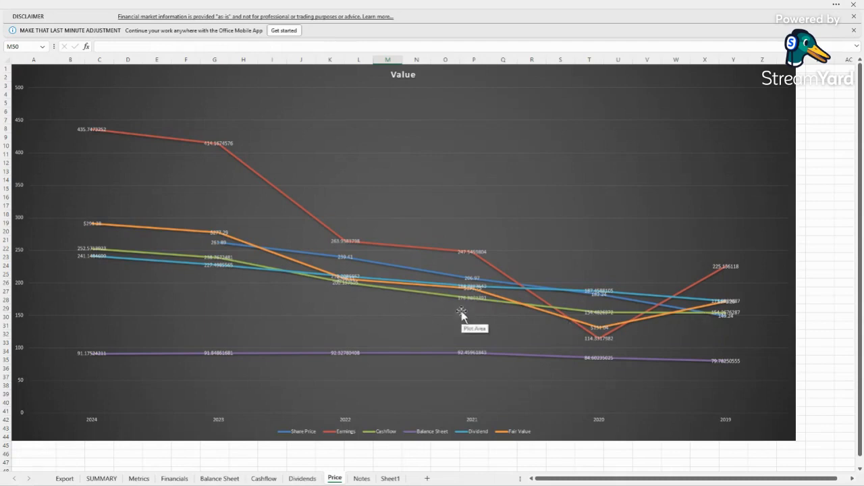
pyautogui.moveTo(46, 255)
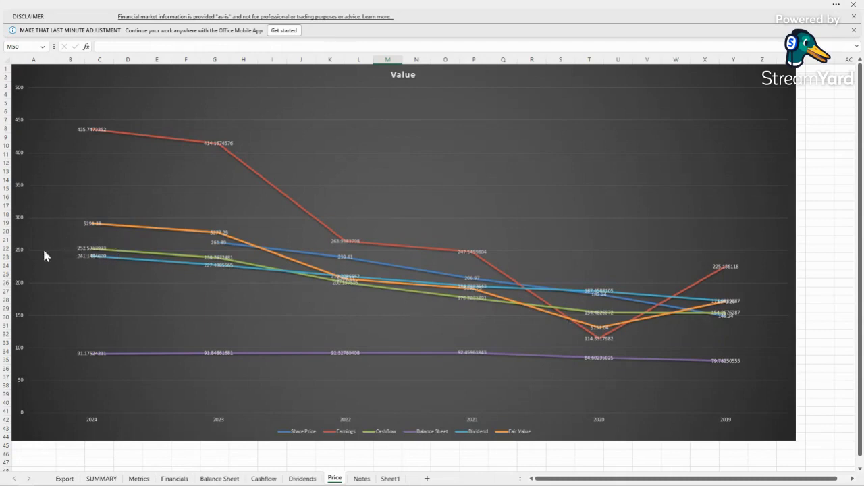
pyautogui.moveTo(472, 309)
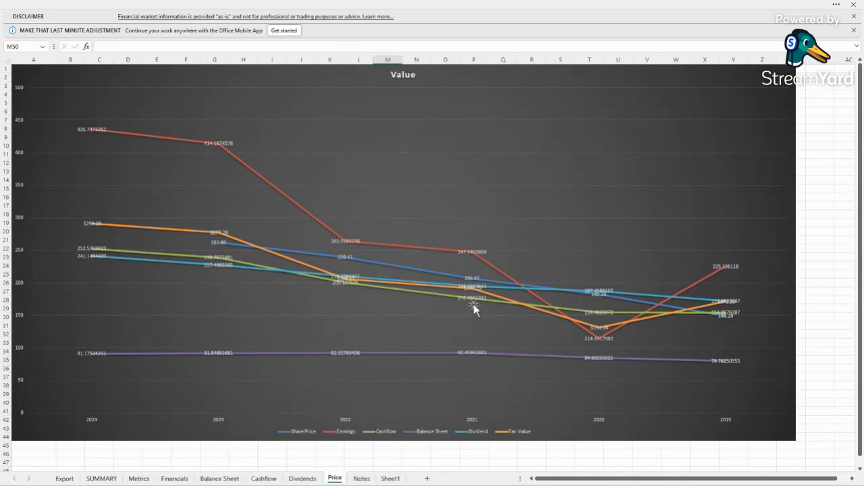
pyautogui.moveTo(100, 279)
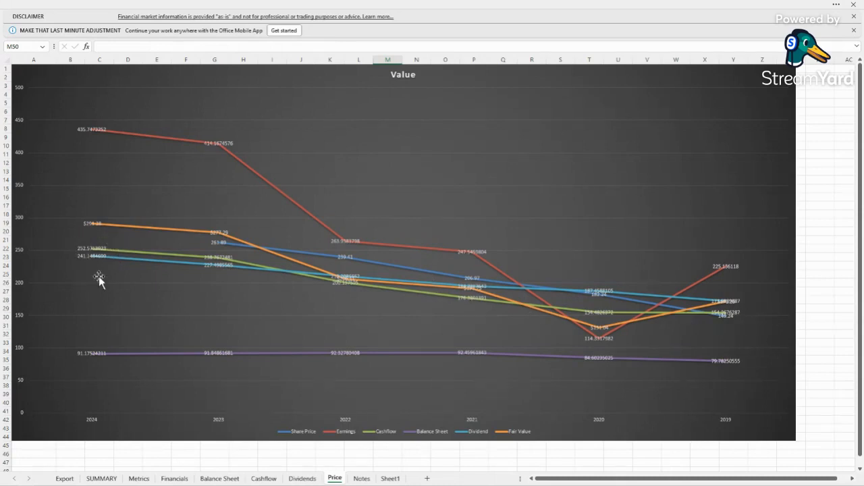
pyautogui.moveTo(113, 258)
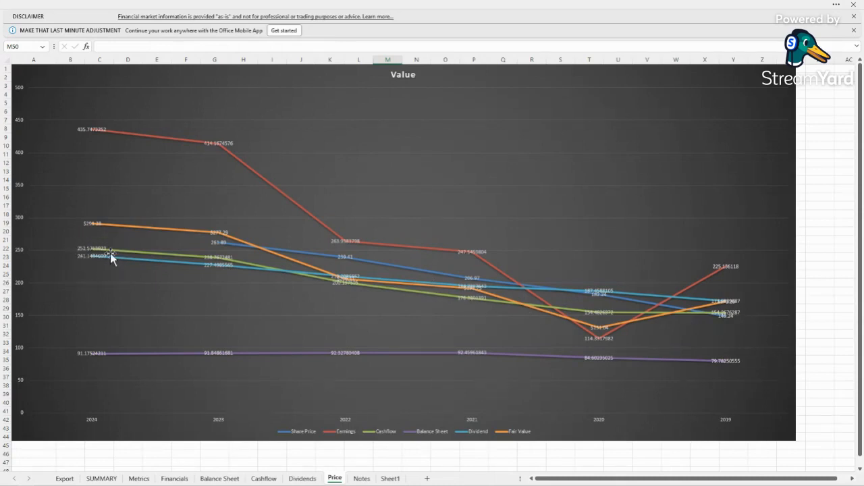
pyautogui.moveTo(716, 325)
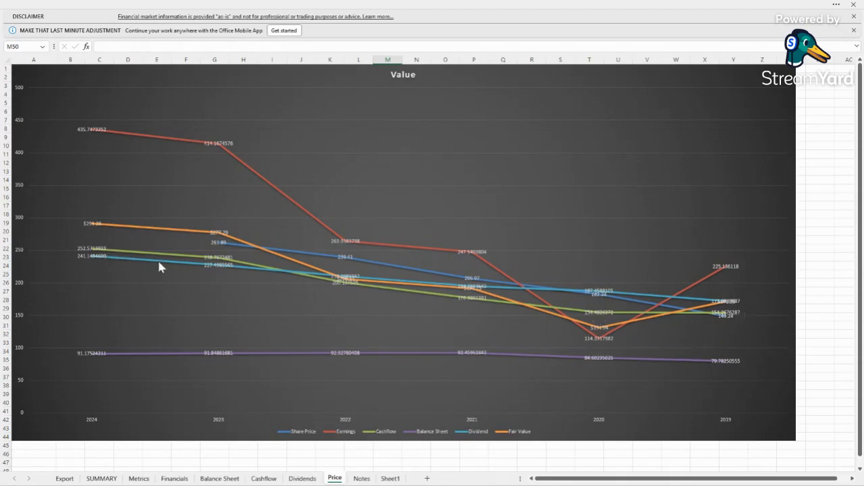
pyautogui.moveTo(71, 150)
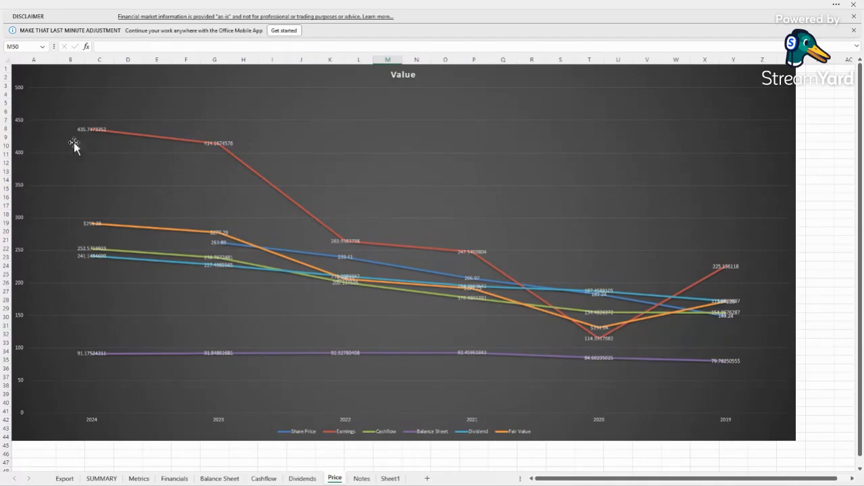
pyautogui.moveTo(157, 354)
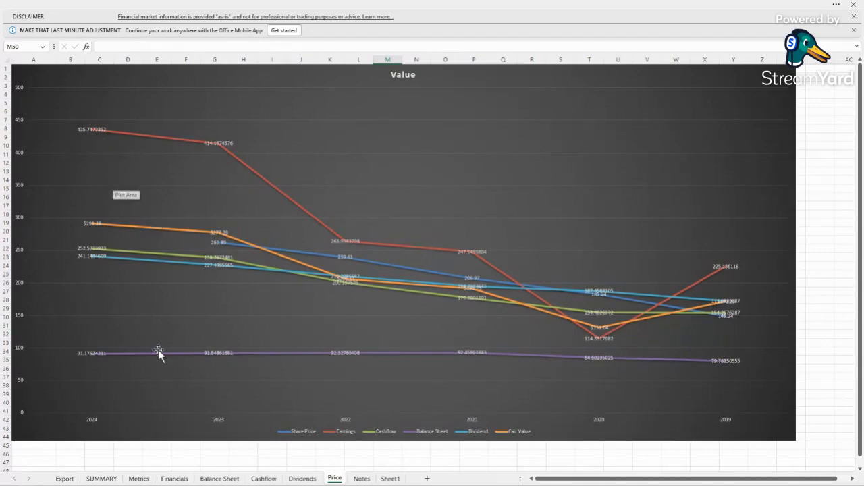
# Step: Go via SUMMARY to the Metrics sheet and inspect the Net % row and the growth formula in G3
pyautogui.click(105, 479)
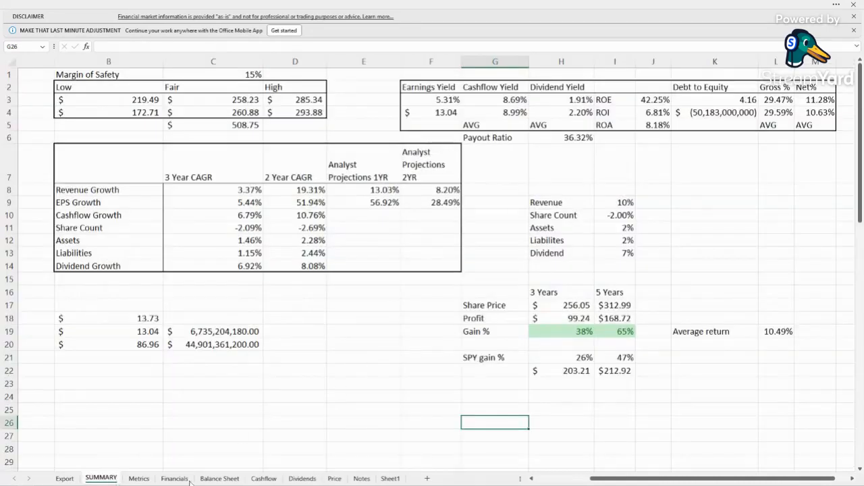
pyautogui.click(138, 478)
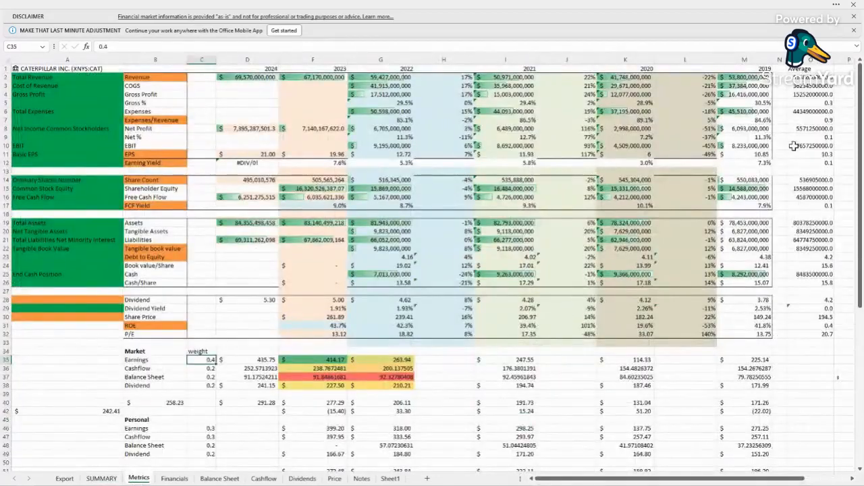
pyautogui.click(832, 138)
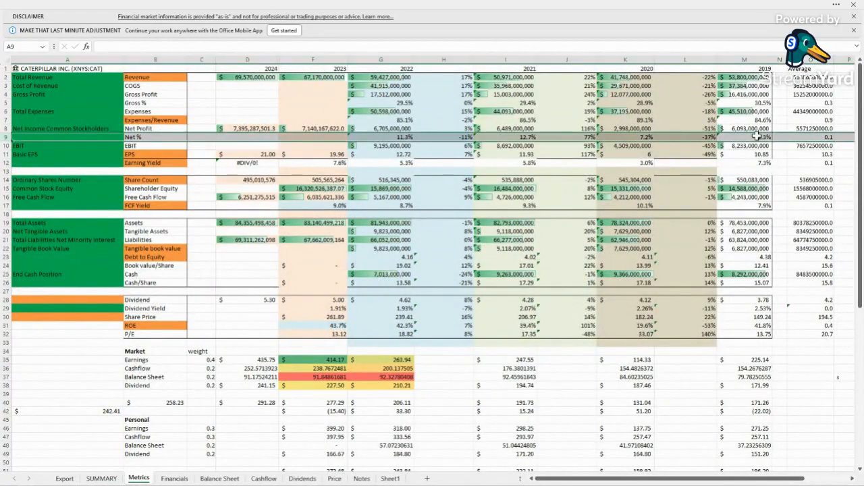
pyautogui.click(641, 138)
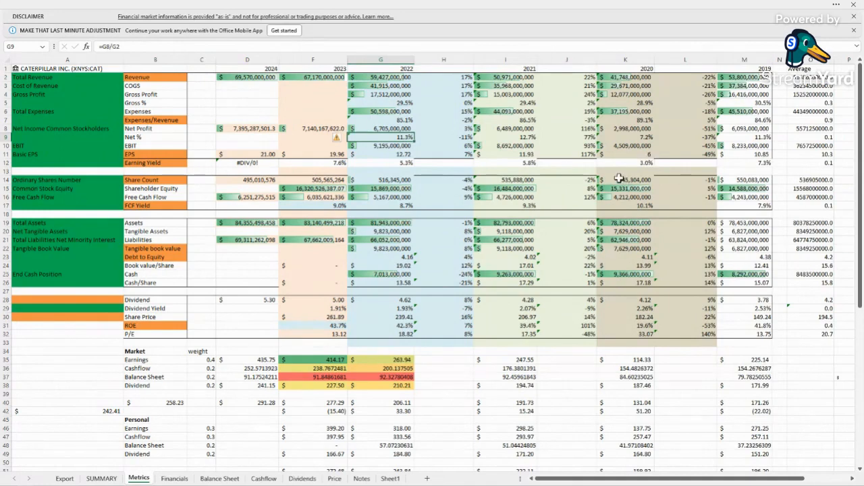
pyautogui.moveTo(118, 469)
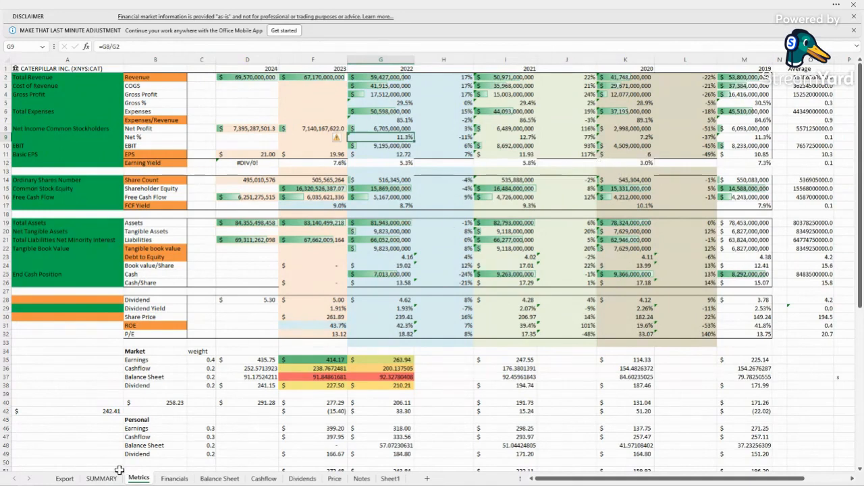
# Step: On SUMMARY, check the Payout Ratio formula in H6 and the low fair-value formula =C3*(1-C1) in B3
pyautogui.click(101, 479)
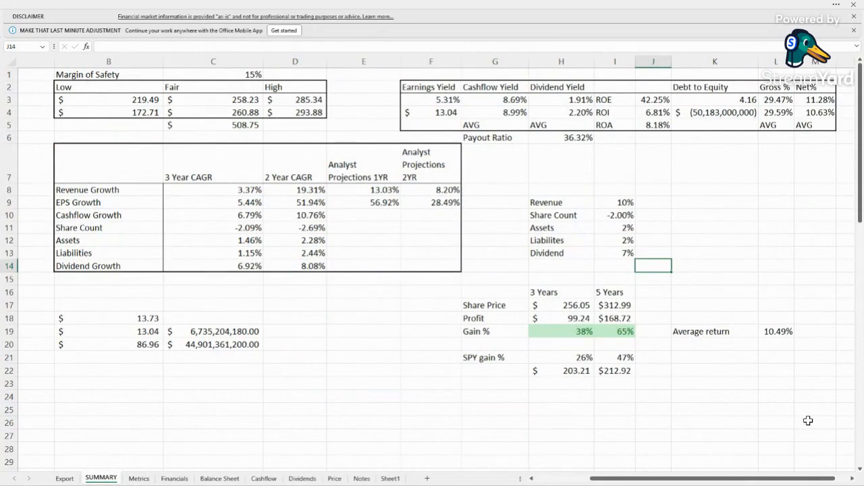
pyautogui.moveTo(634, 218)
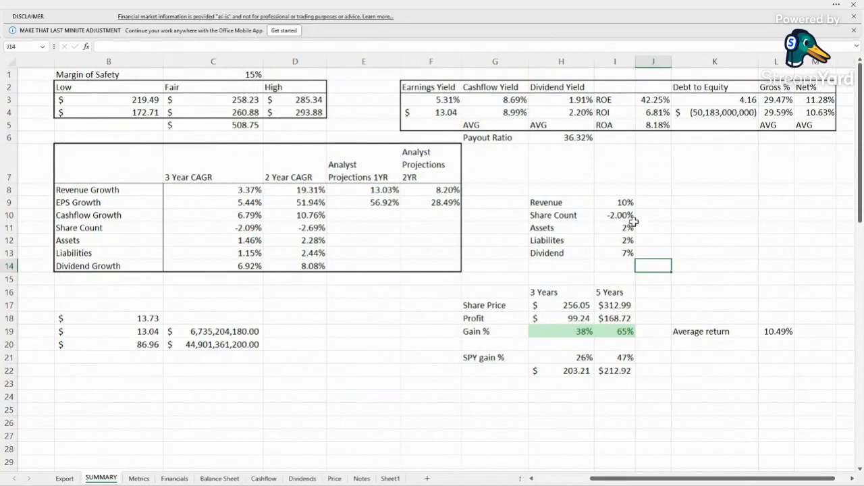
pyautogui.click(614, 266)
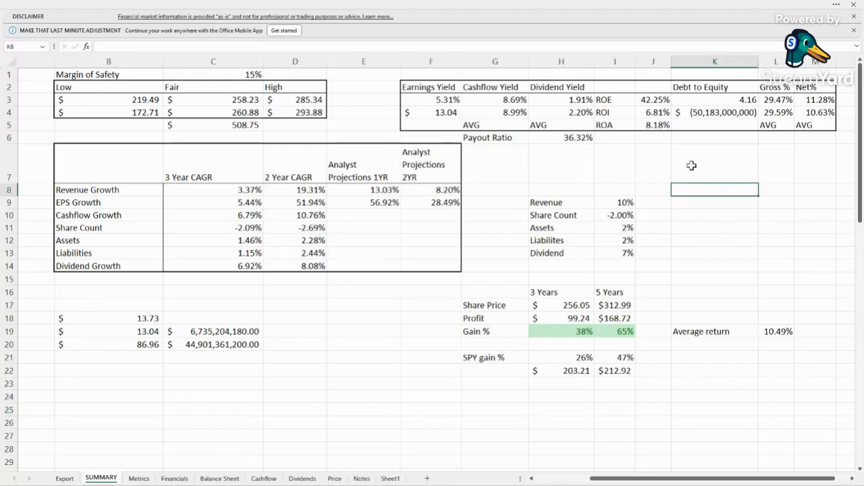
pyautogui.click(562, 164)
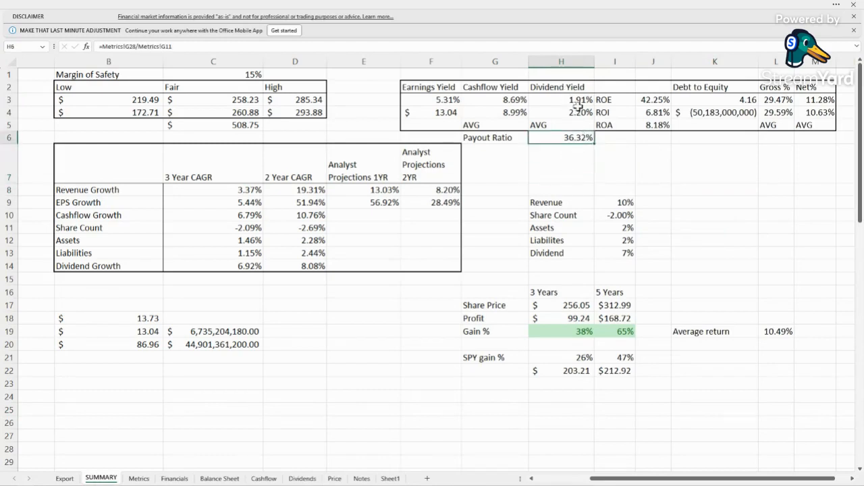
pyautogui.doubleClick(562, 138)
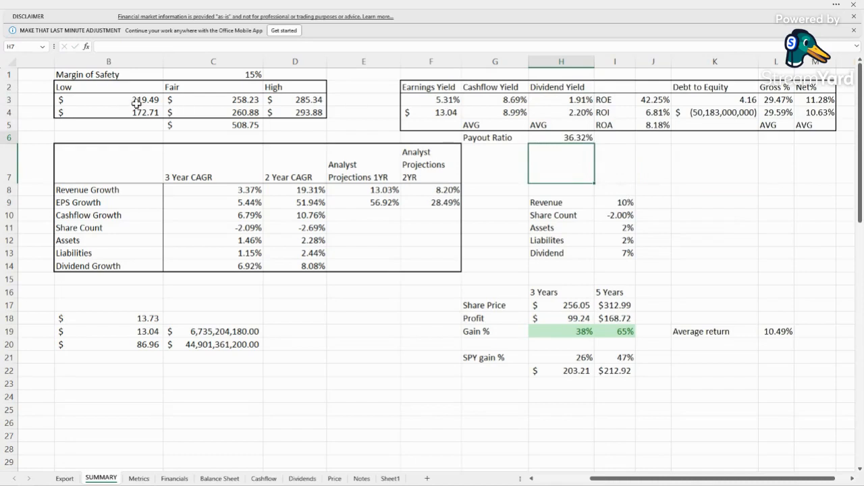
pyautogui.click(108, 99)
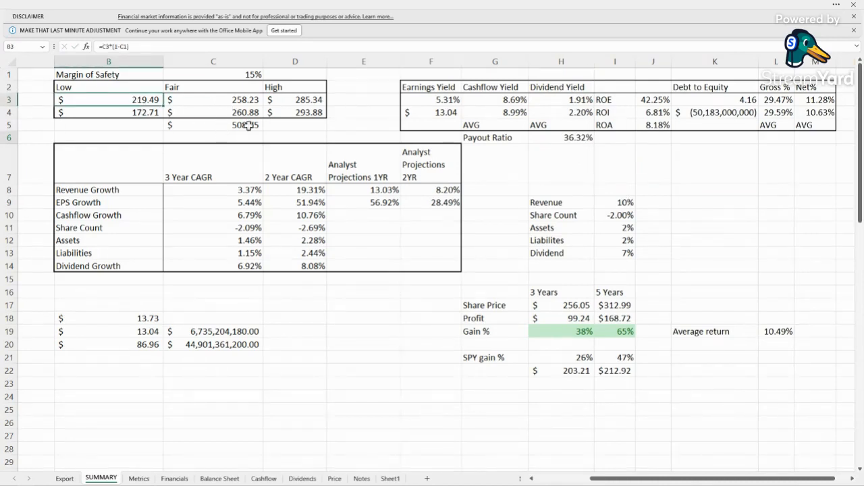
pyautogui.moveTo(97, 70)
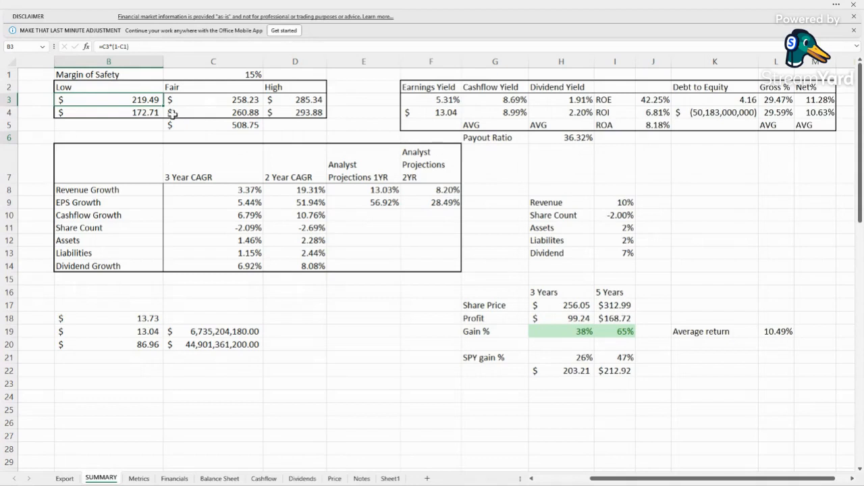
pyautogui.click(614, 163)
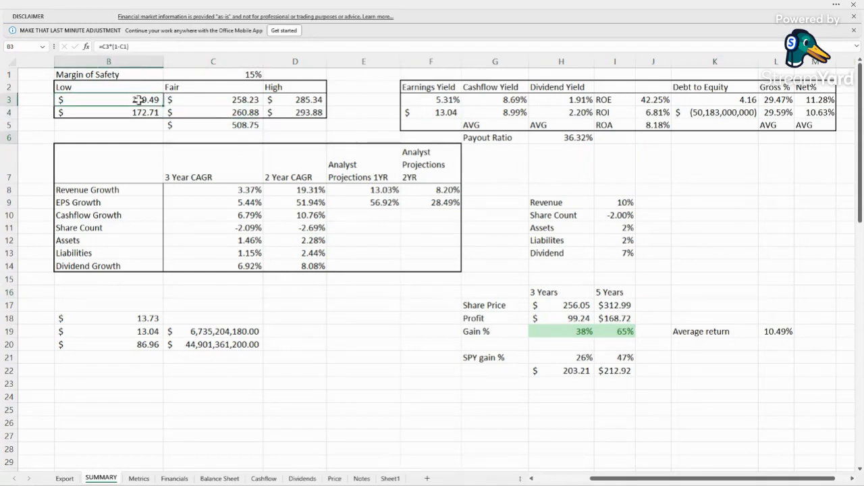
pyautogui.click(654, 165)
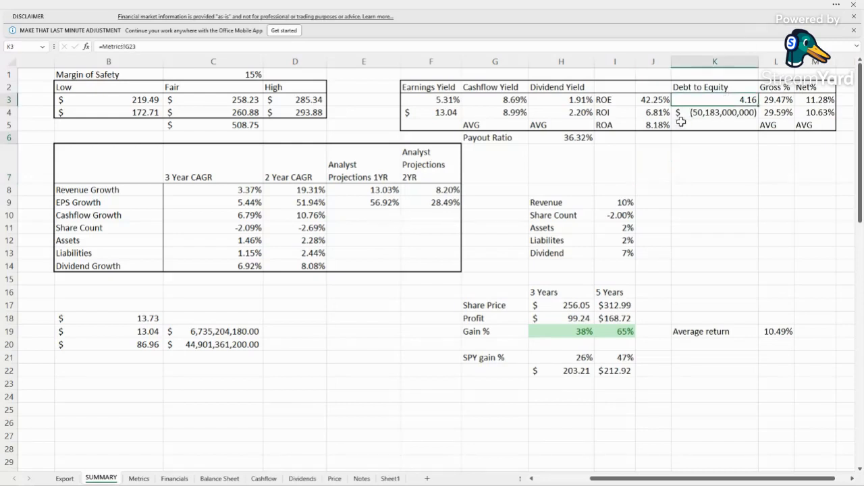
pyautogui.click(714, 189)
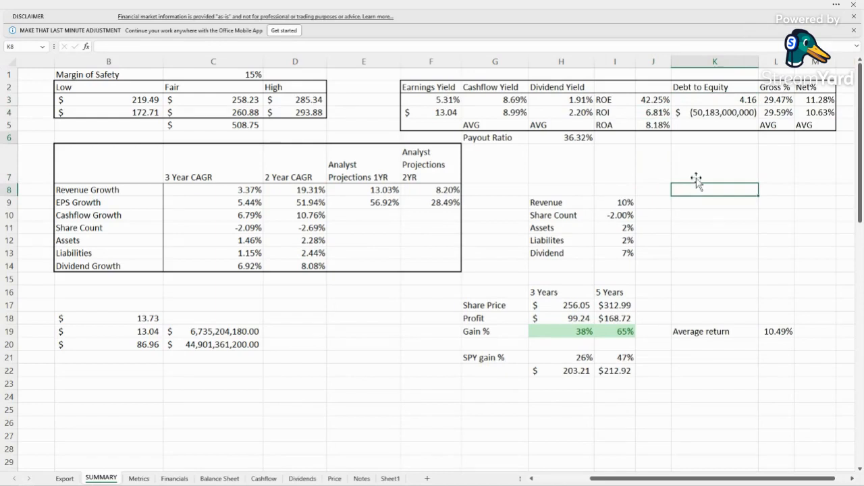
pyautogui.click(654, 227)
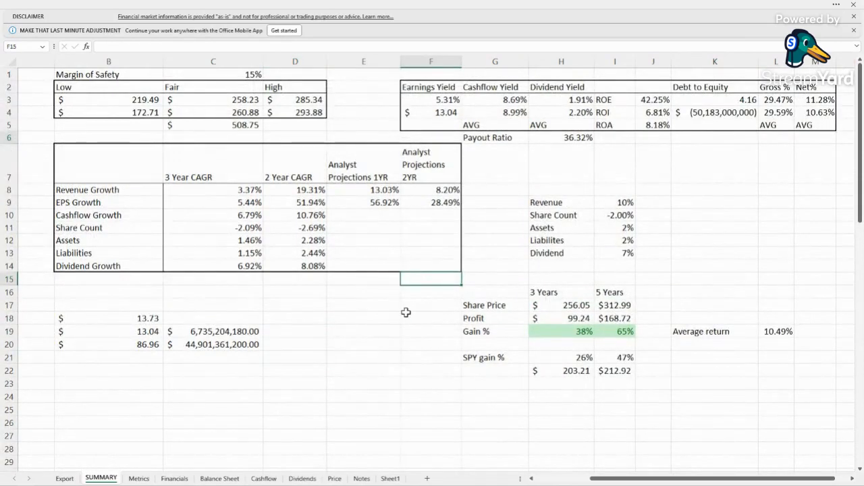
pyautogui.click(360, 331)
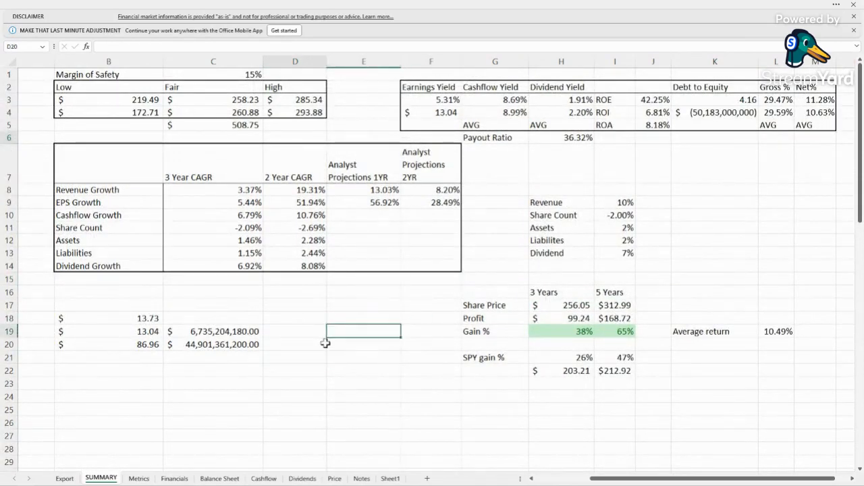
pyautogui.click(424, 351)
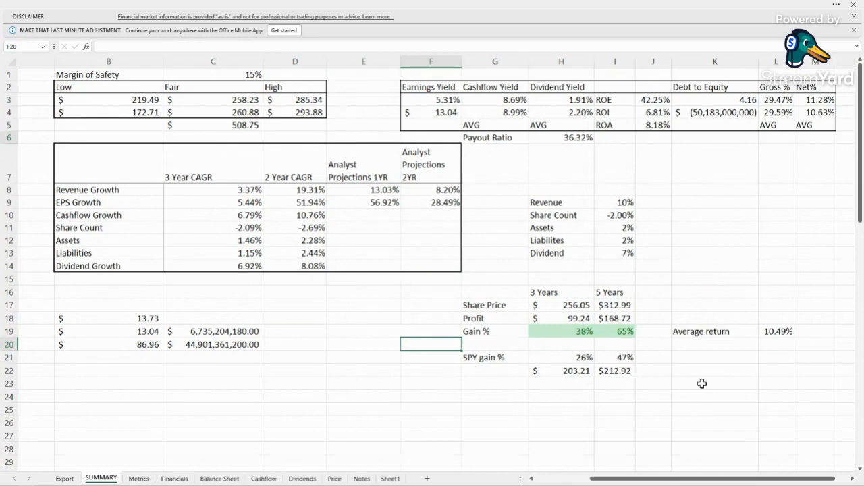
pyautogui.click(427, 424)
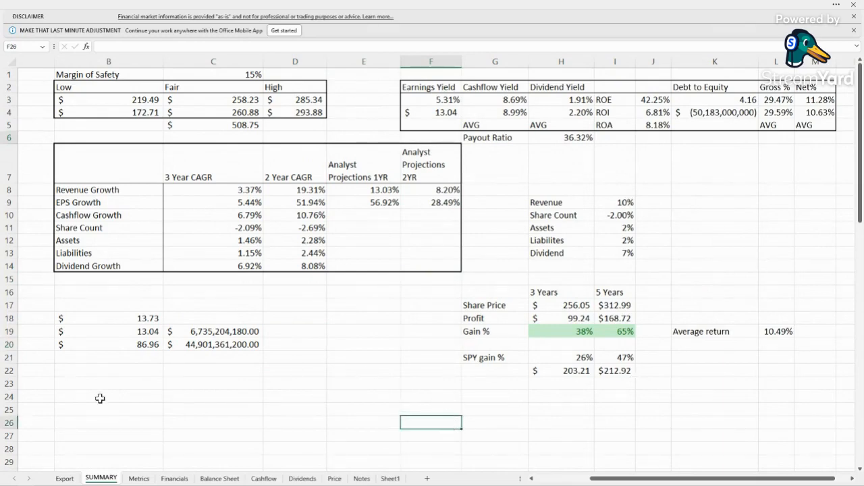